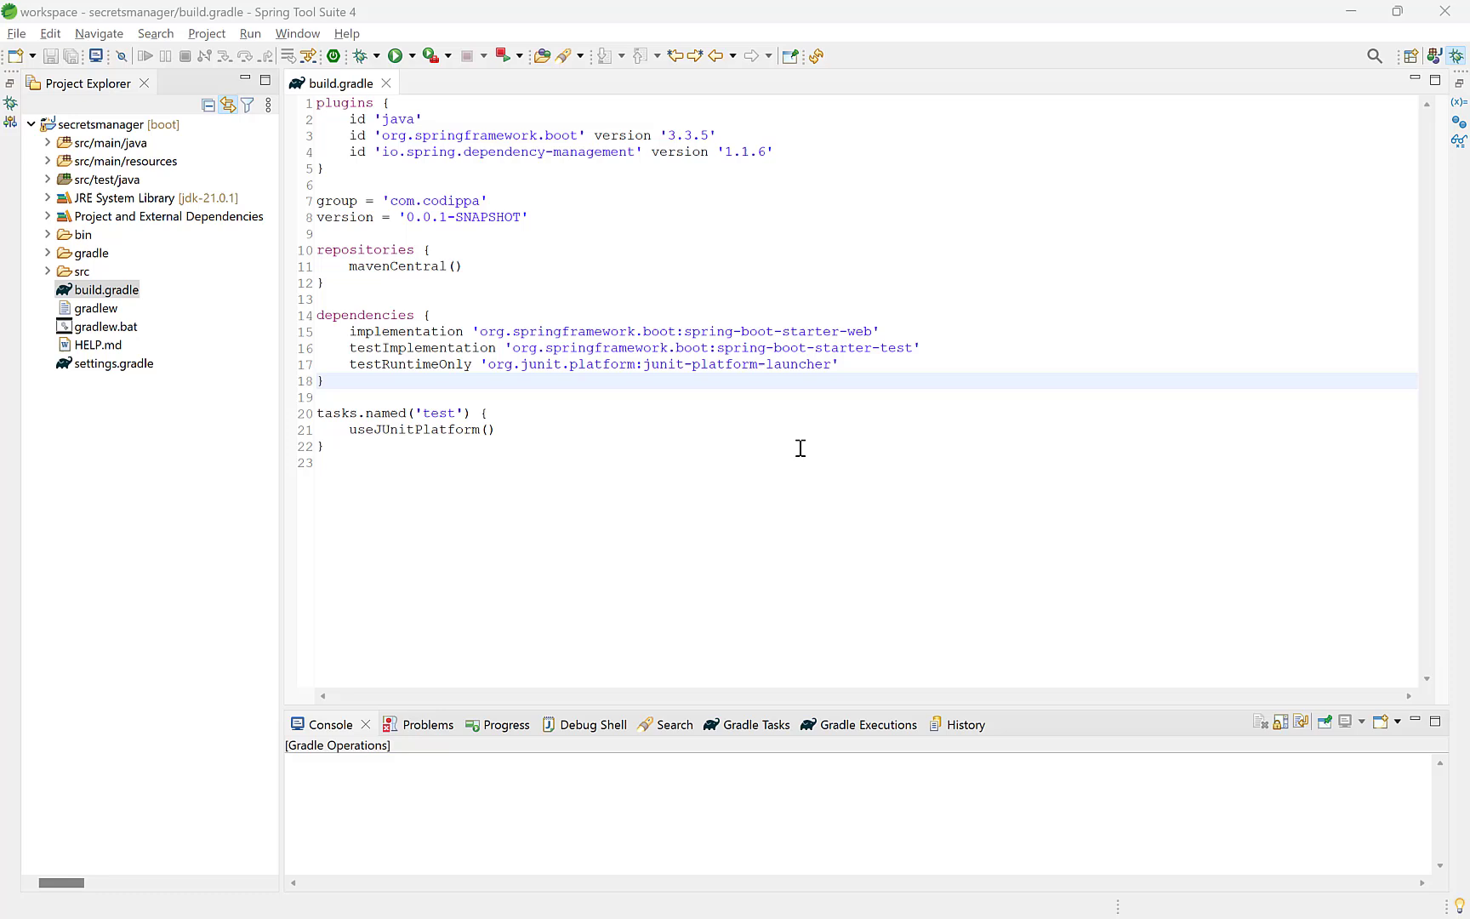
{"action": "mouse_move", "coordinate": [885, 470]}
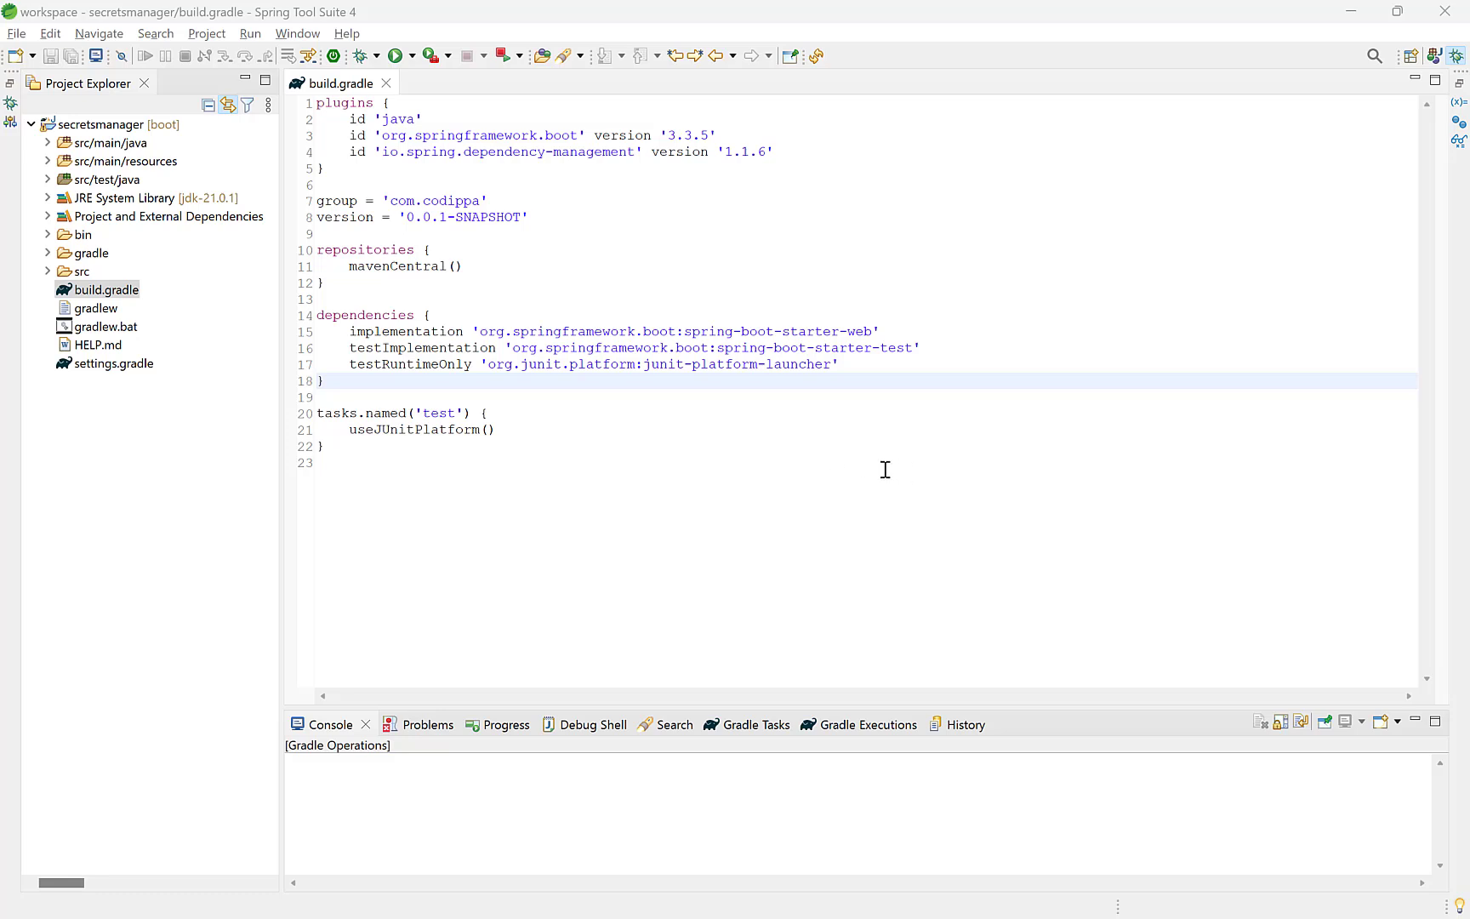
Step: Add the awssdk secretsmanager 2.29.3 implementation line to build.gradle, save, and refresh the Gradle project
{"action": "type", "text": "implementation 'software.amazon.awssdk:secretsmanager:2.29.3'"}
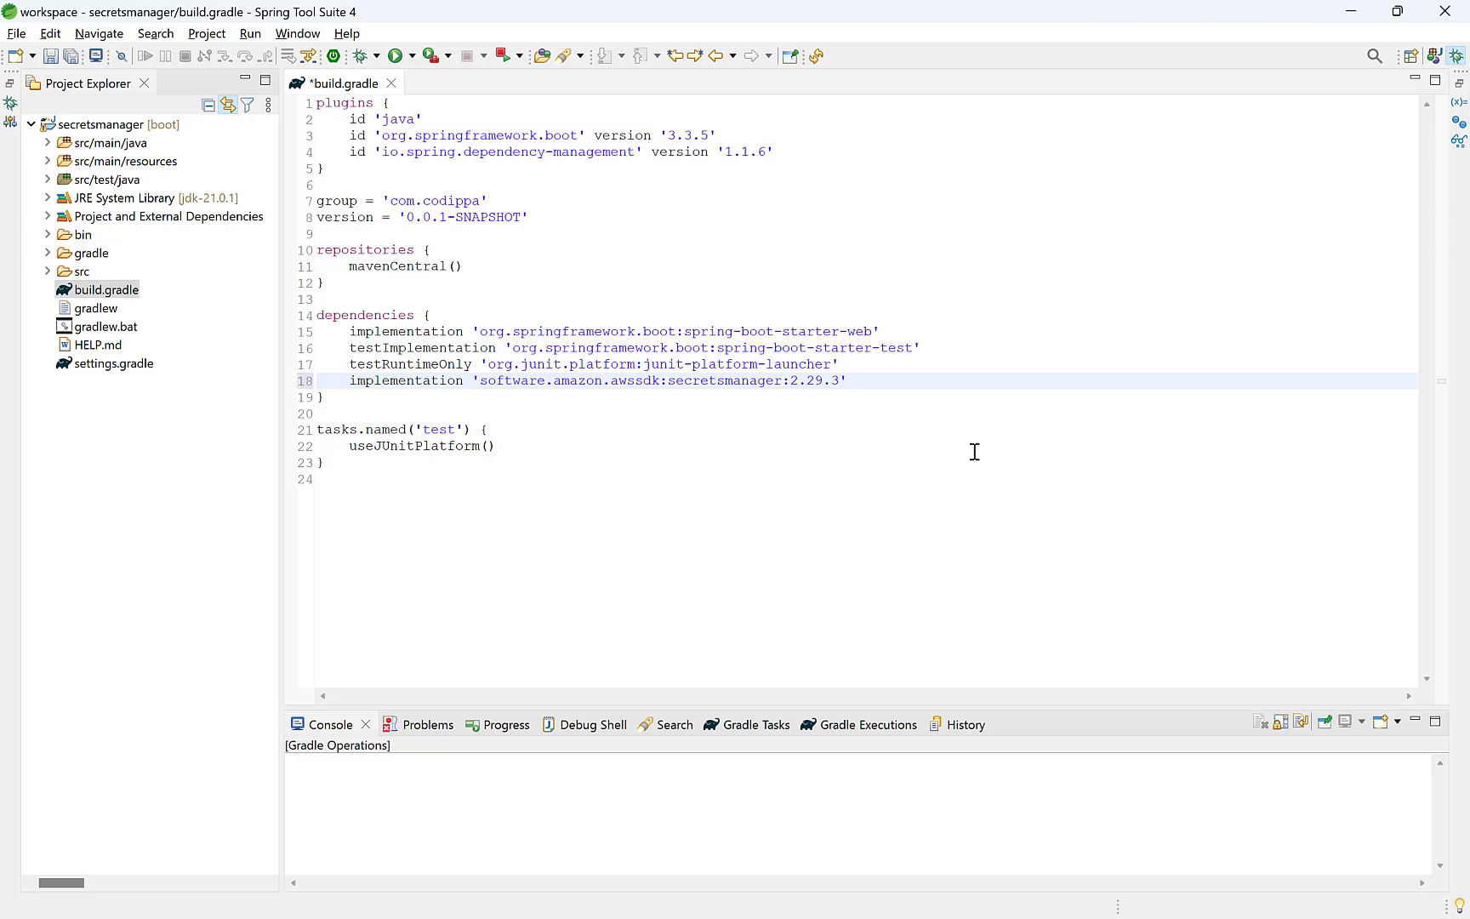
{"action": "key", "text": "ctrl+s"}
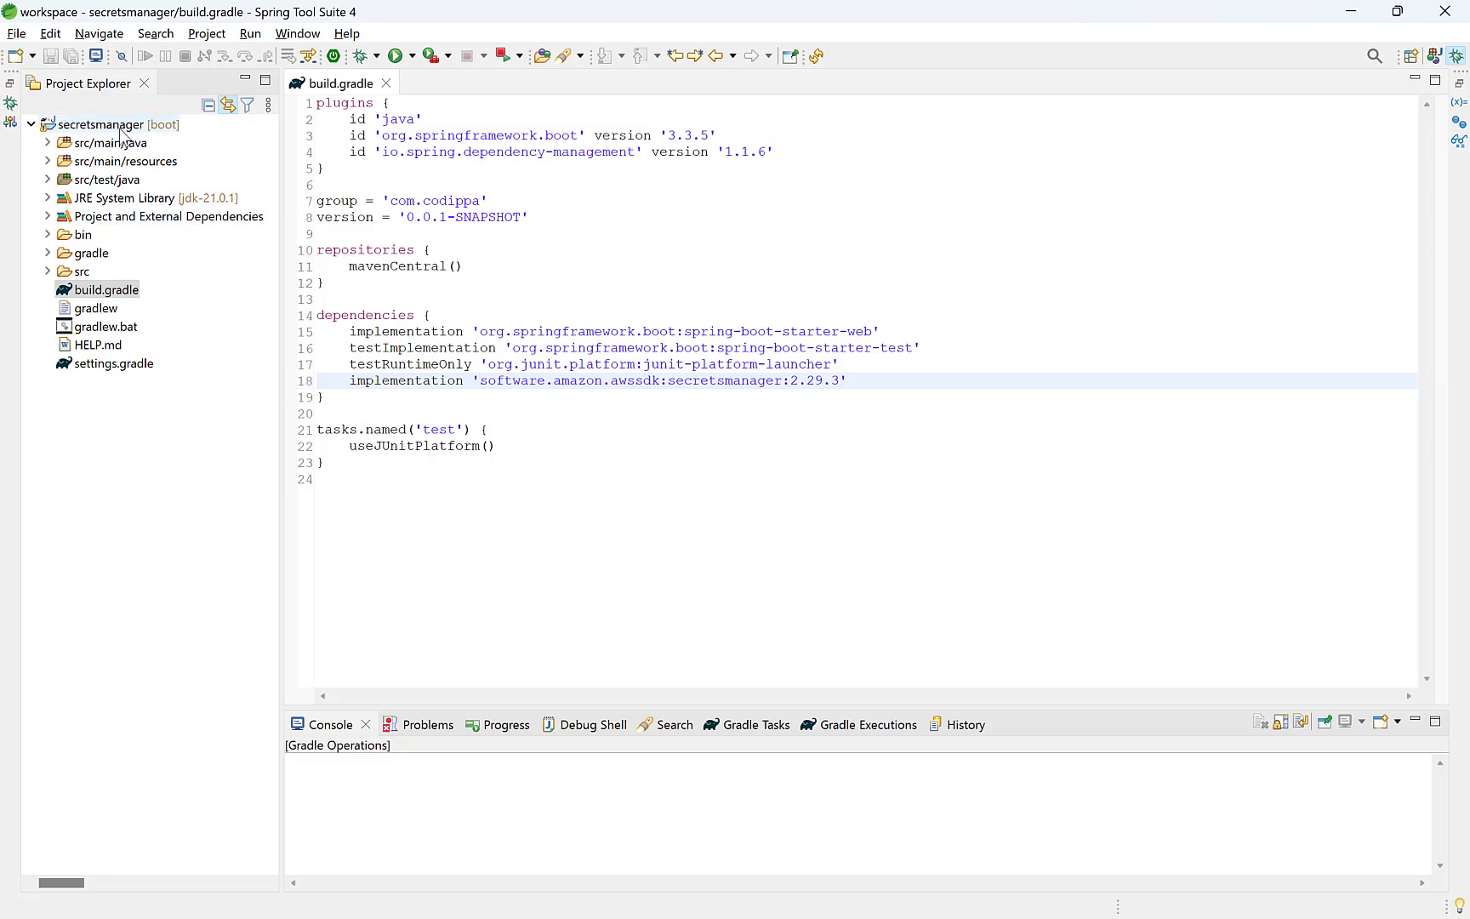
{"action": "right_click", "coordinate": [104, 125]}
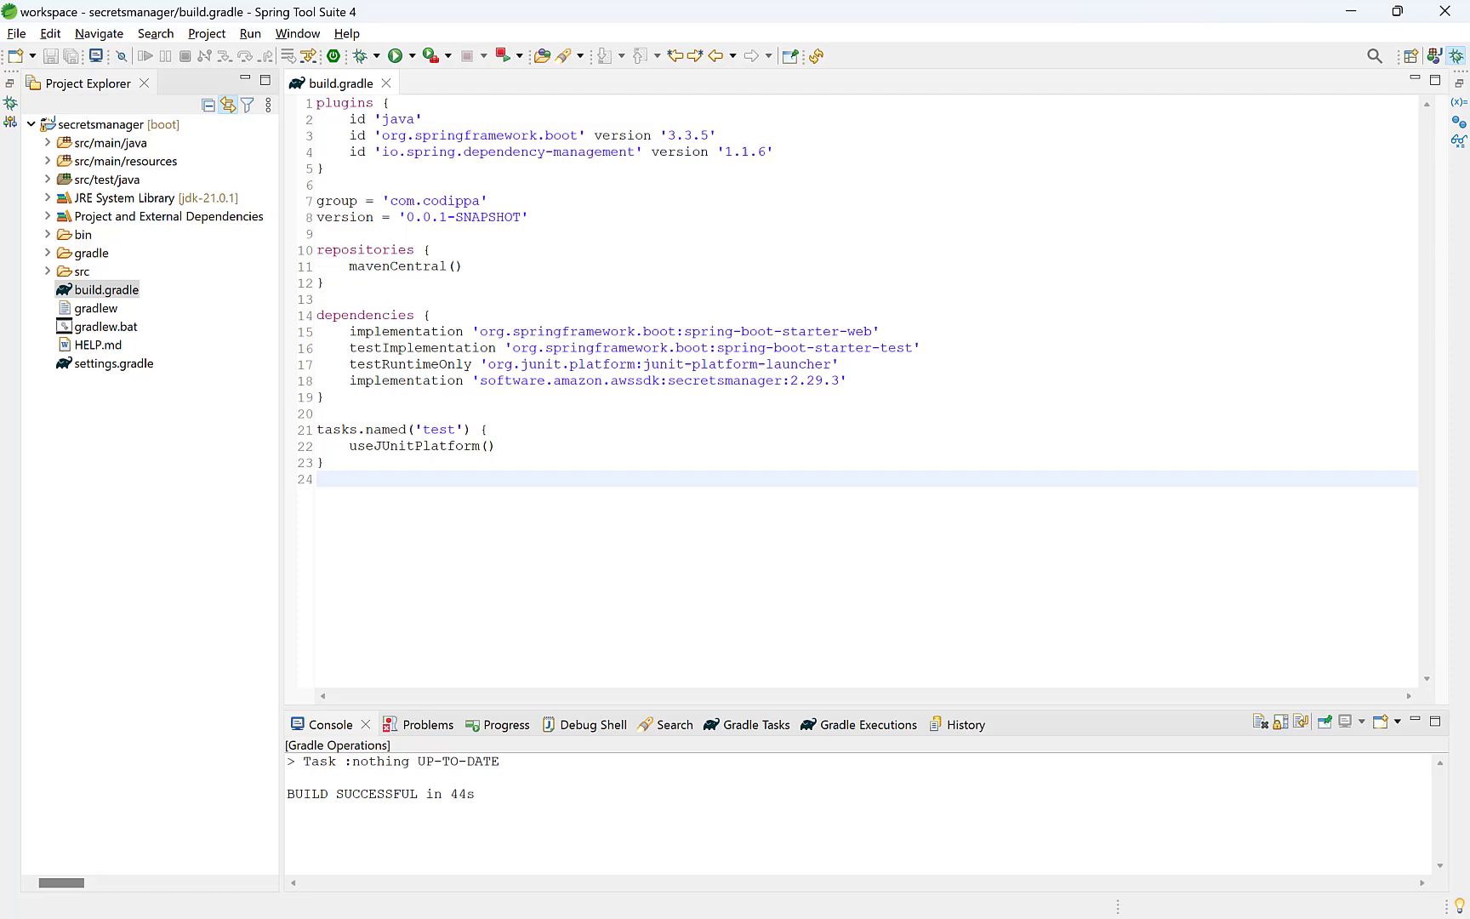
Step: Create class SecretsManagerService in com.codippa with a public void storeSecret(String key, value) method
{"action": "right_click", "coordinate": [99, 162]}
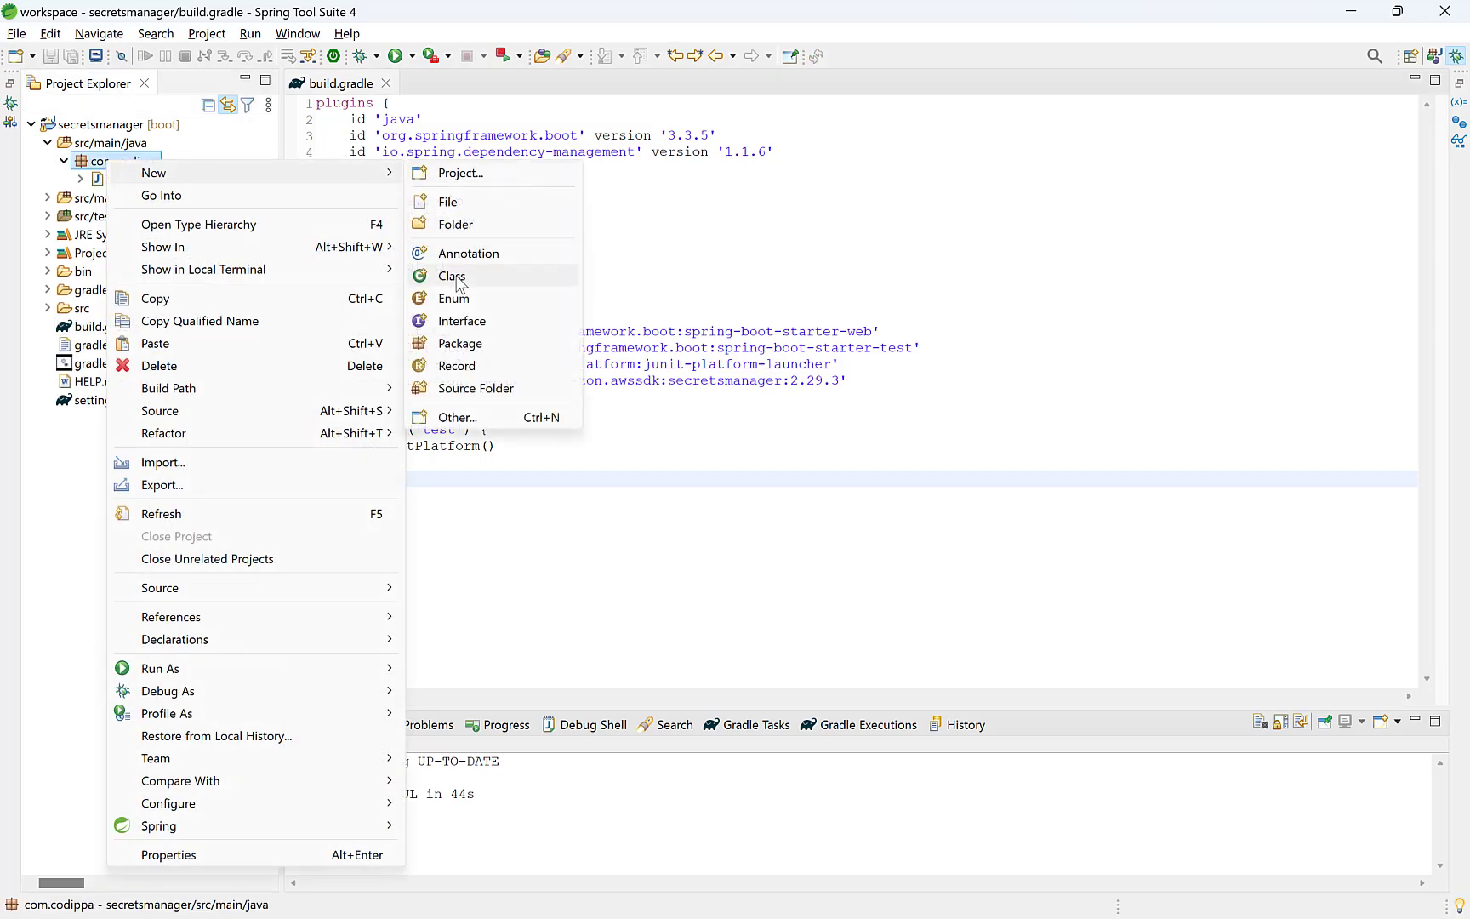
{"action": "left_click", "coordinate": [452, 276]}
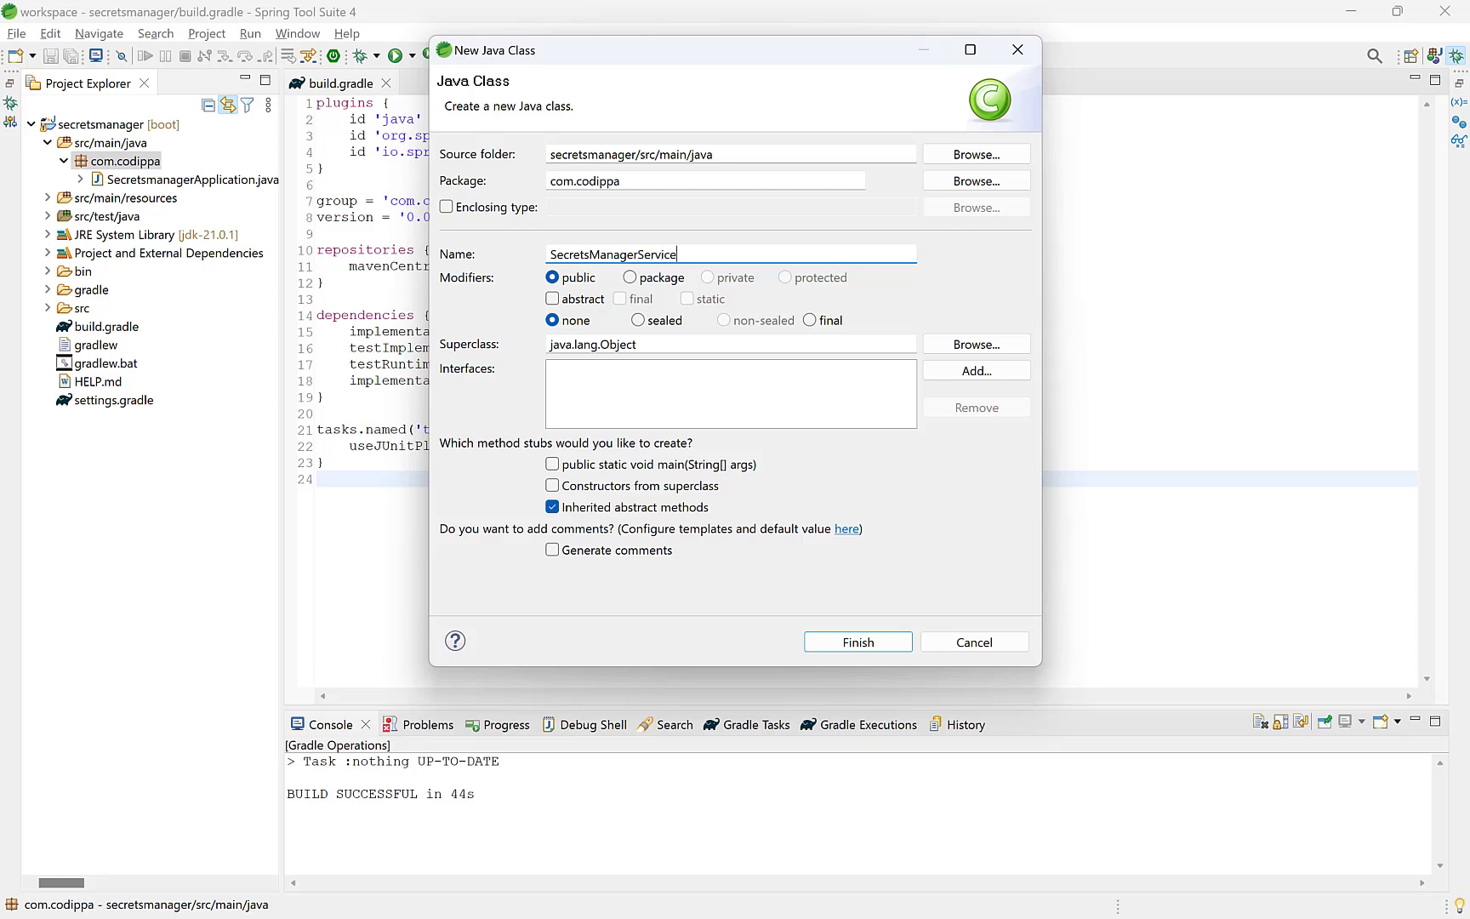
{"action": "left_click", "coordinate": [856, 642]}
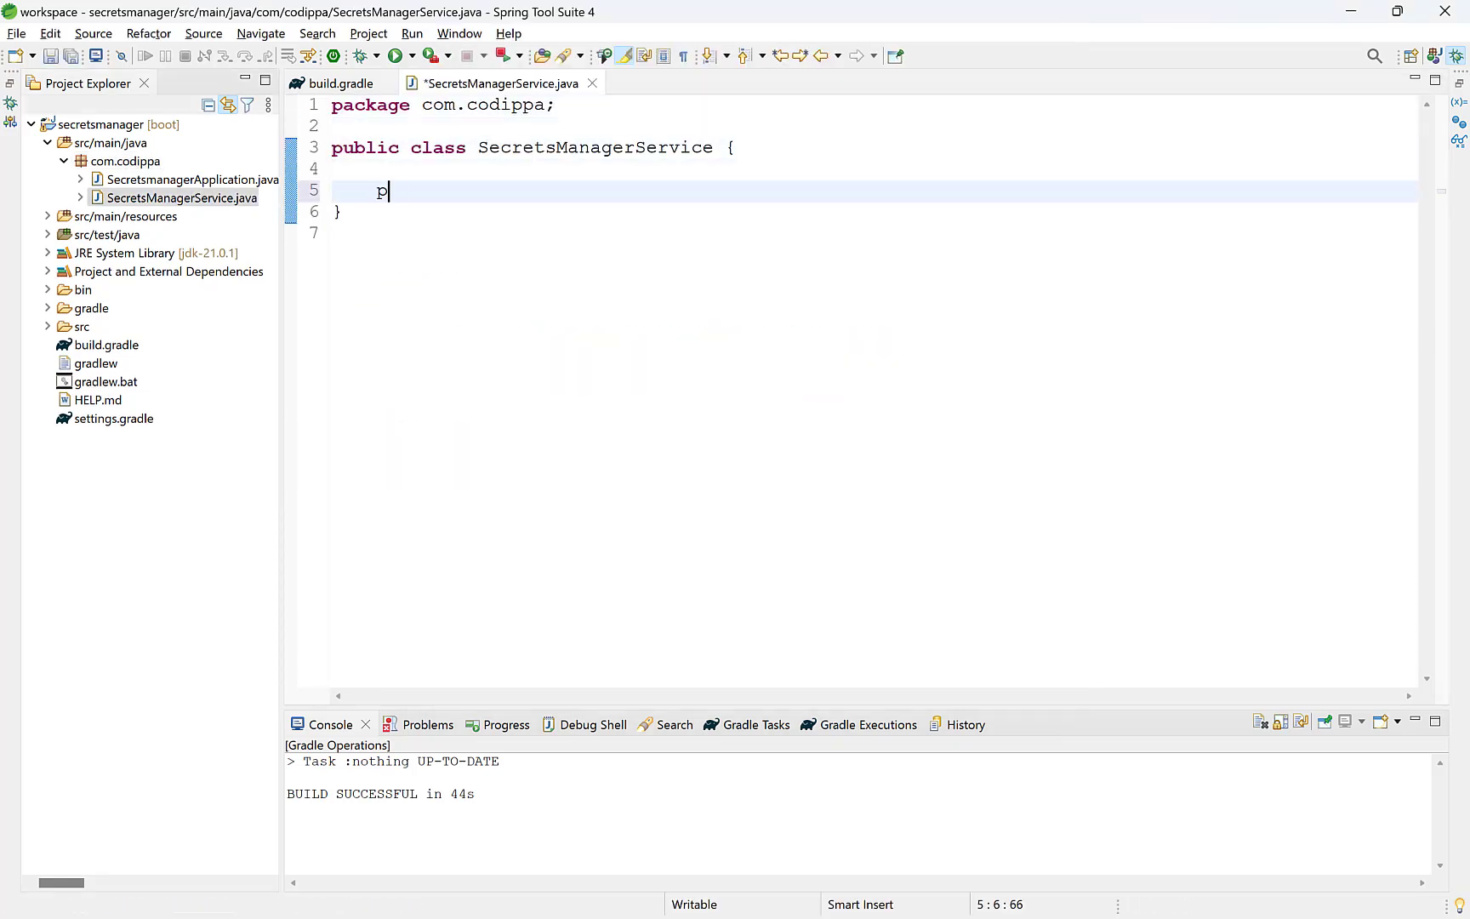
{"action": "type", "text": "ublic void storeSec"}
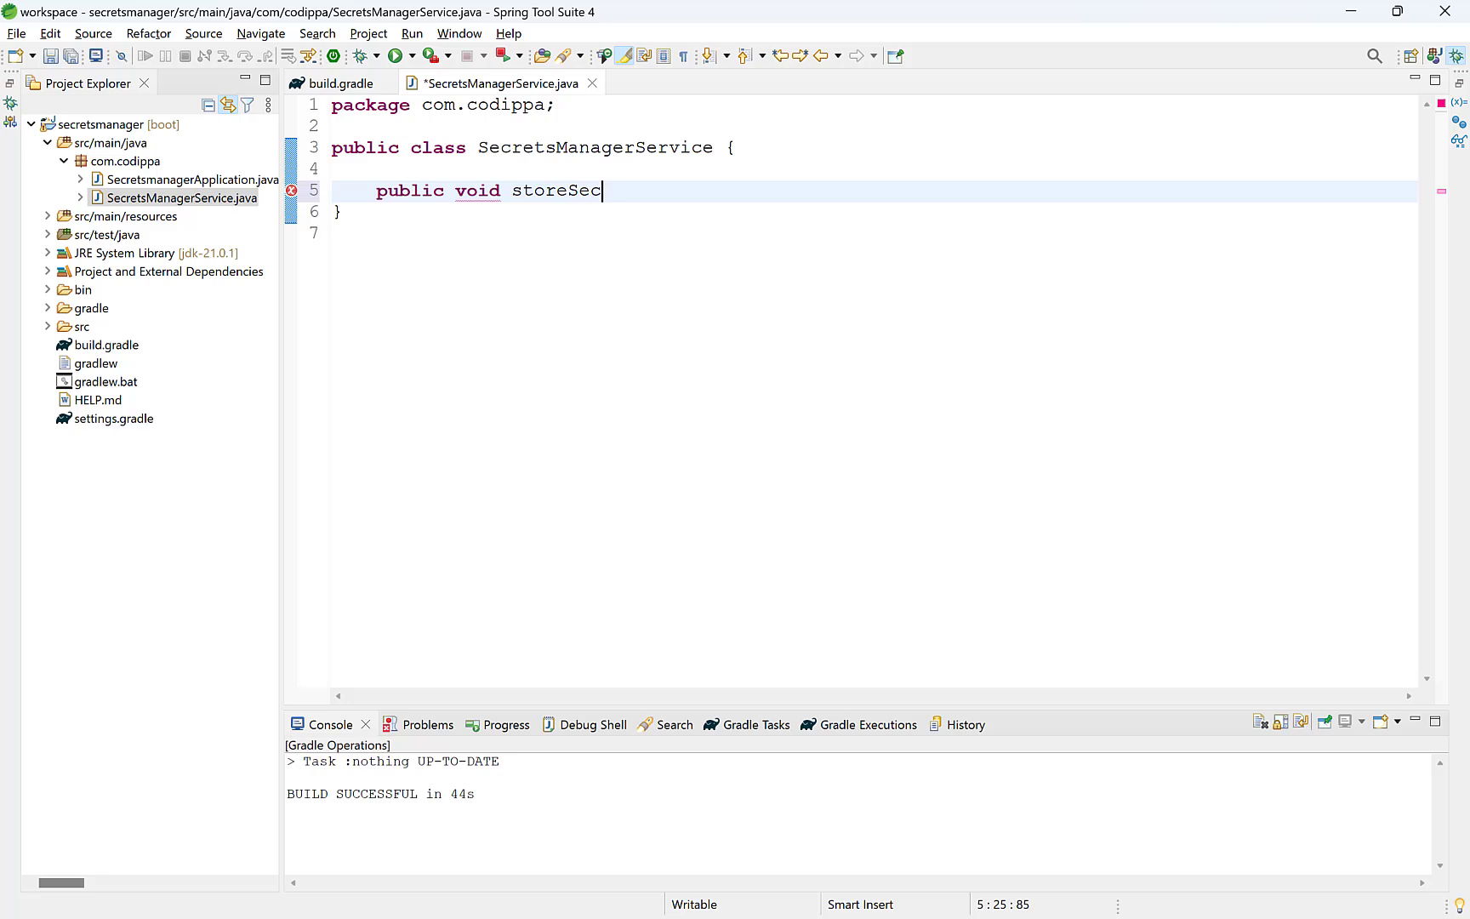
{"action": "type", "text": "ret(String k)"}
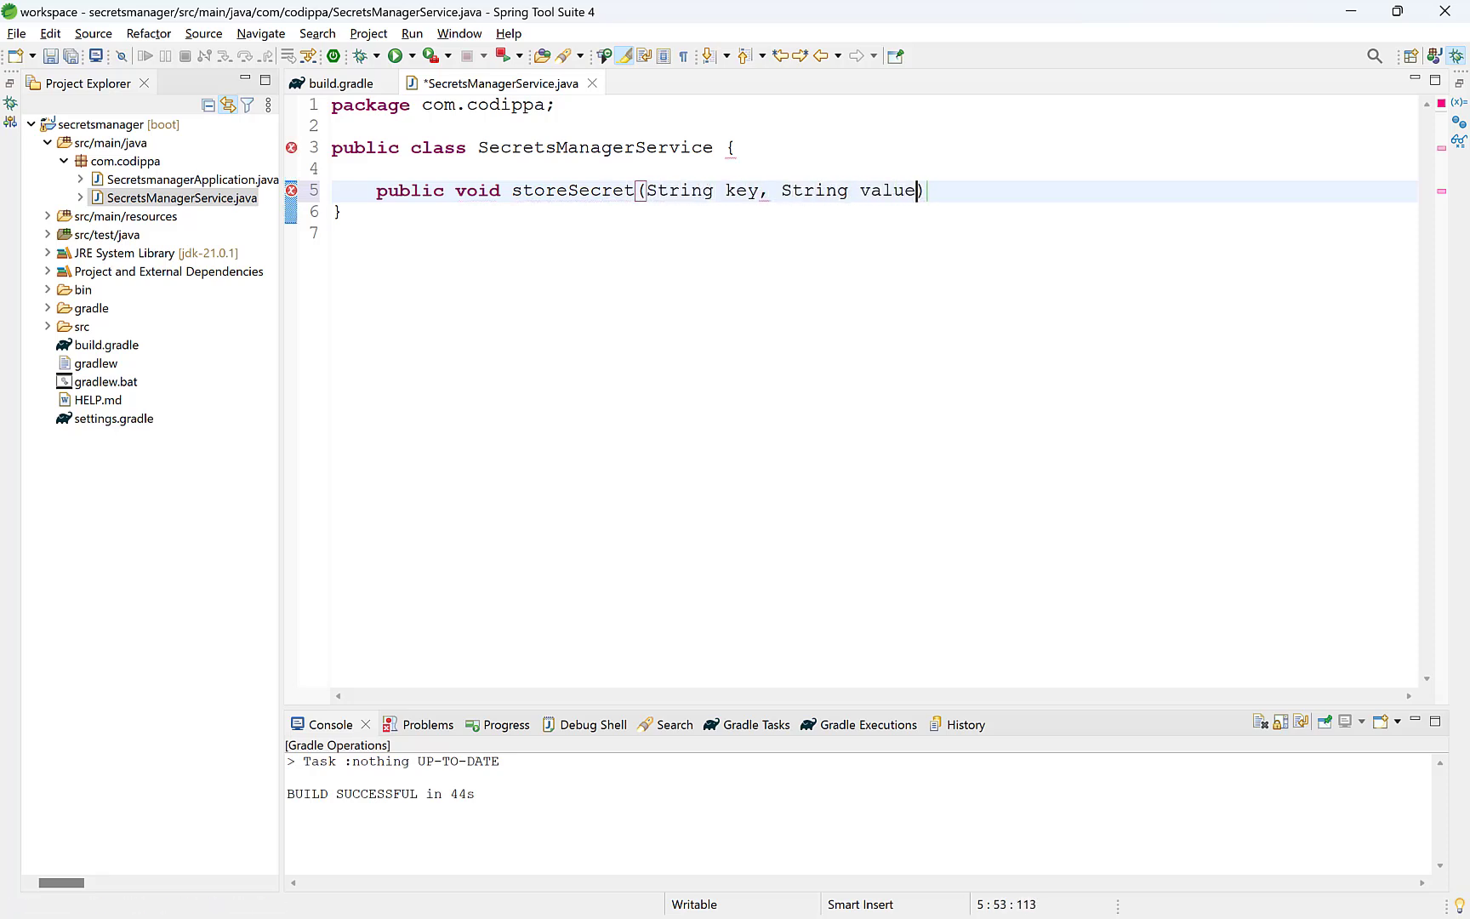
{"action": "type", "text": "{"}
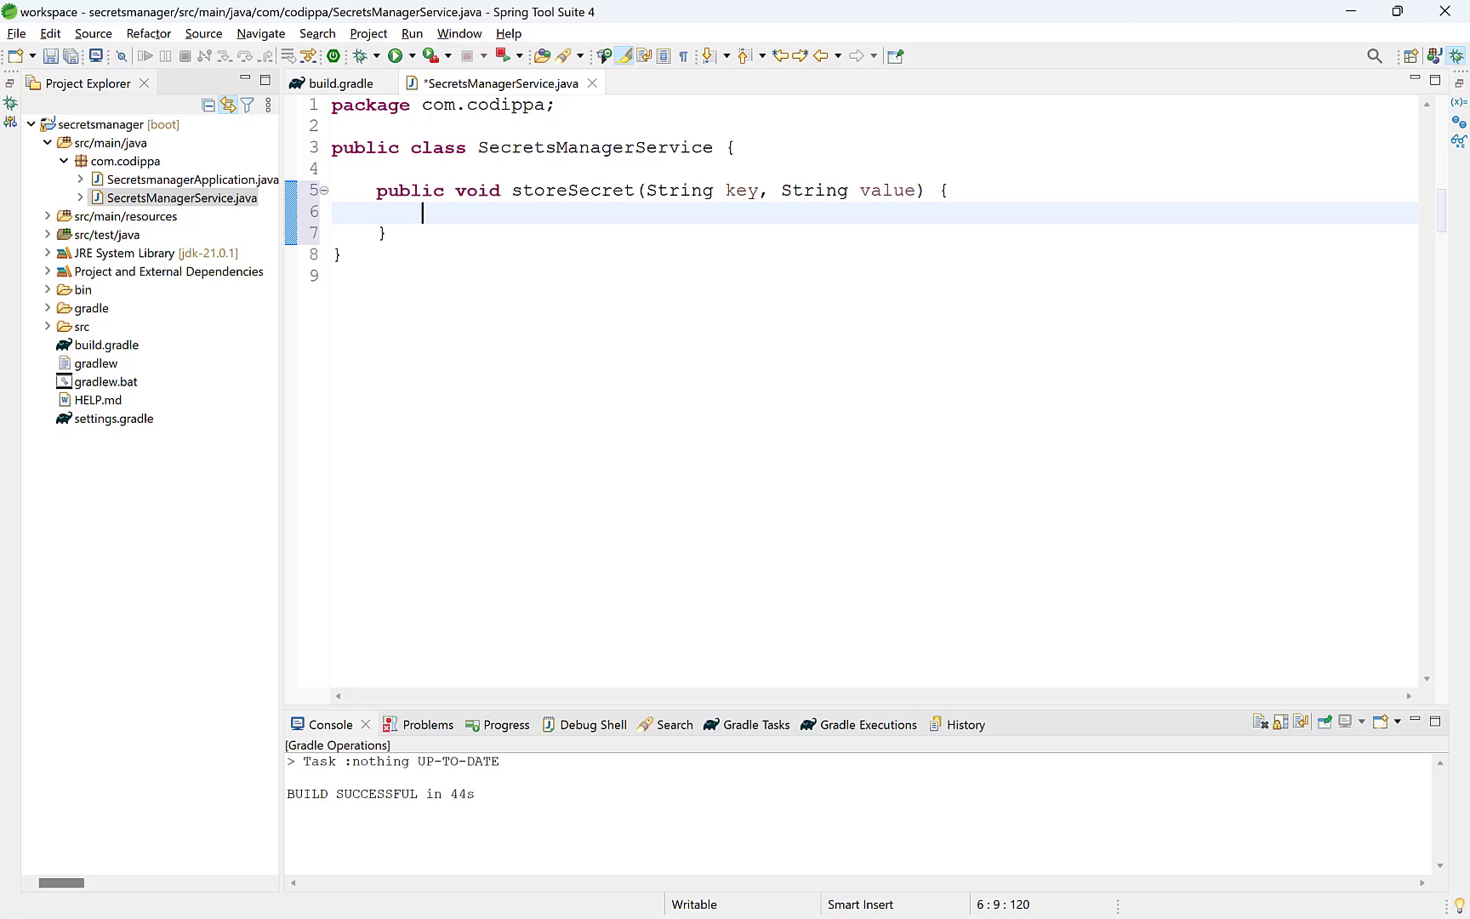
Step: Start SecretsManagerClient.builder().region(Region.of) inside storeSecret
{"action": "type", "text": "SecretsManagerClient.builder("}
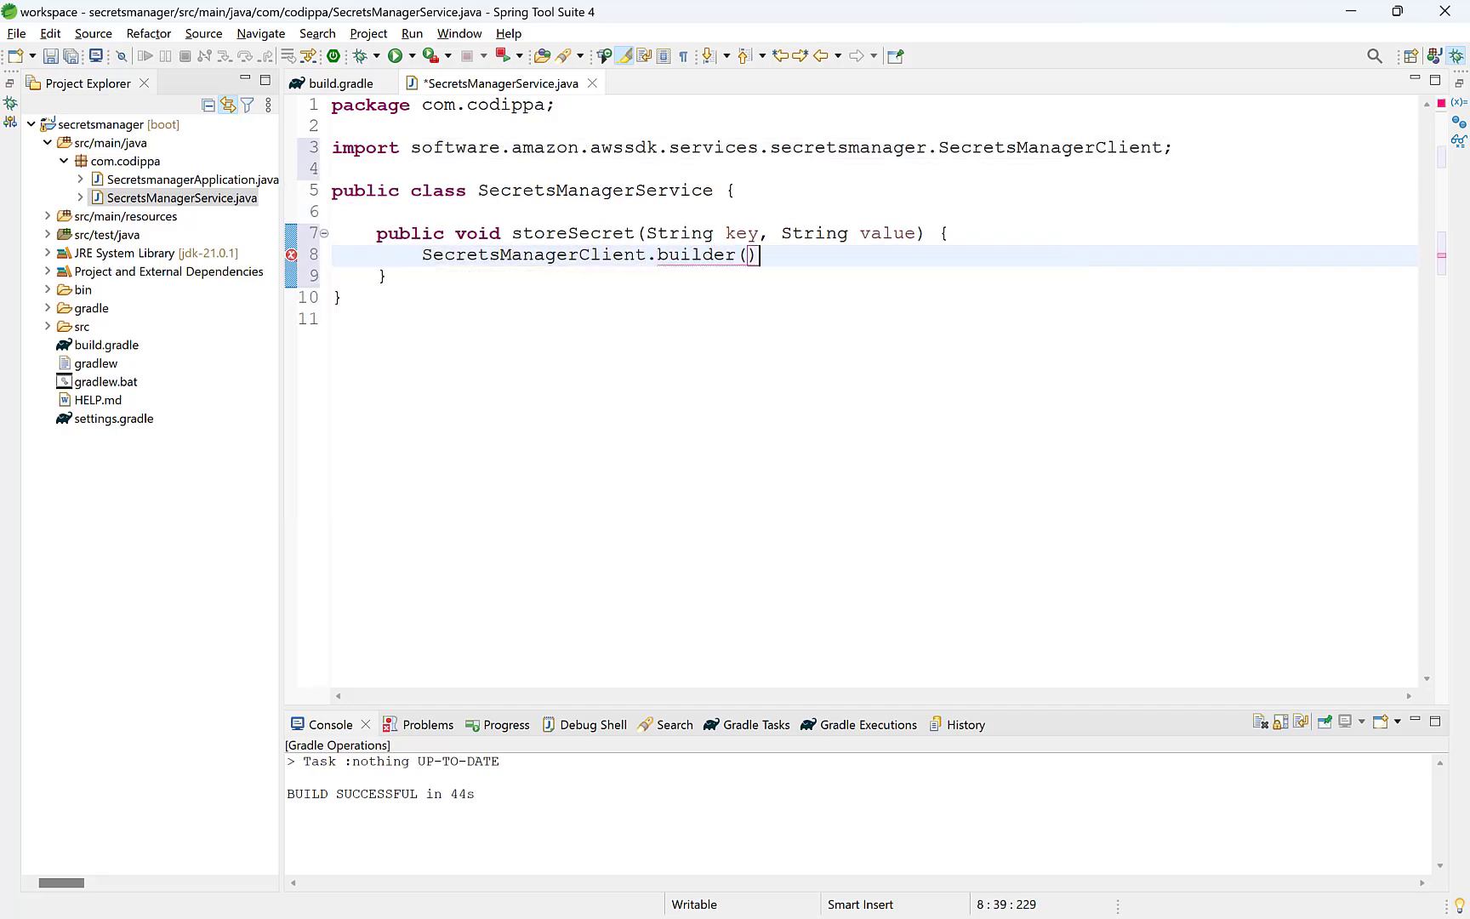
{"action": "type", "text": ".re"}
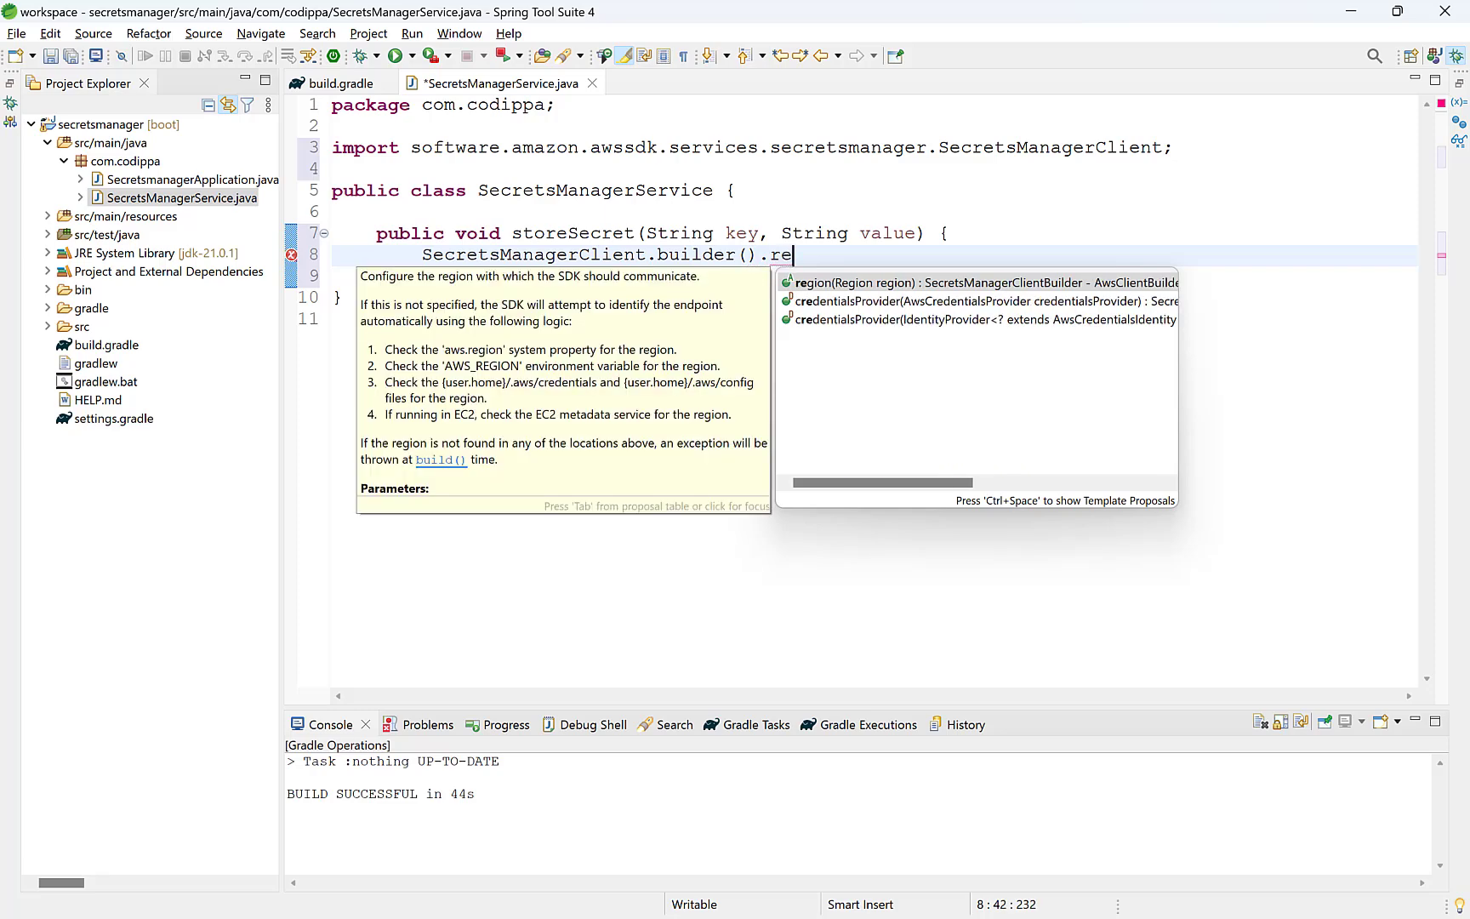
{"action": "left_click", "coordinate": [862, 282]}
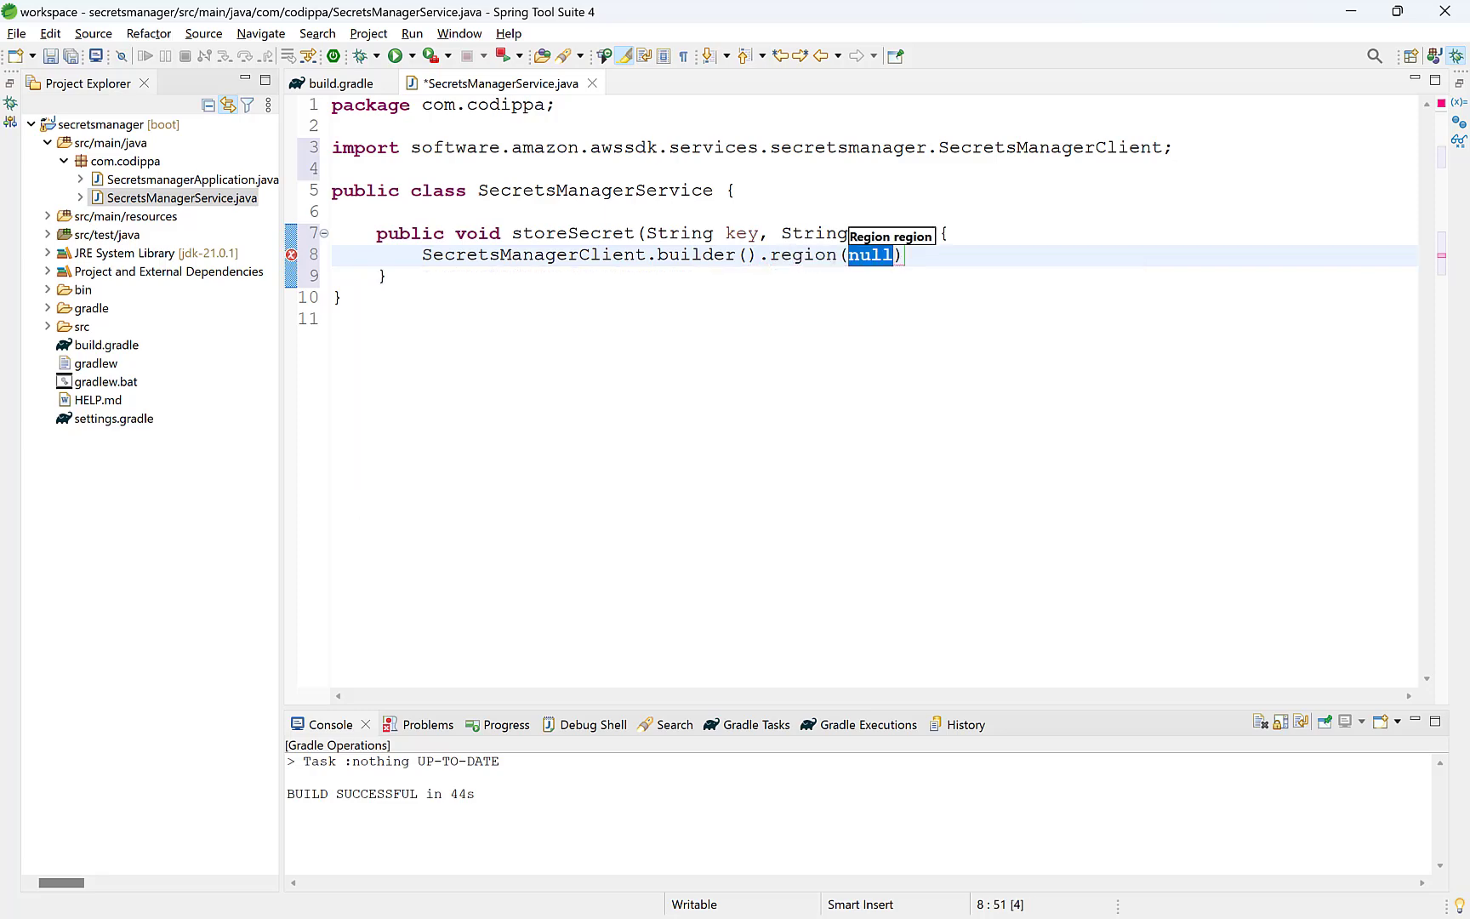
{"action": "type", "text": "Regio"}
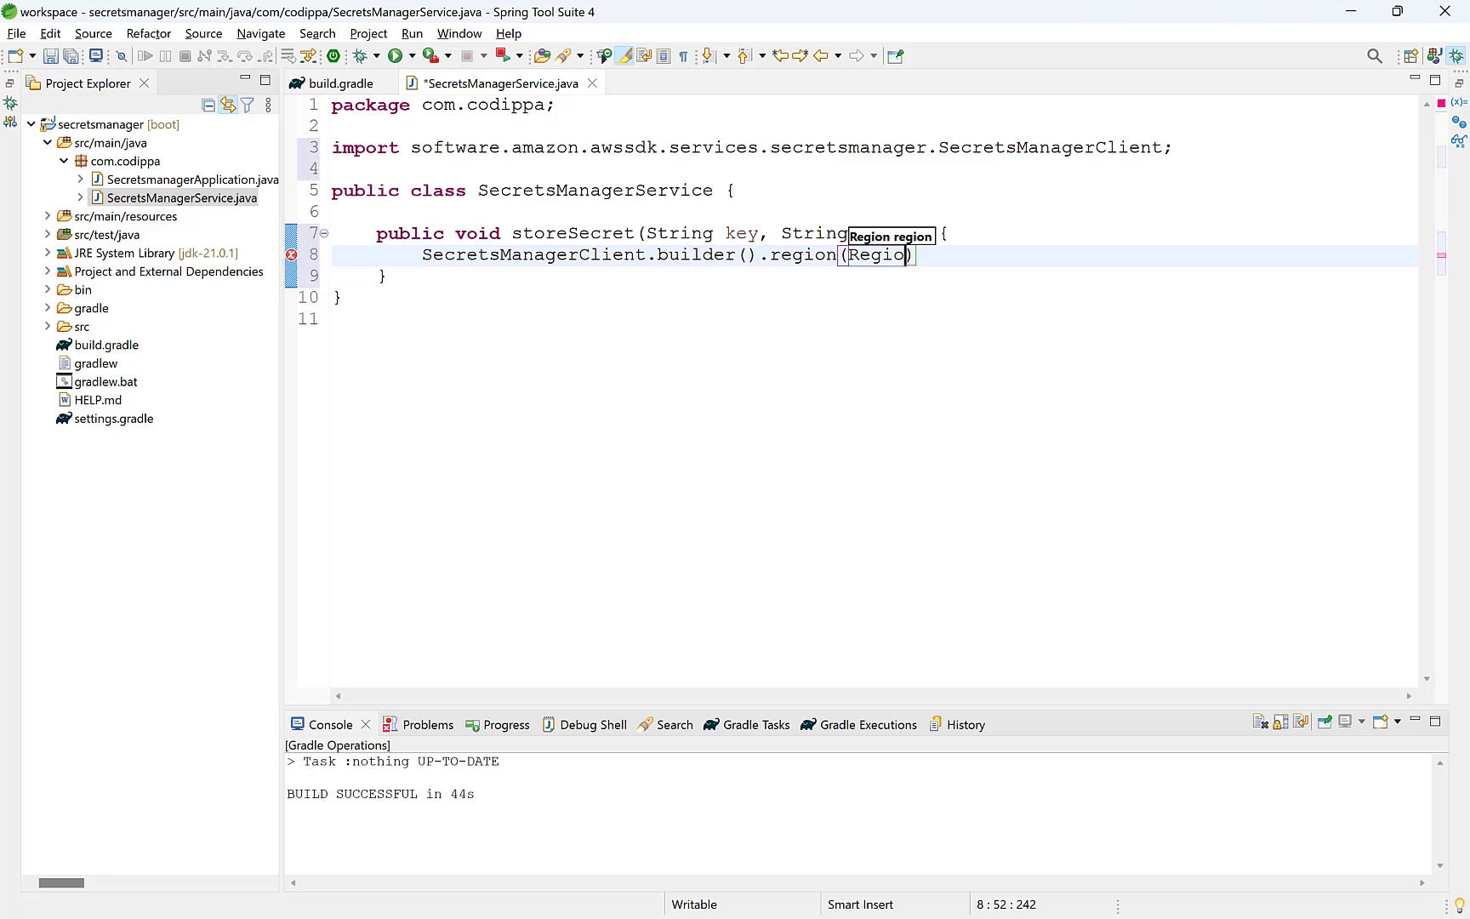
{"action": "type", "text": ".of"}
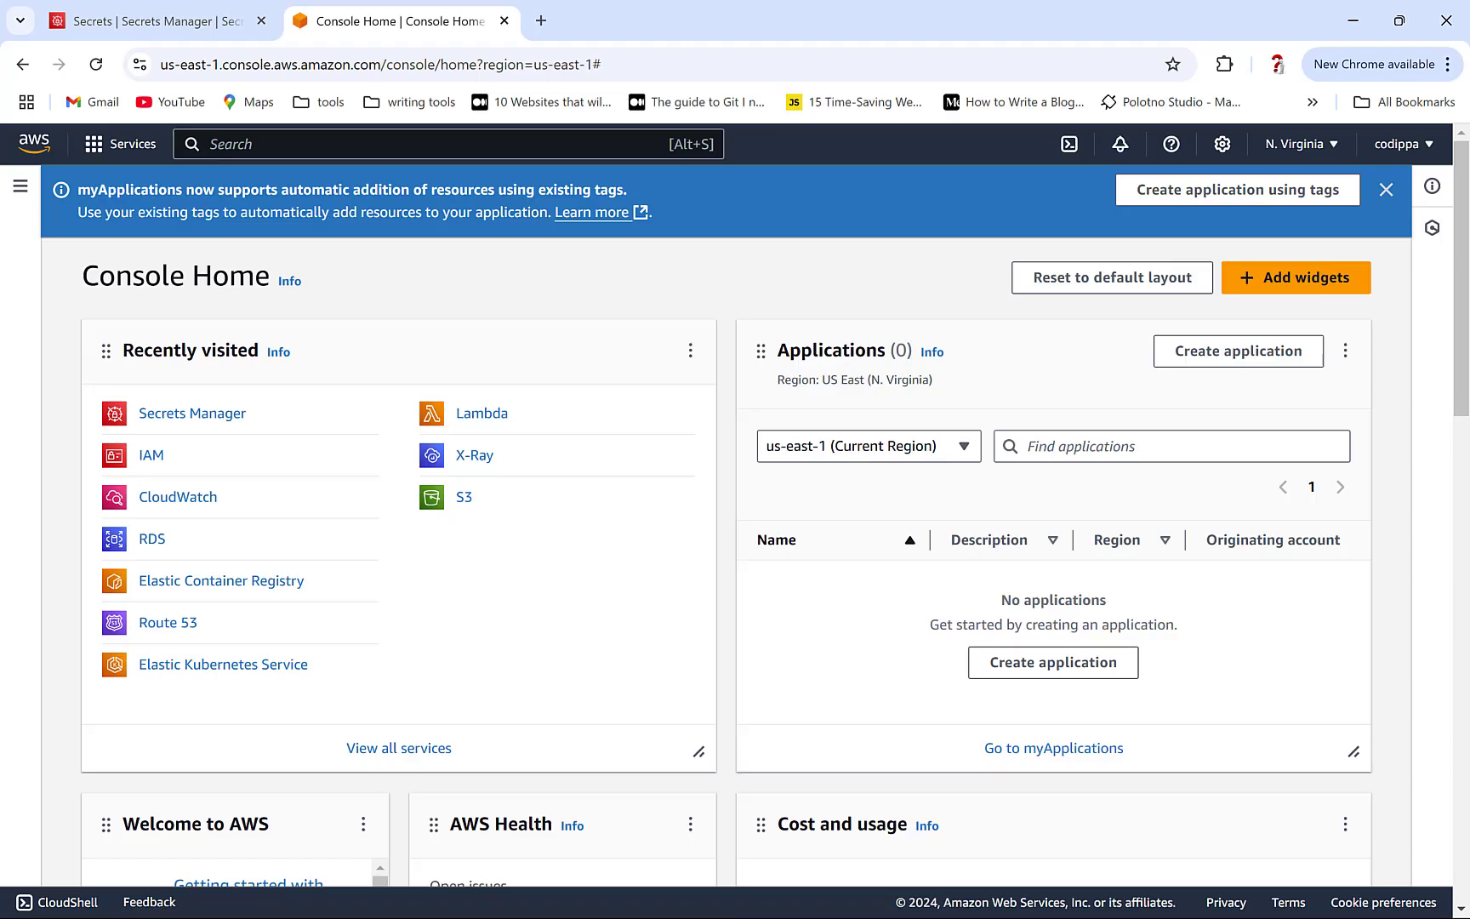
Step: Show the AWS console region list revealing N. Virginia as us-east-1
{"action": "left_click", "coordinate": [1298, 143]}
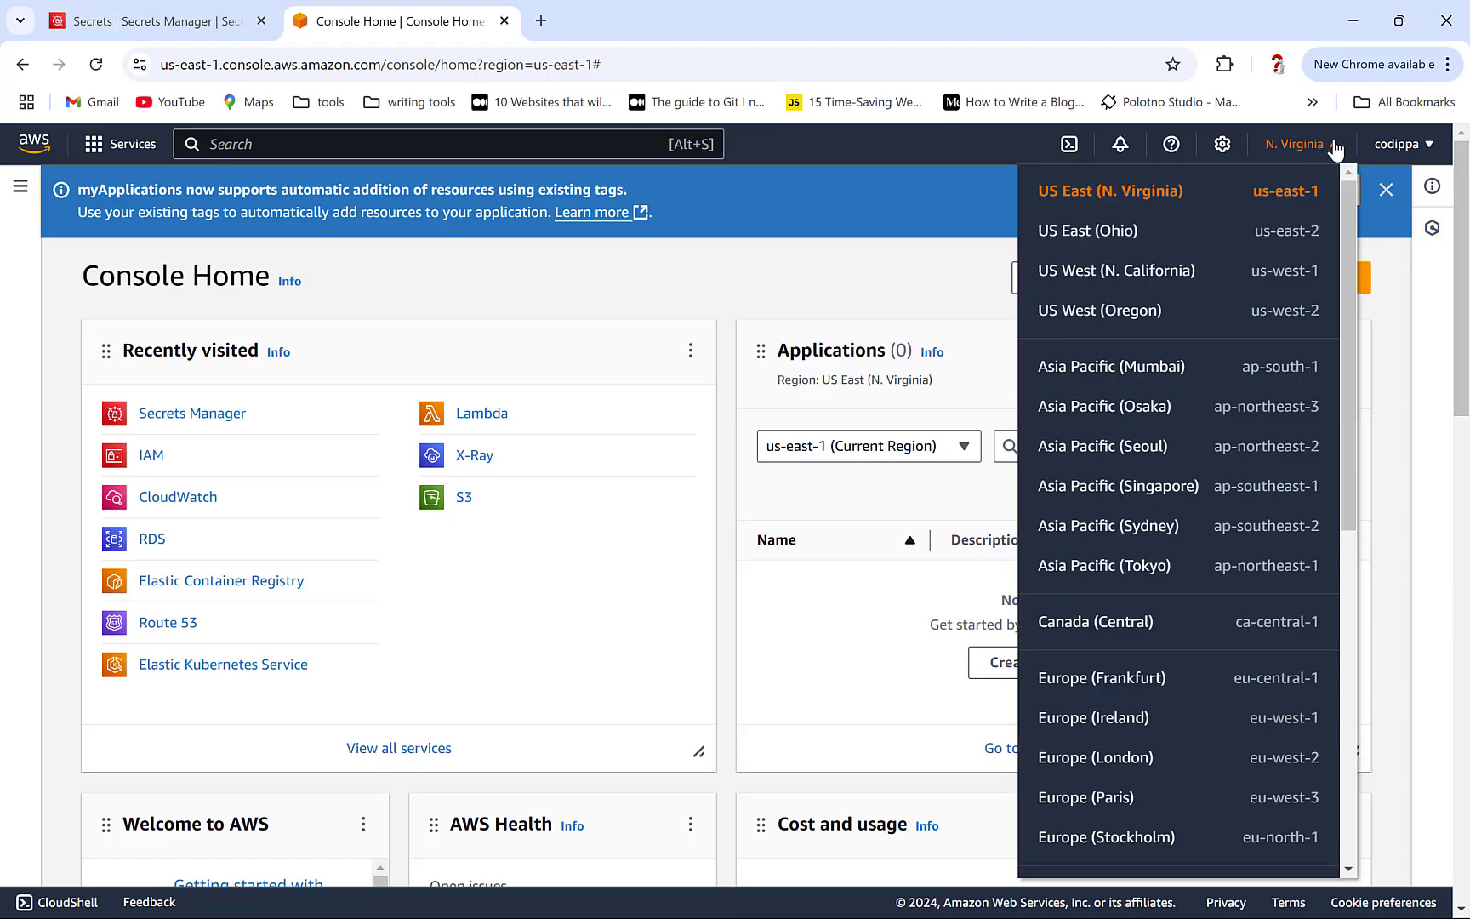
{"action": "mouse_move", "coordinate": [1116, 271]}
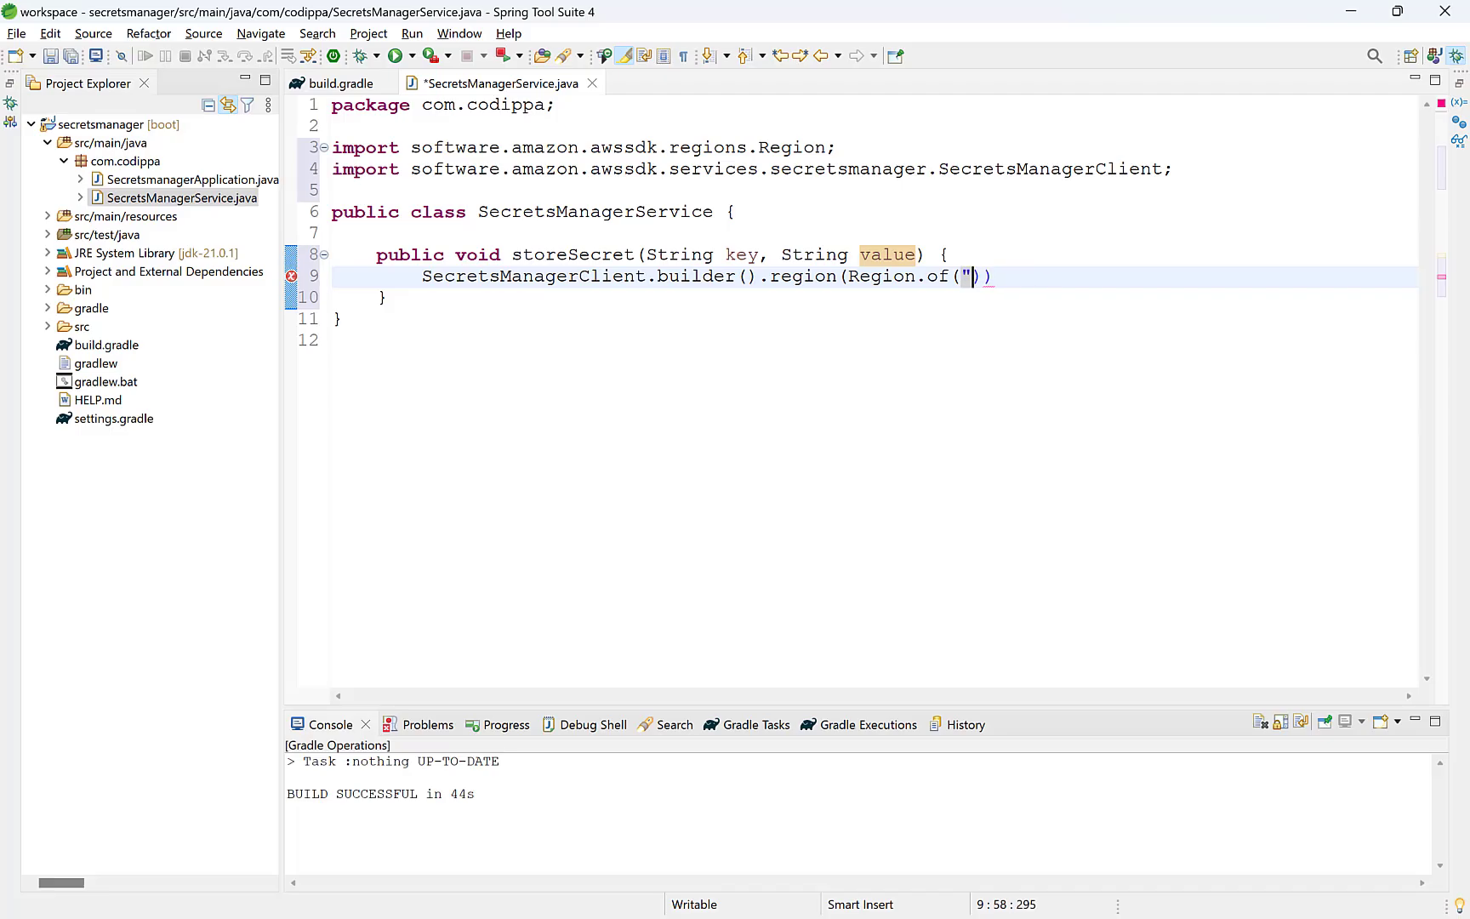
Step: Enter the us-east region code as the Region.of argument
{"action": "type", "text": "us-eas"}
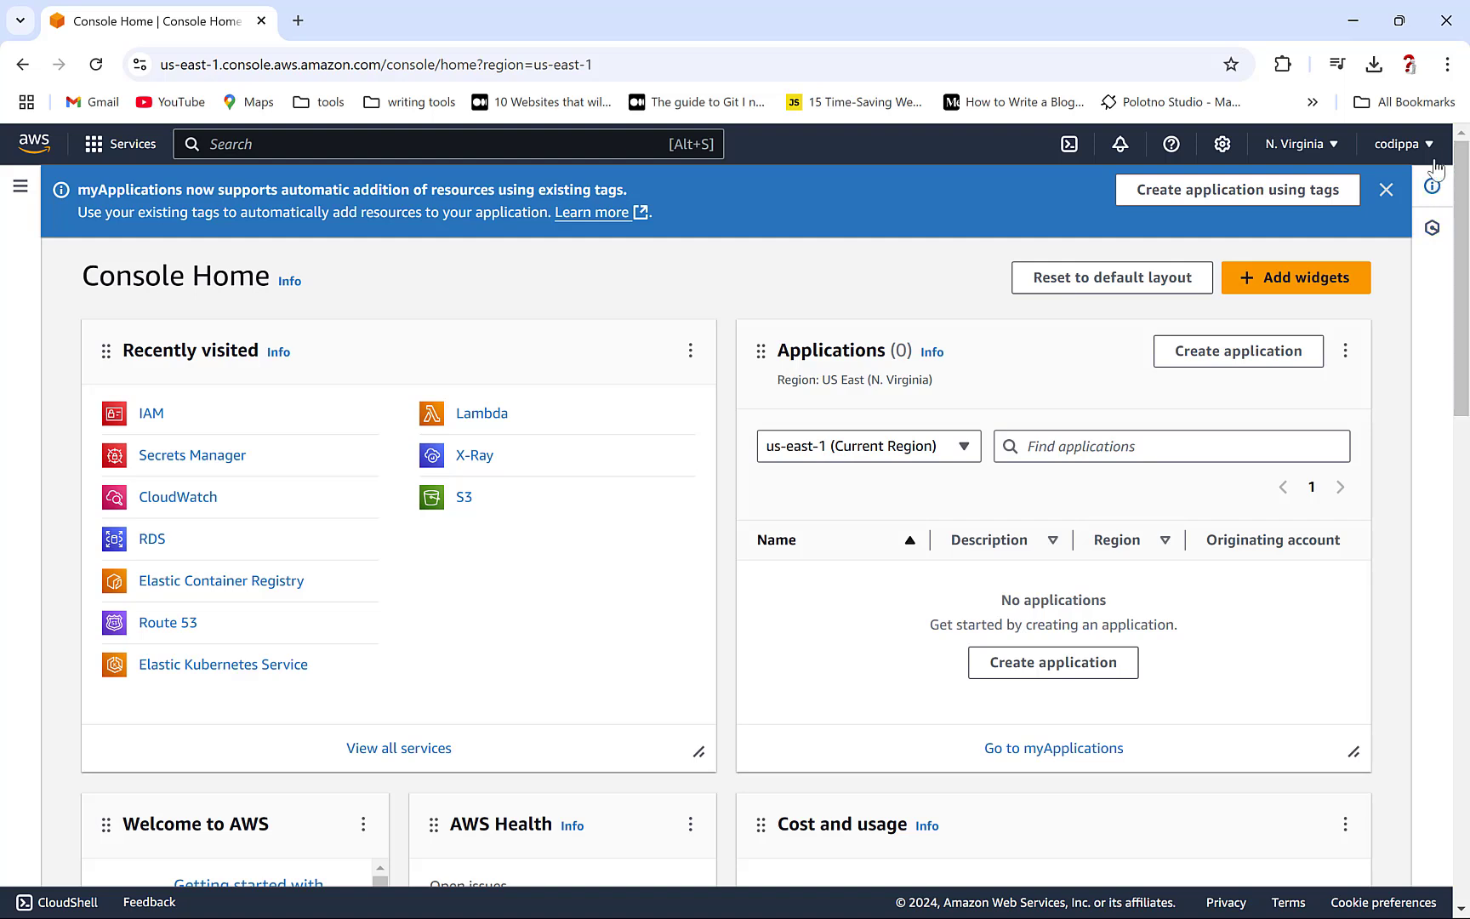
Step: Go to the account's Security credentials page and start creating an access key
{"action": "left_click", "coordinate": [1399, 143]}
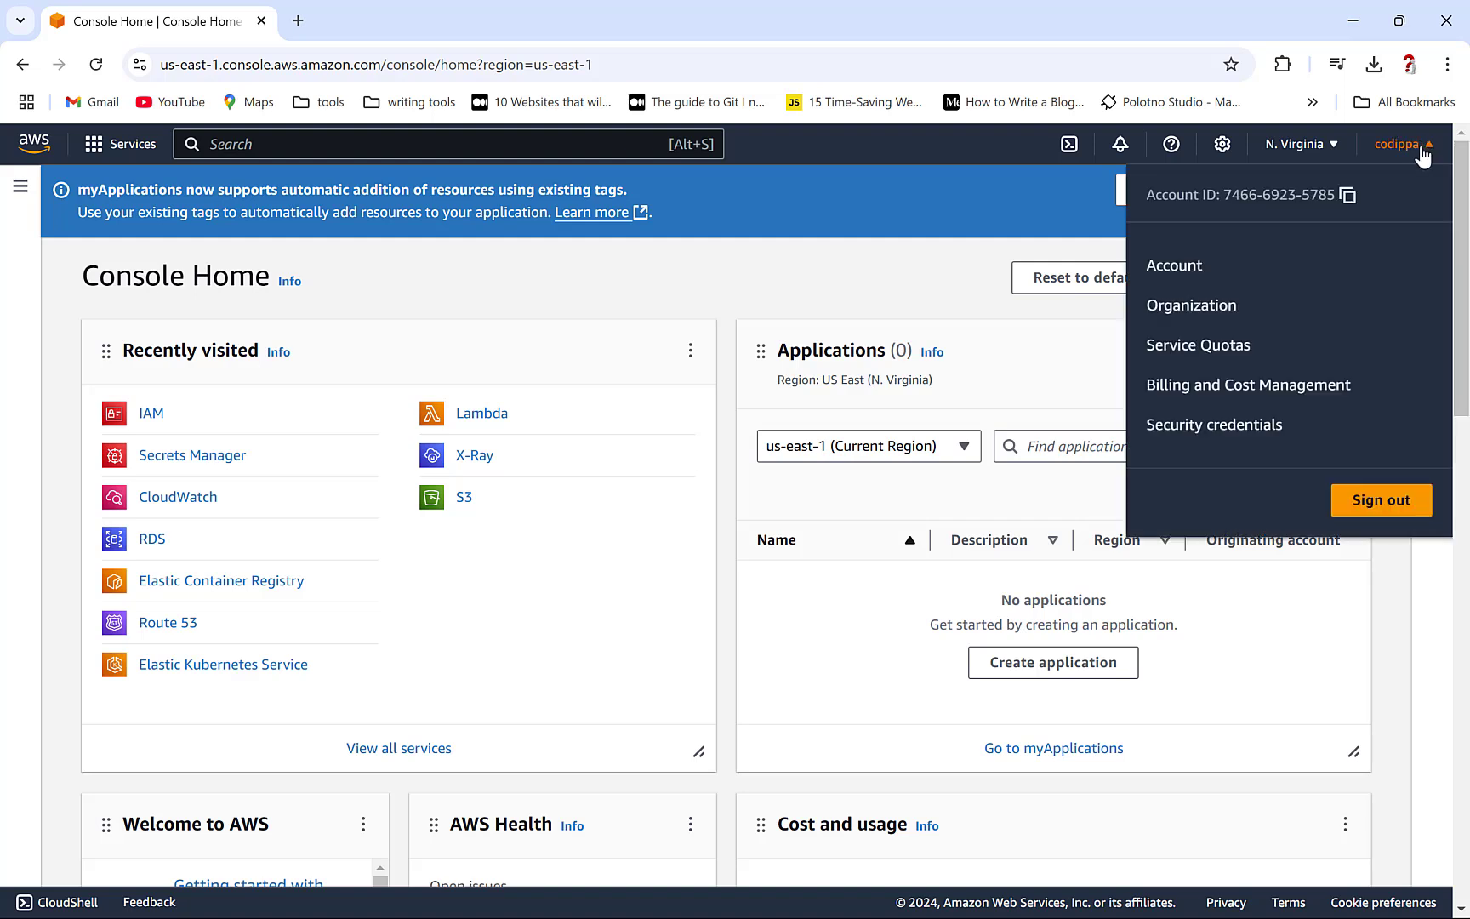
{"action": "left_click", "coordinate": [1211, 425]}
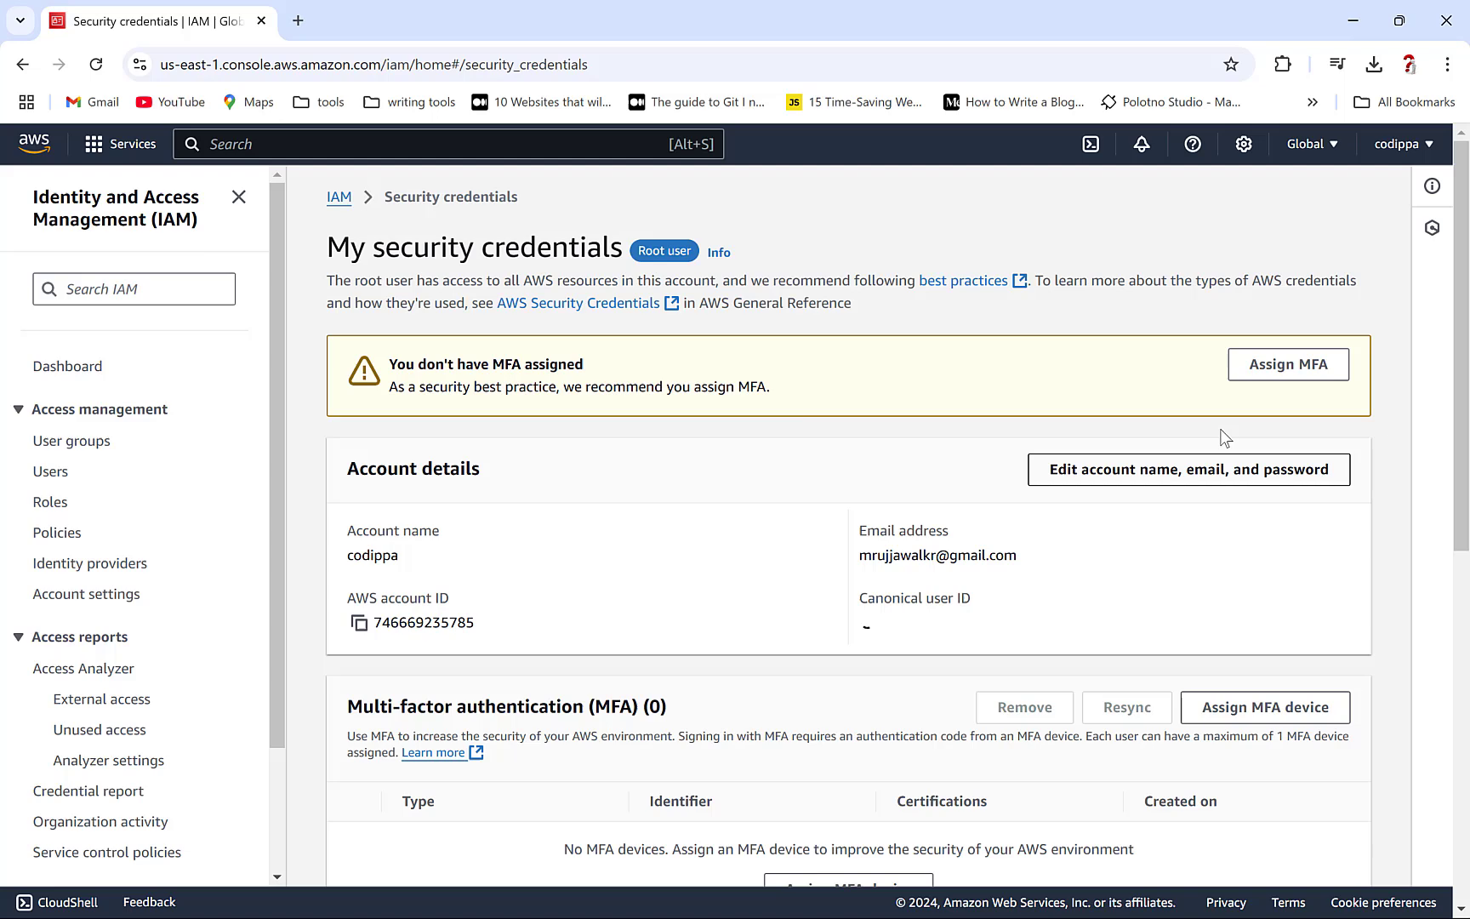
{"action": "scroll", "scroll_direction": "down", "scroll_amount": 3}
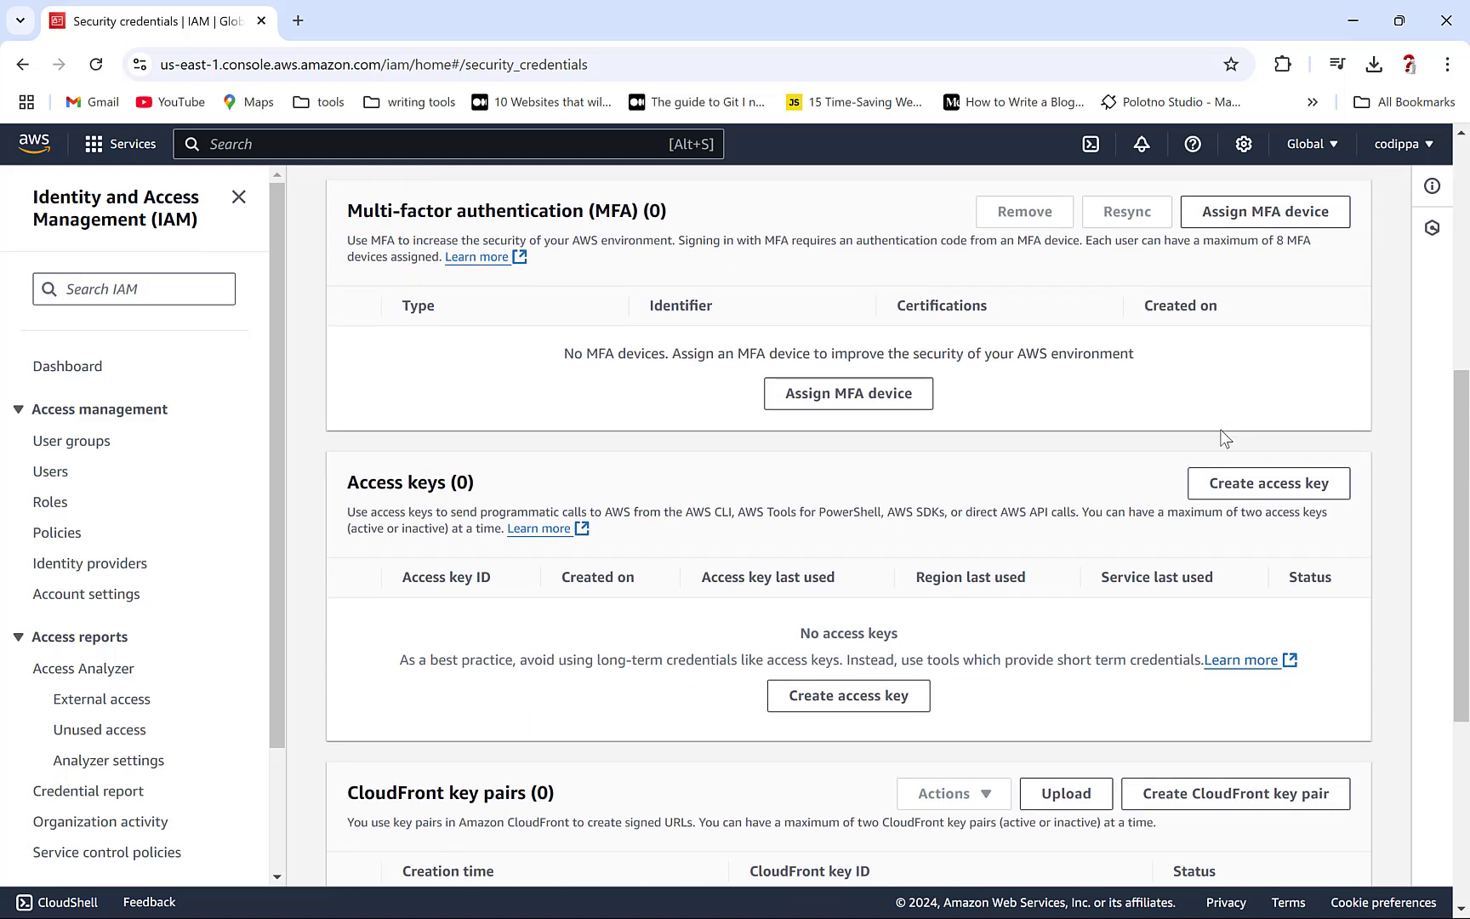
{"action": "scroll", "scroll_direction": "down", "scroll_amount": 3}
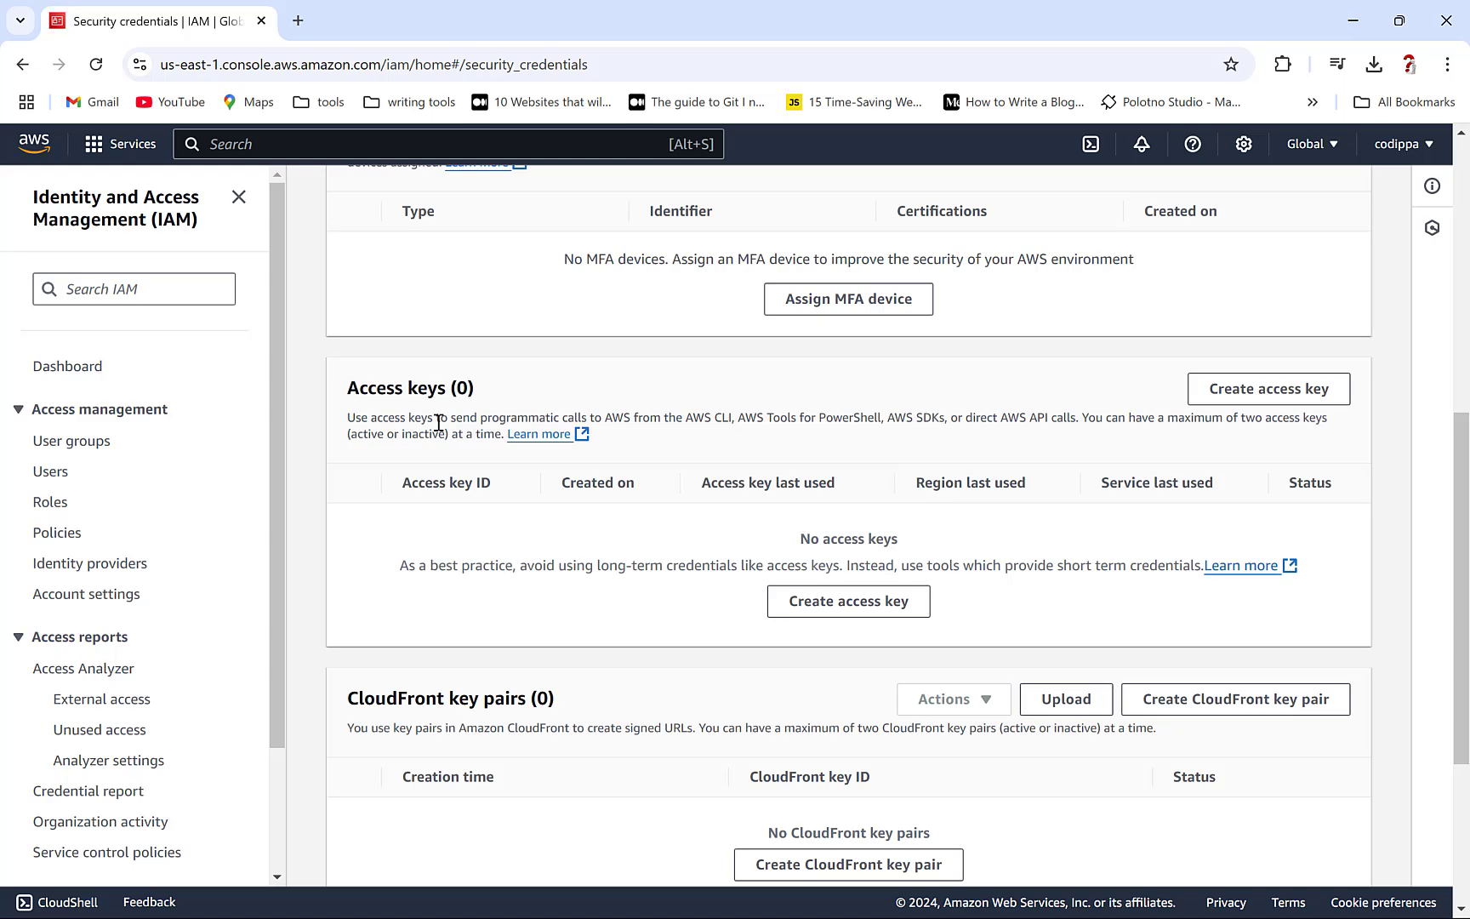
{"action": "mouse_move", "coordinate": [332, 546]}
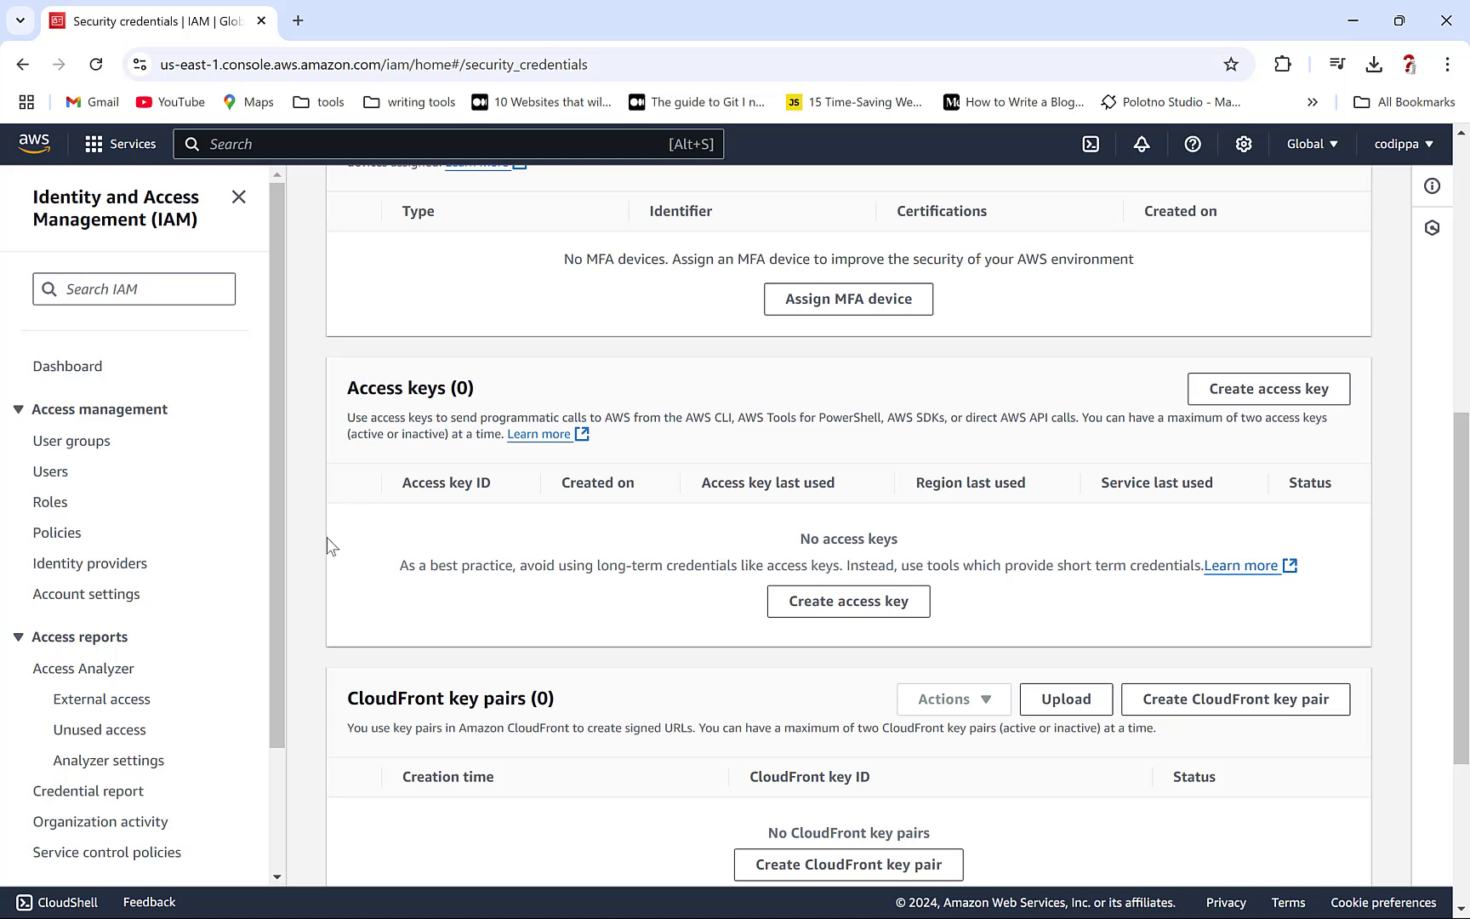
{"action": "left_click", "coordinate": [1266, 388]}
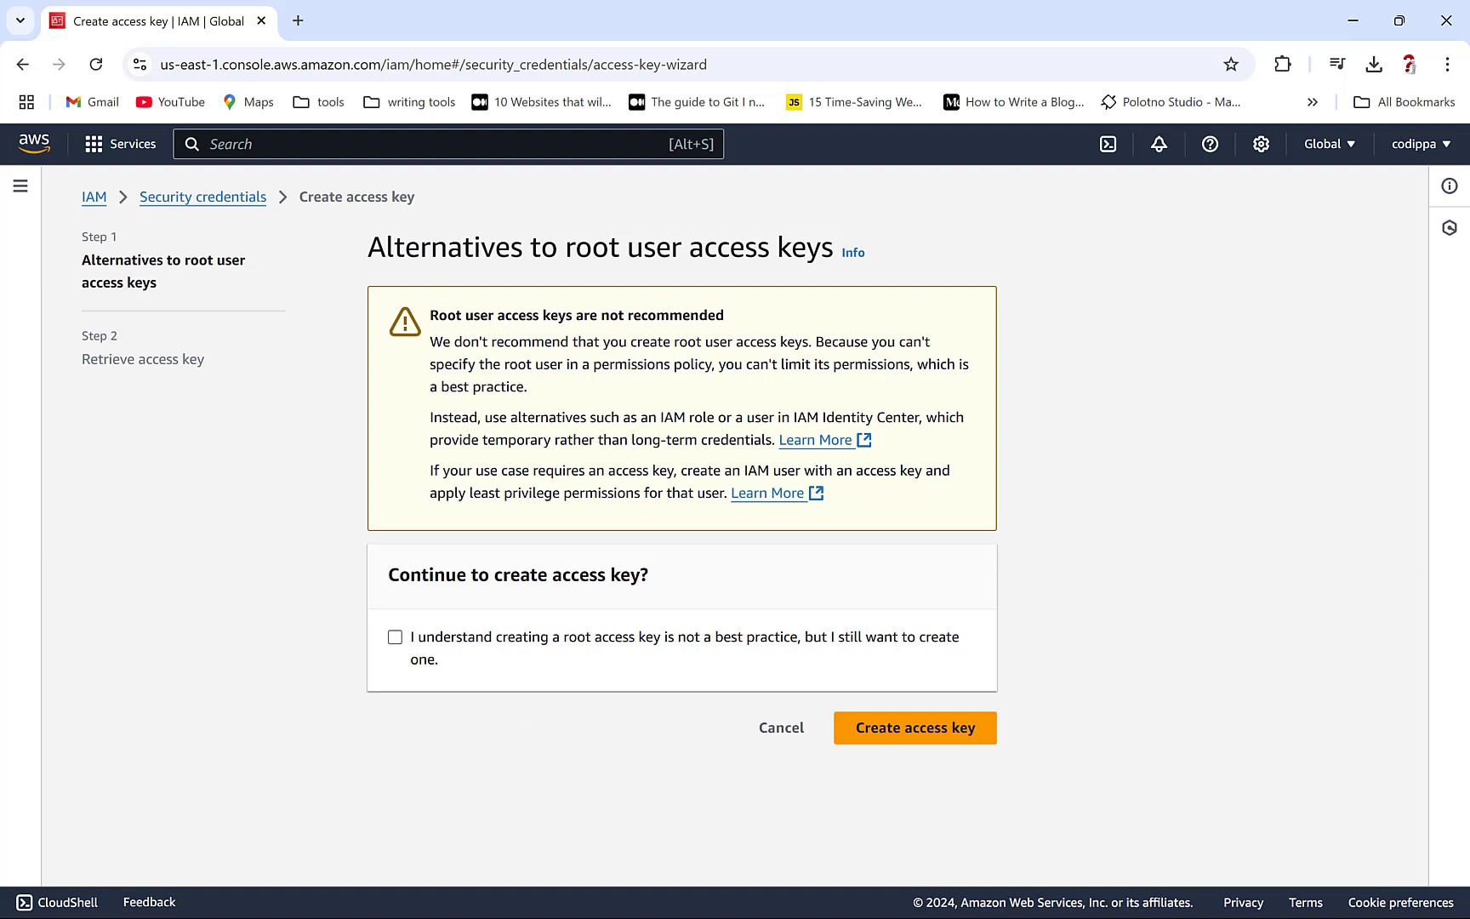
{"action": "mouse_move", "coordinate": [1439, 469]}
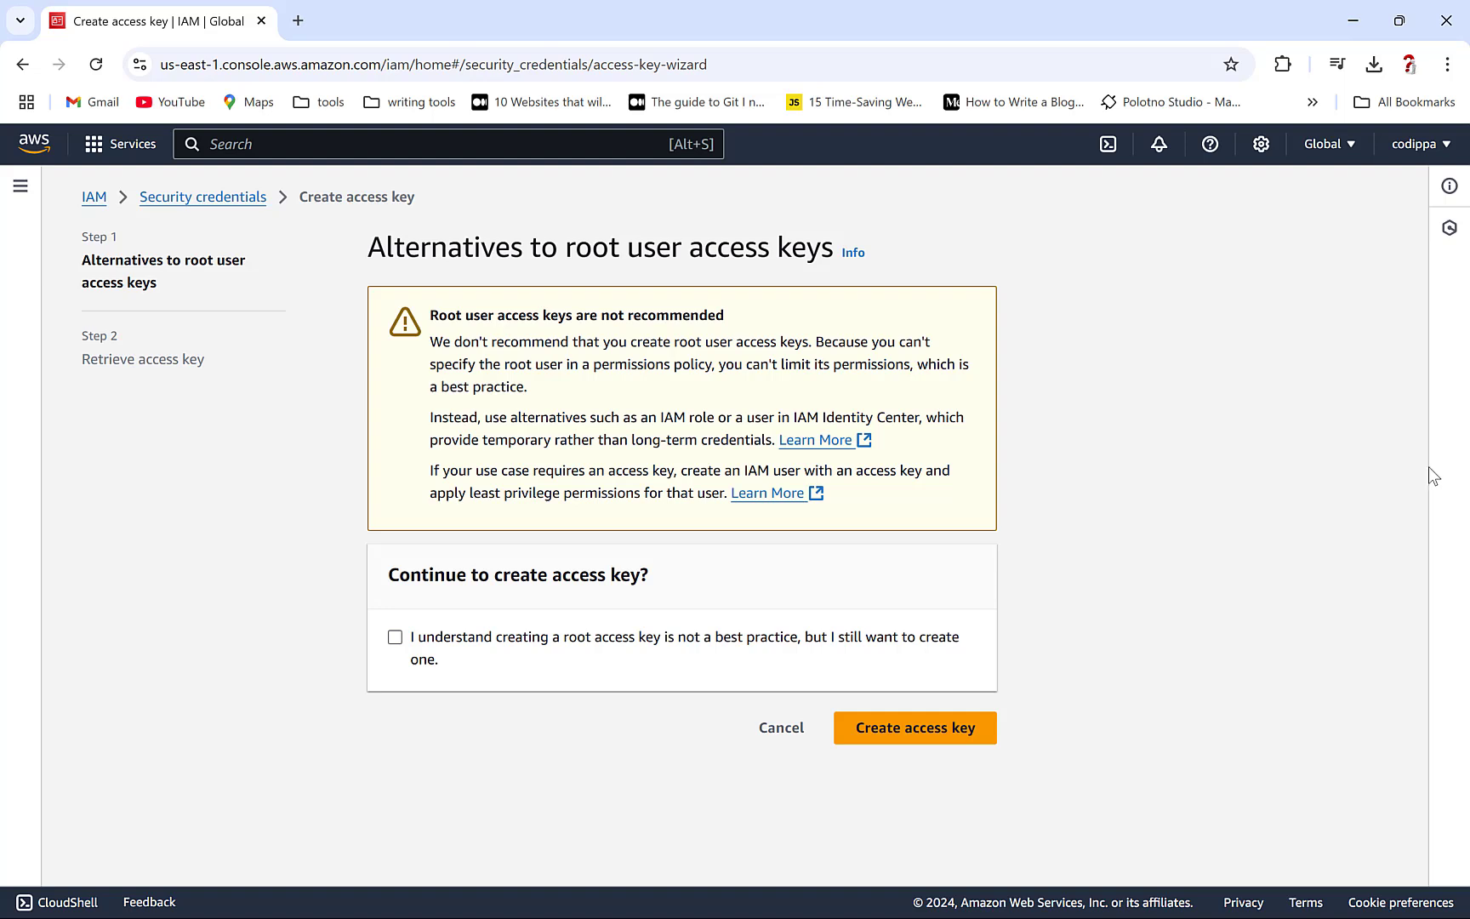
Step: Acknowledge the root access key warning, create the key, and note its secret in Notepad++
{"action": "left_click", "coordinate": [395, 637]}
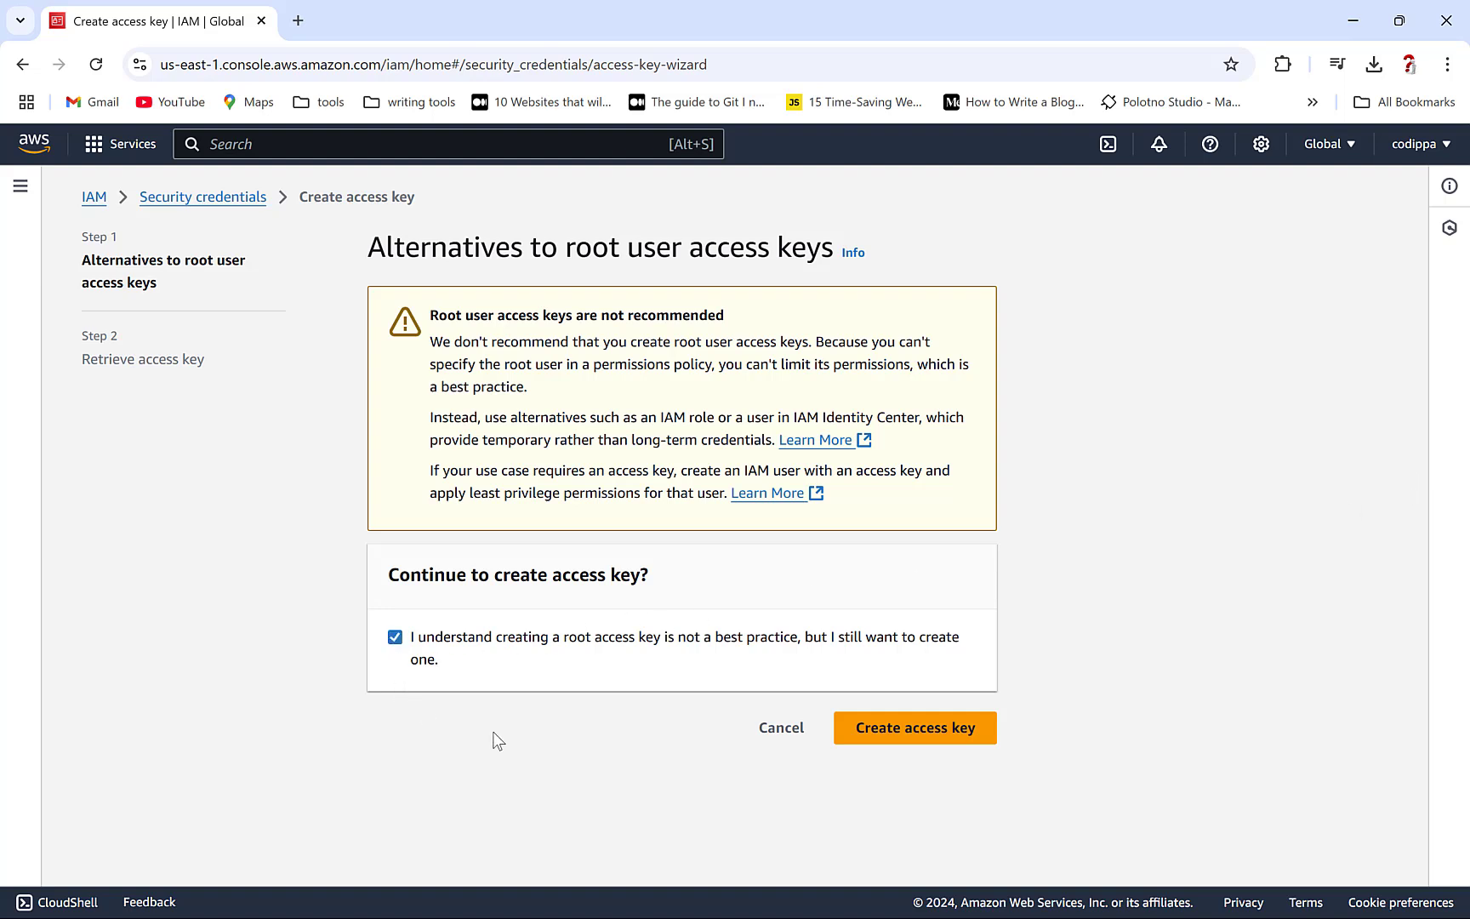
{"action": "left_click", "coordinate": [914, 728]}
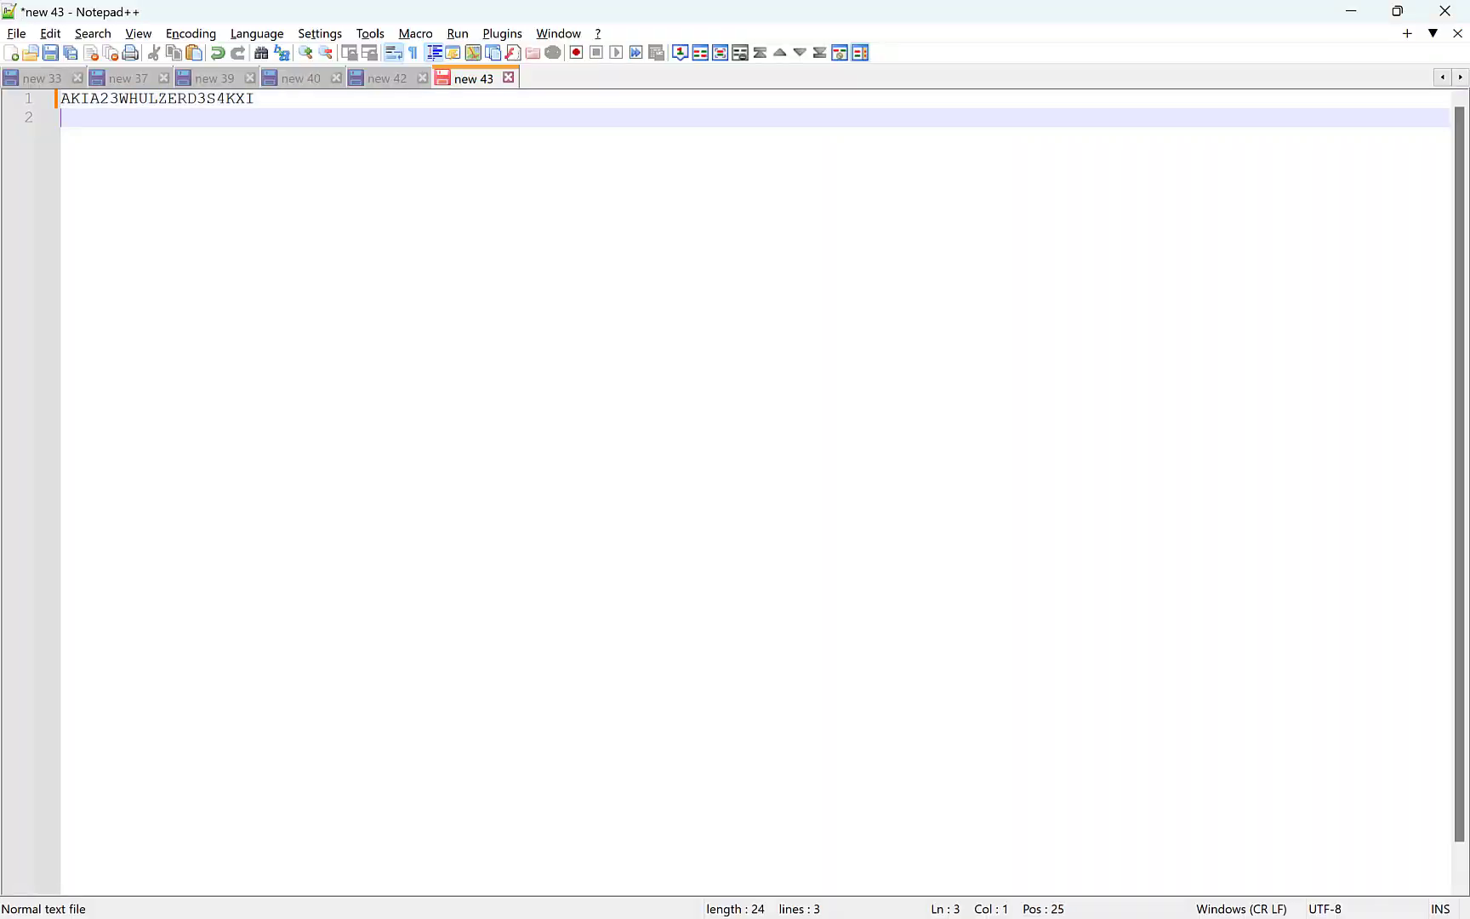
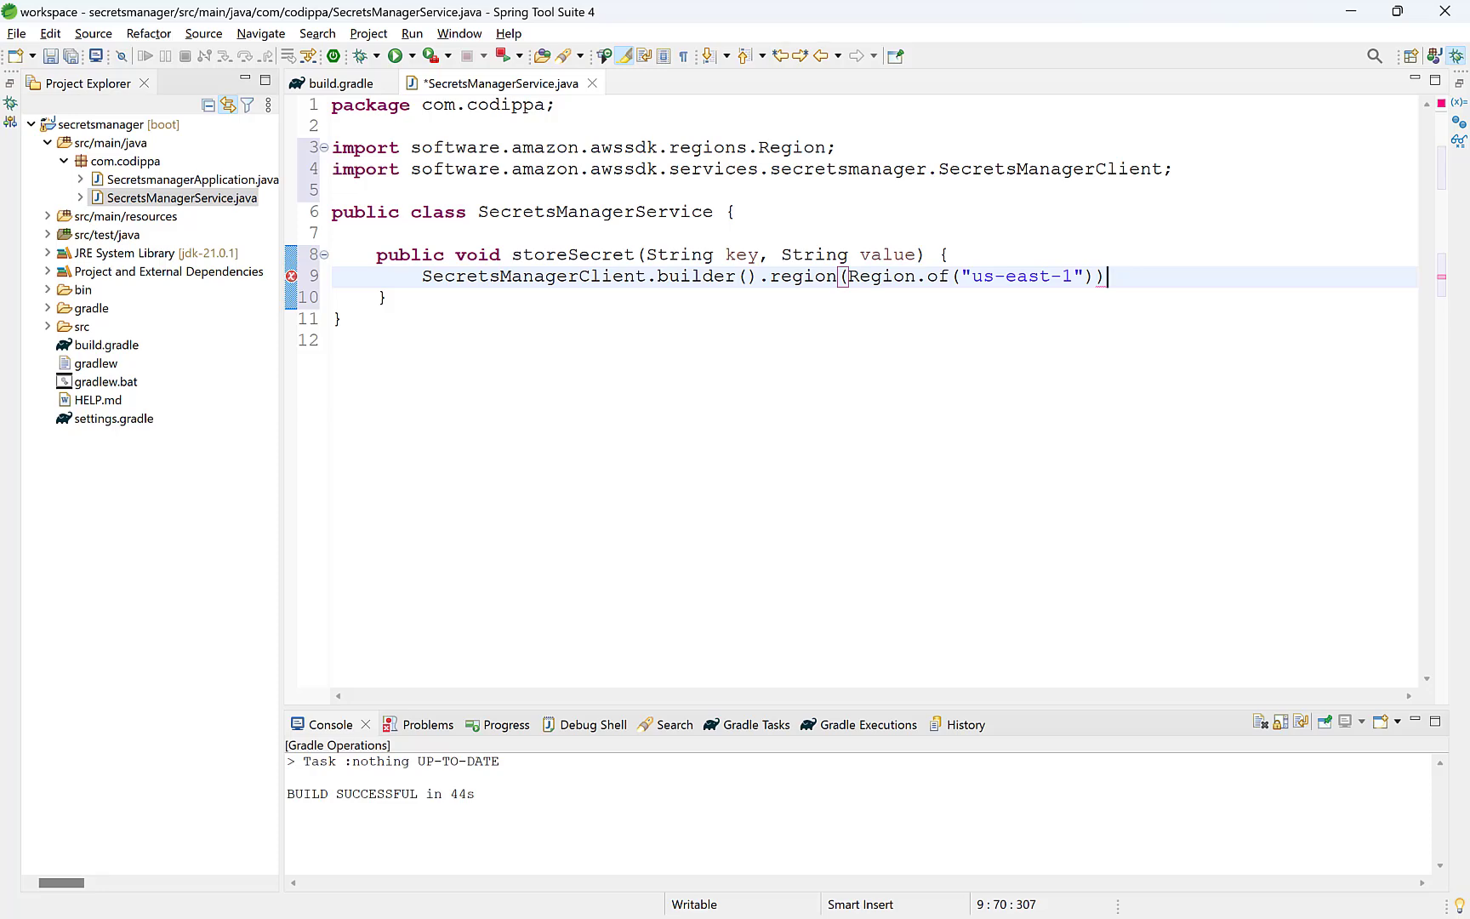
Step: Add .credentialsProvider to the builder and write private createCredentials() calling StaticCredentialsProvider.create
{"action": "type", "text": ".credentialsProvider(null"}
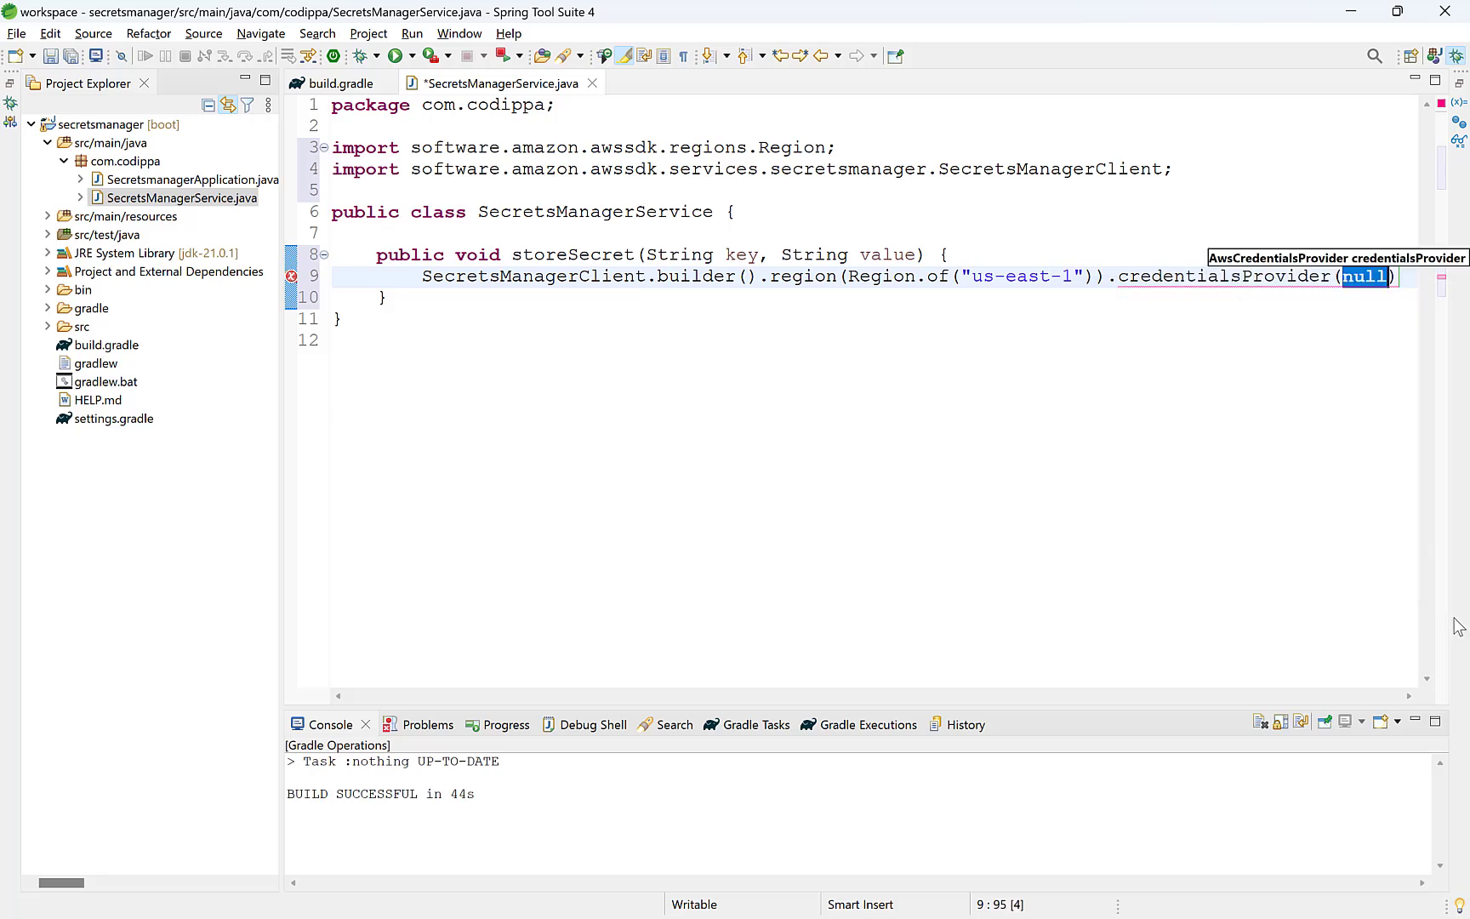
{"action": "type", "text": "private AwsCredentia"}
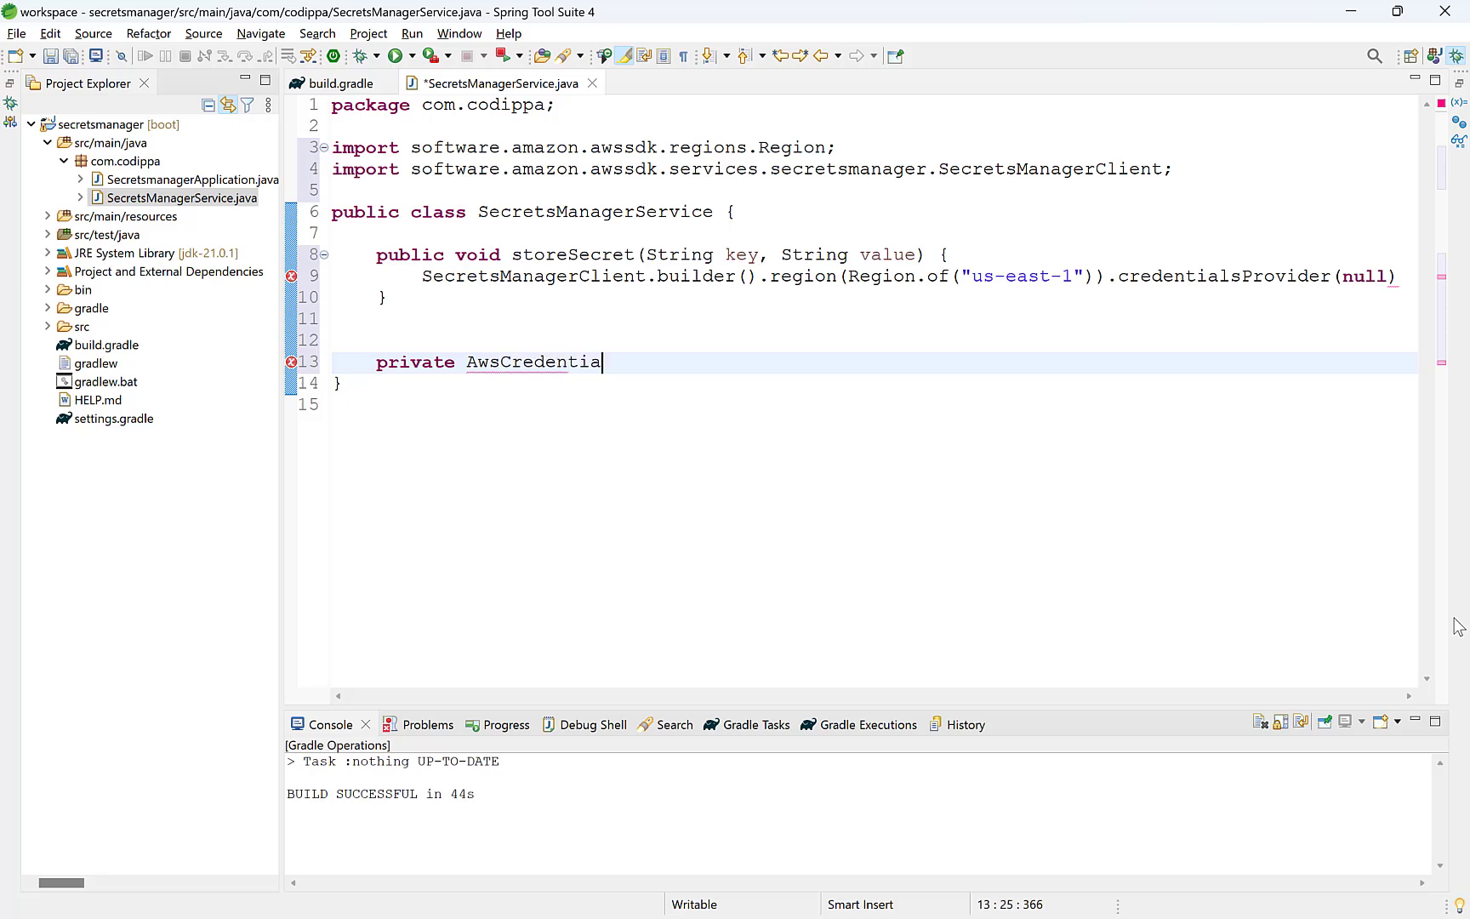
{"action": "type", "text": "lsProvider createCredentials() {"}
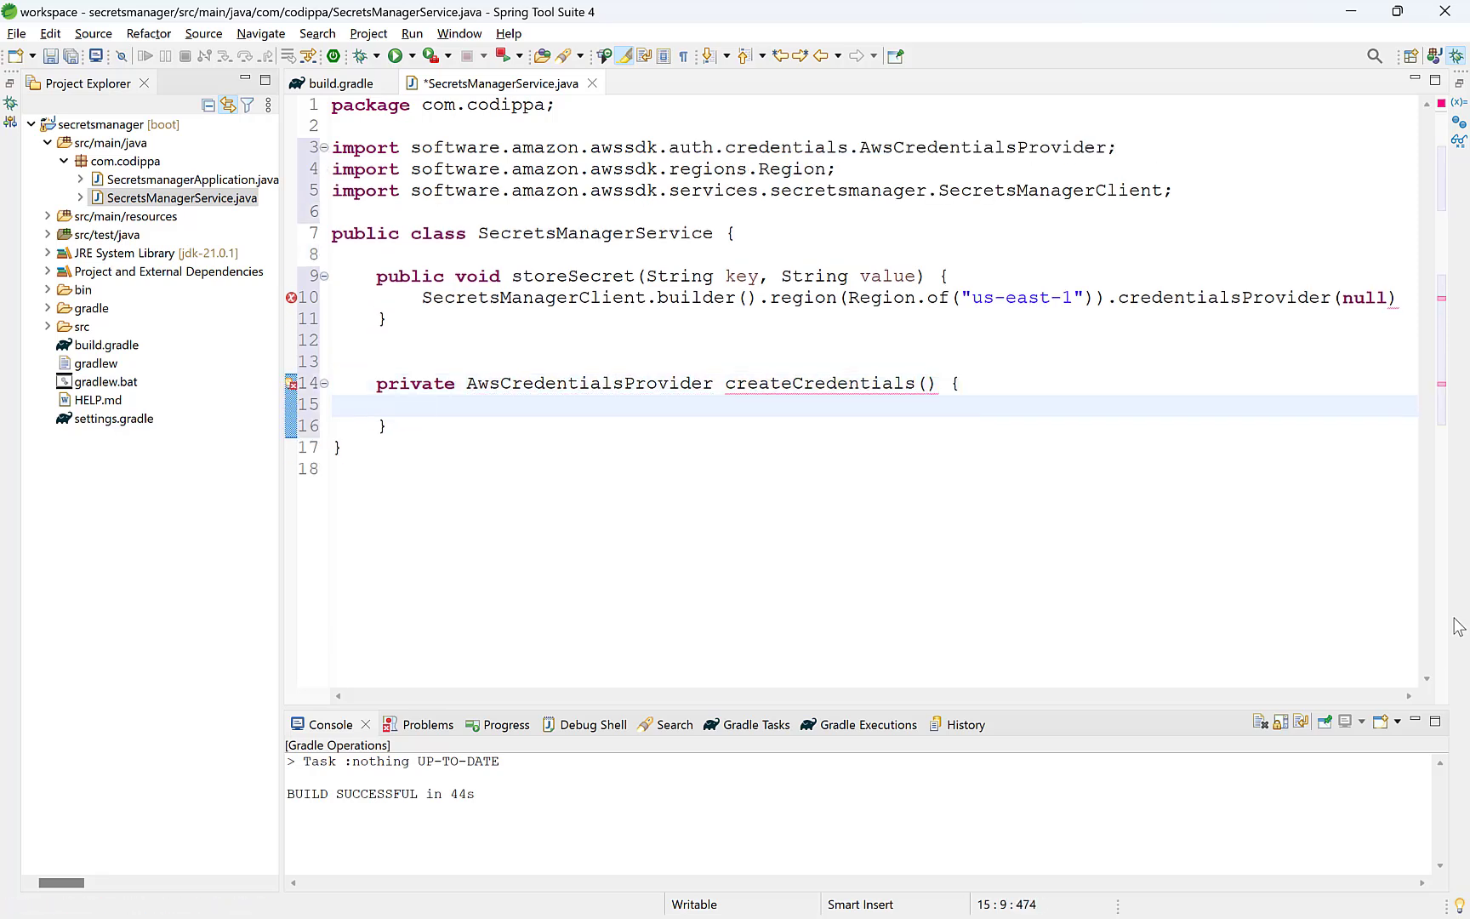
{"action": "type", "text": "Static"}
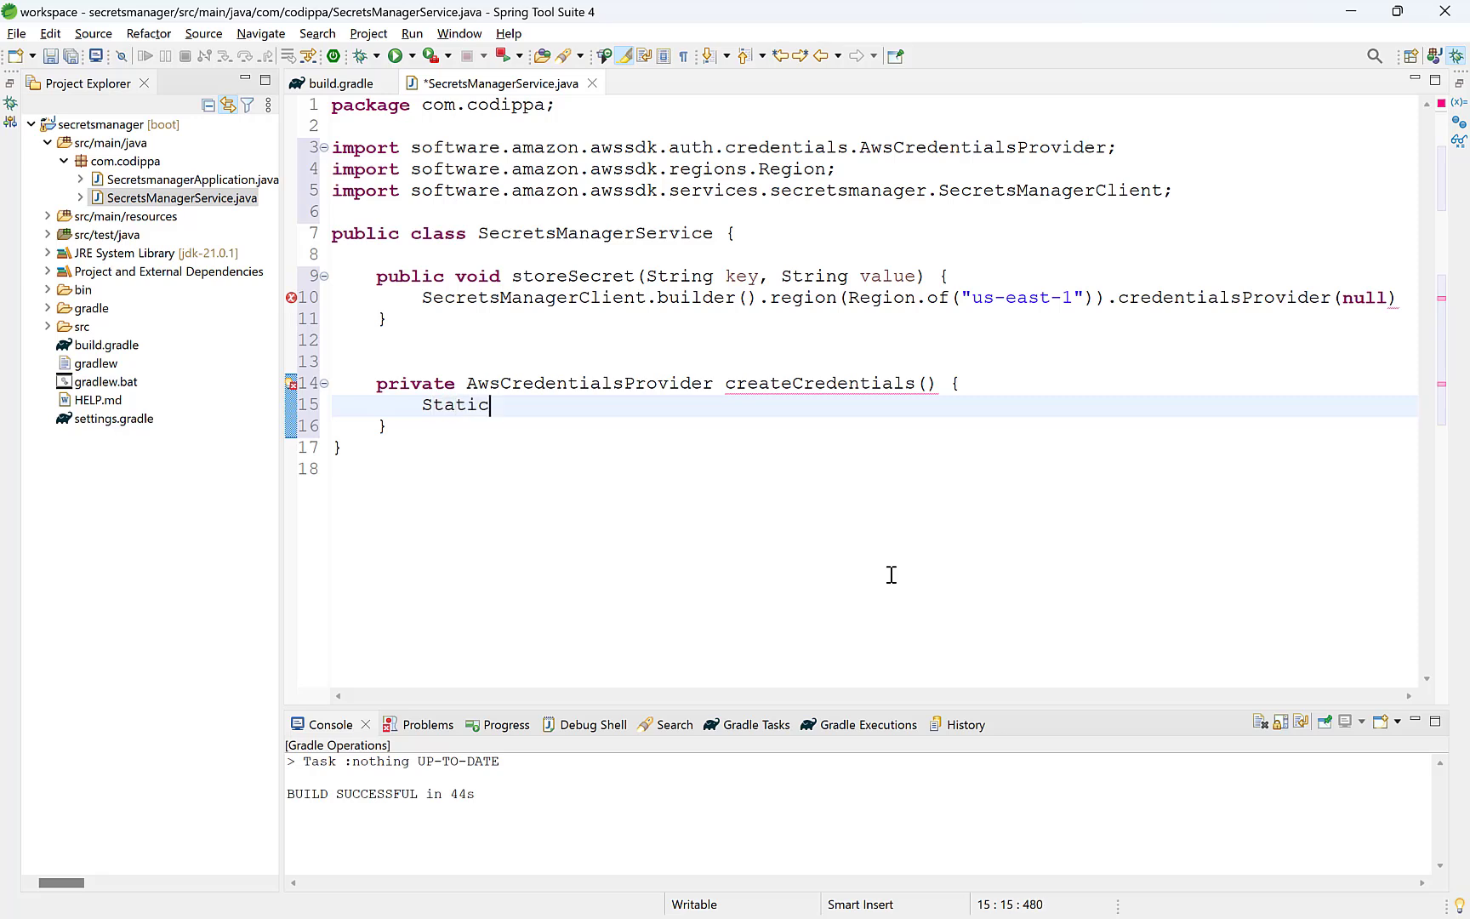
{"action": "type", "text": "Cred"}
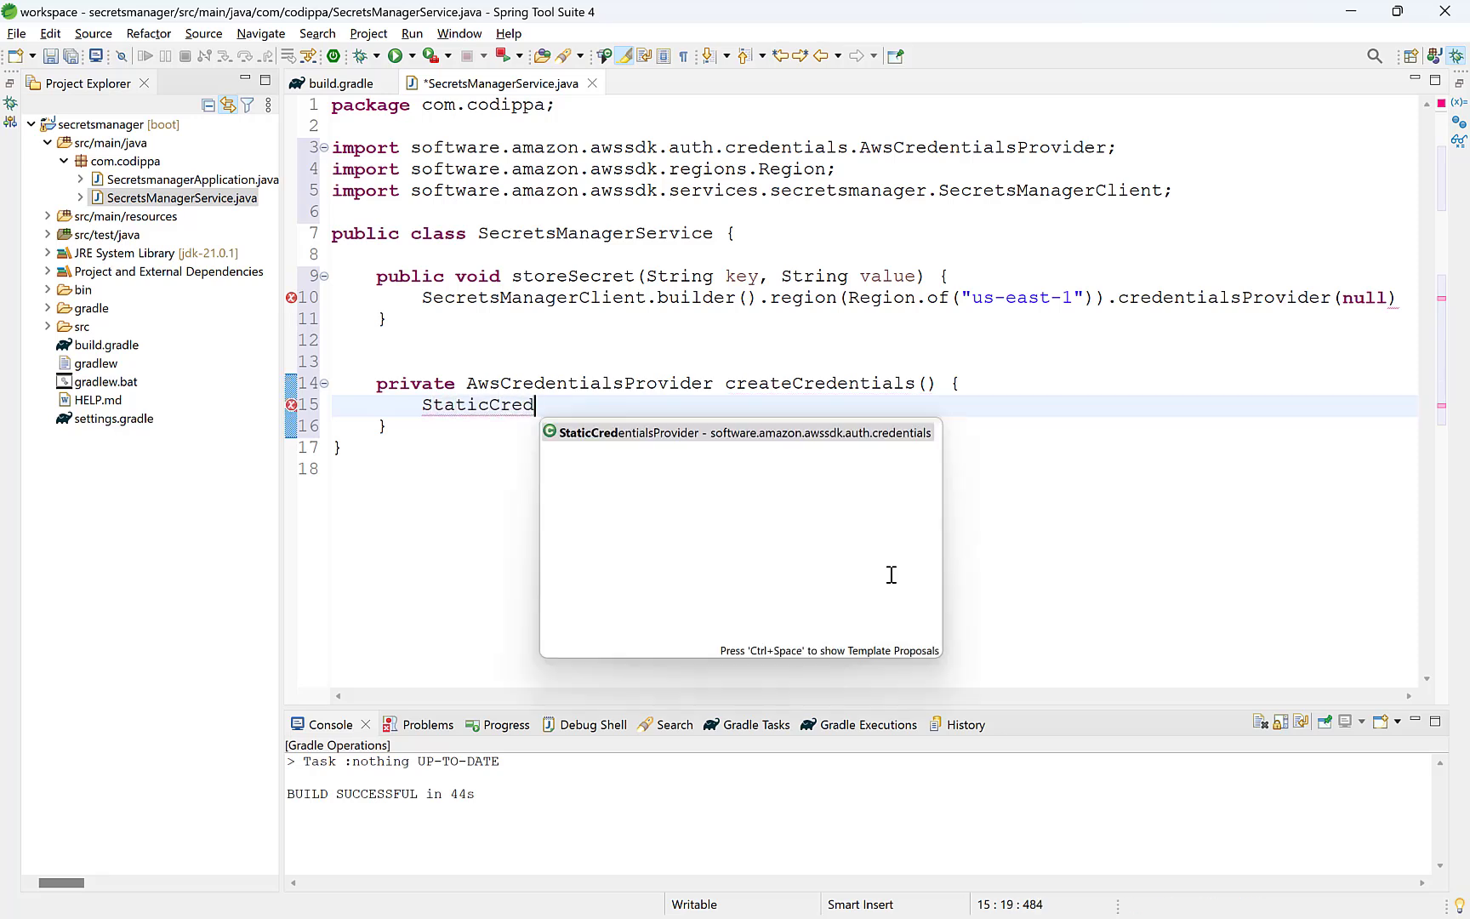
{"action": "key", "text": "Enter"}
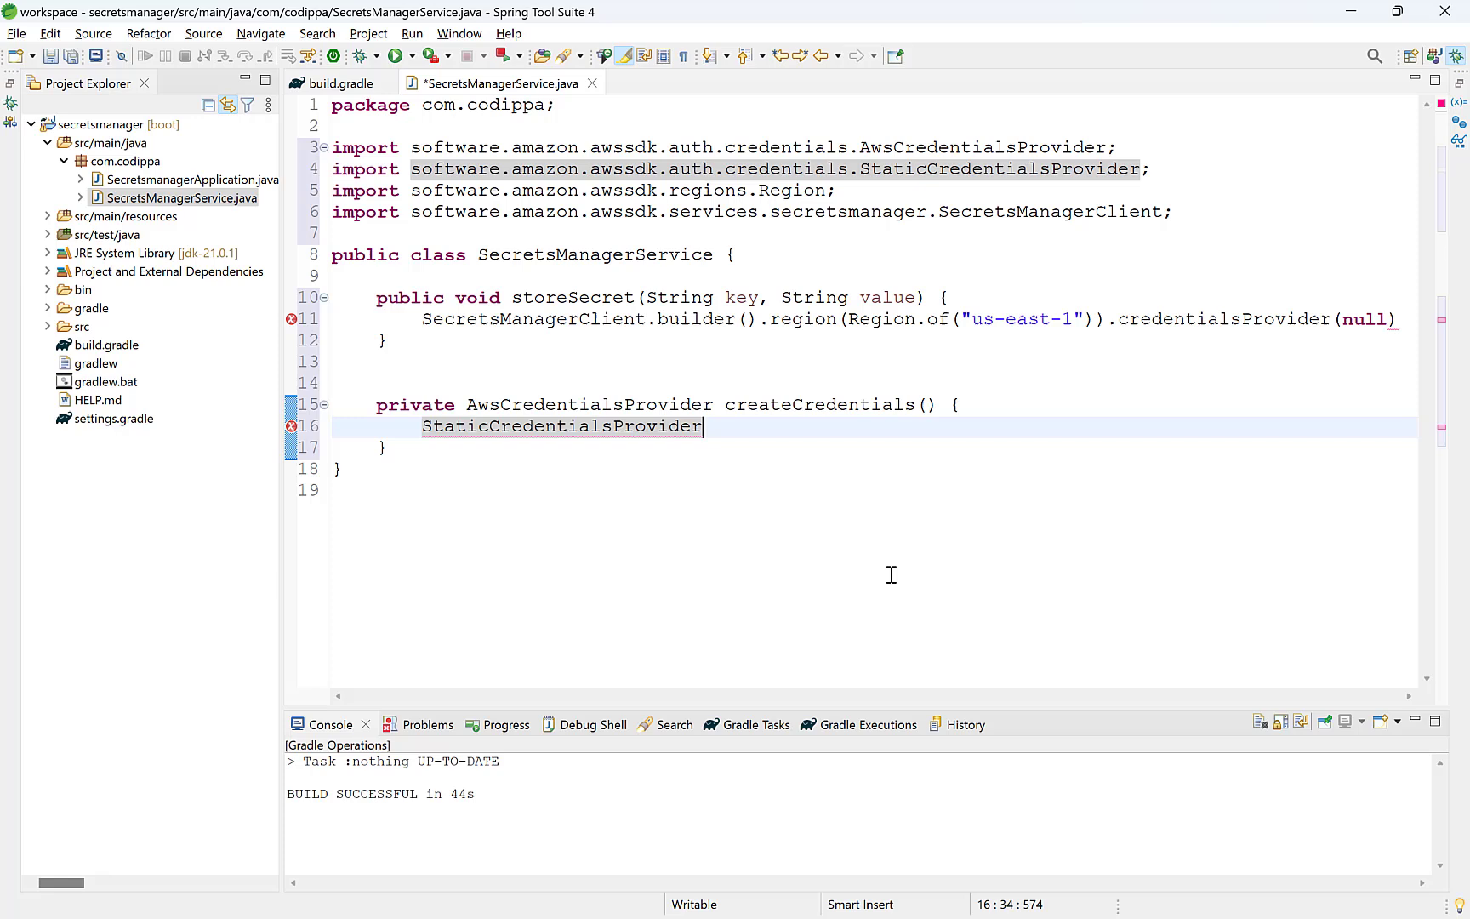
{"action": "type", "text": ".c"}
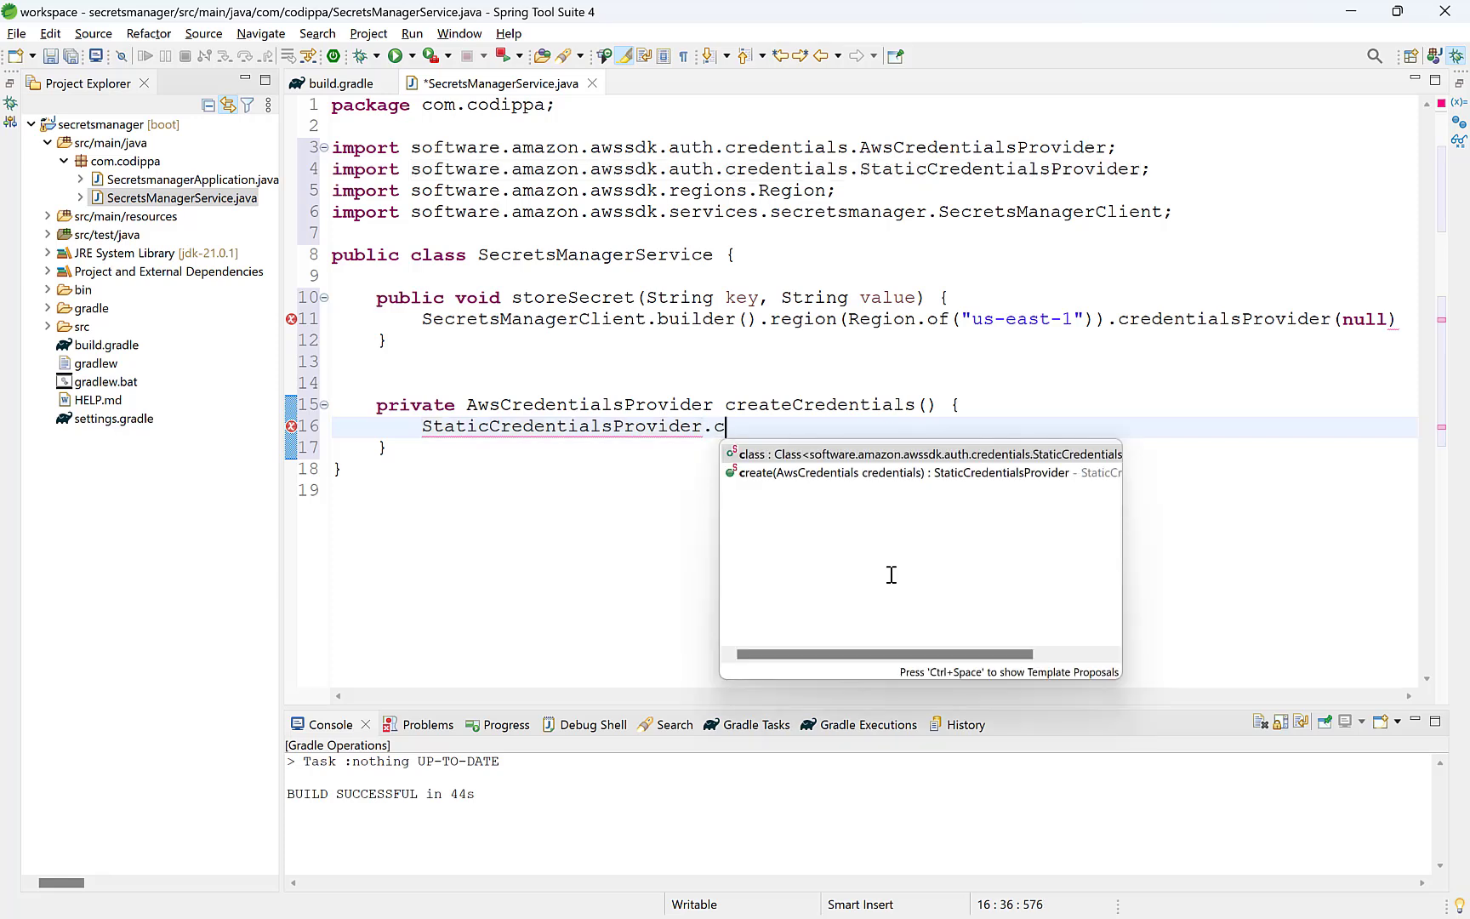
{"action": "type", "text": "re"}
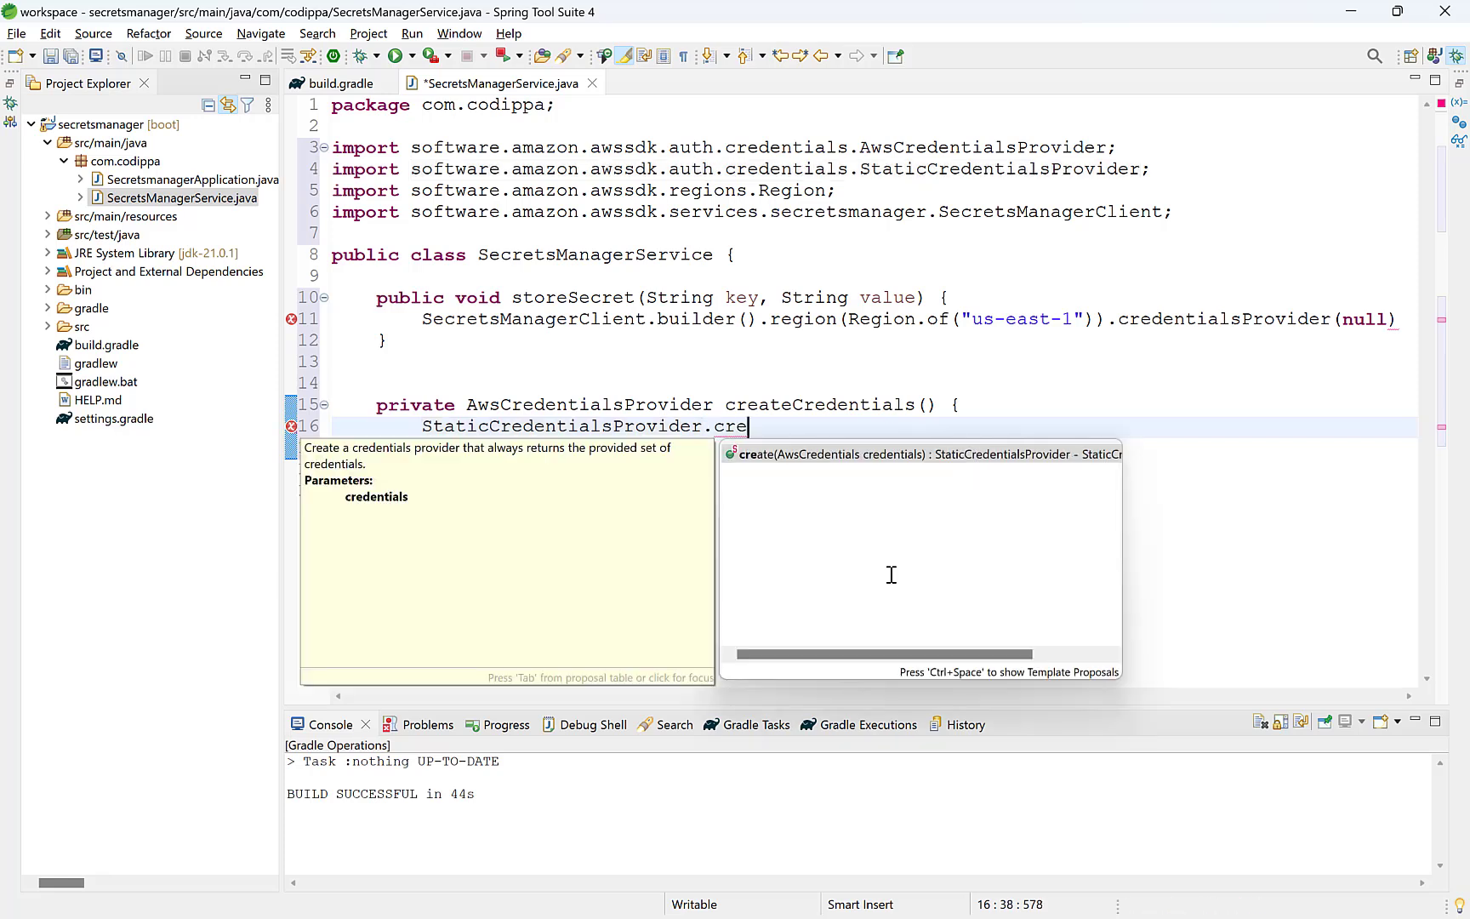
{"action": "mouse_move", "coordinate": [839, 466]}
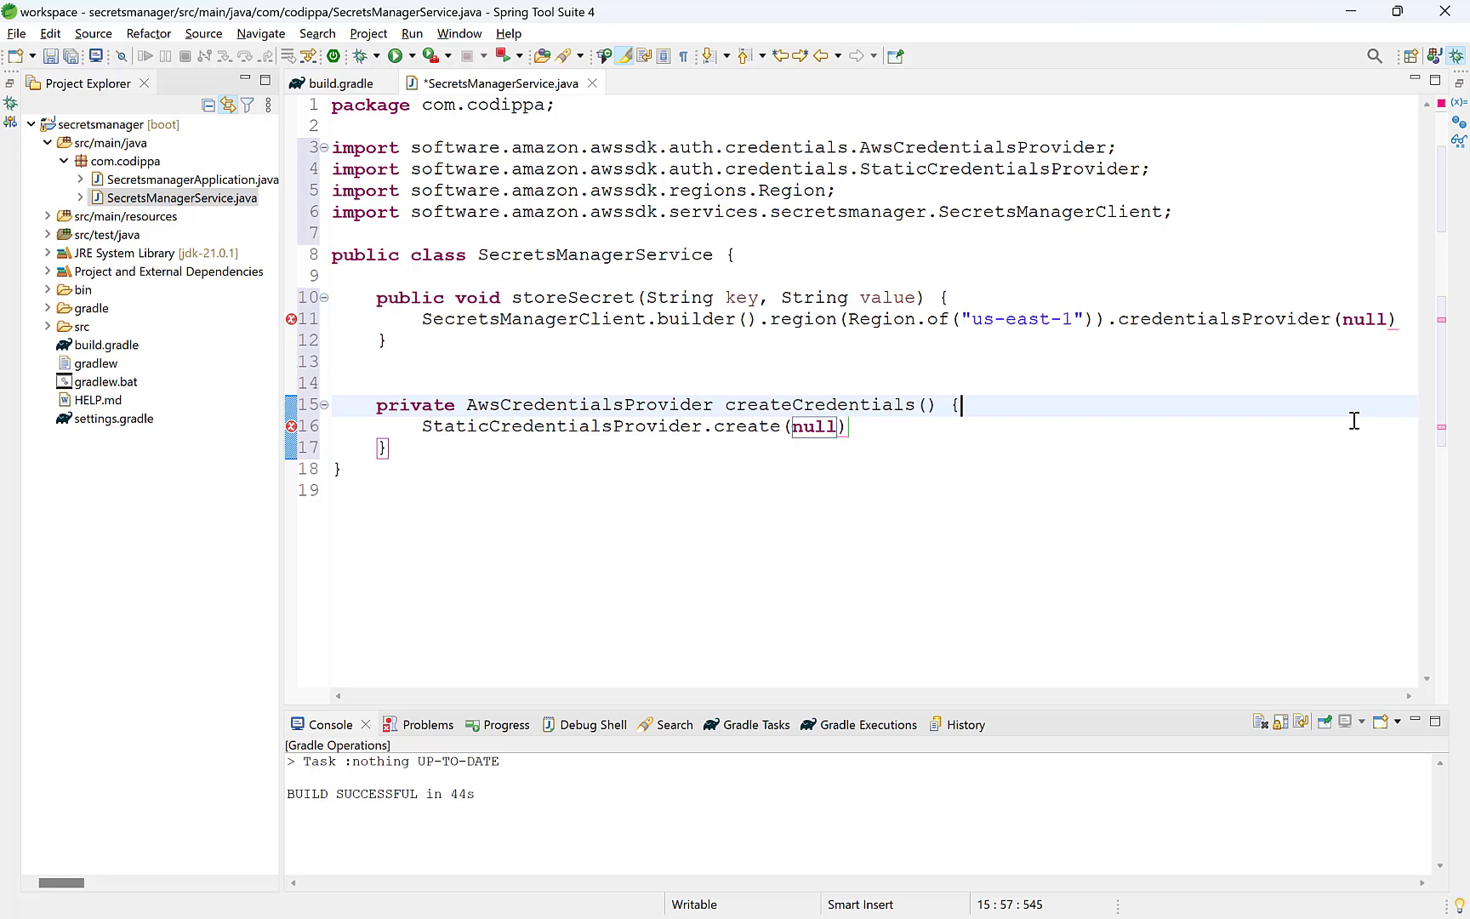
Step: Build AwsBasicCredentials.create(...) into credentials and return the static provider from it
{"action": "type", "text": "Aw"}
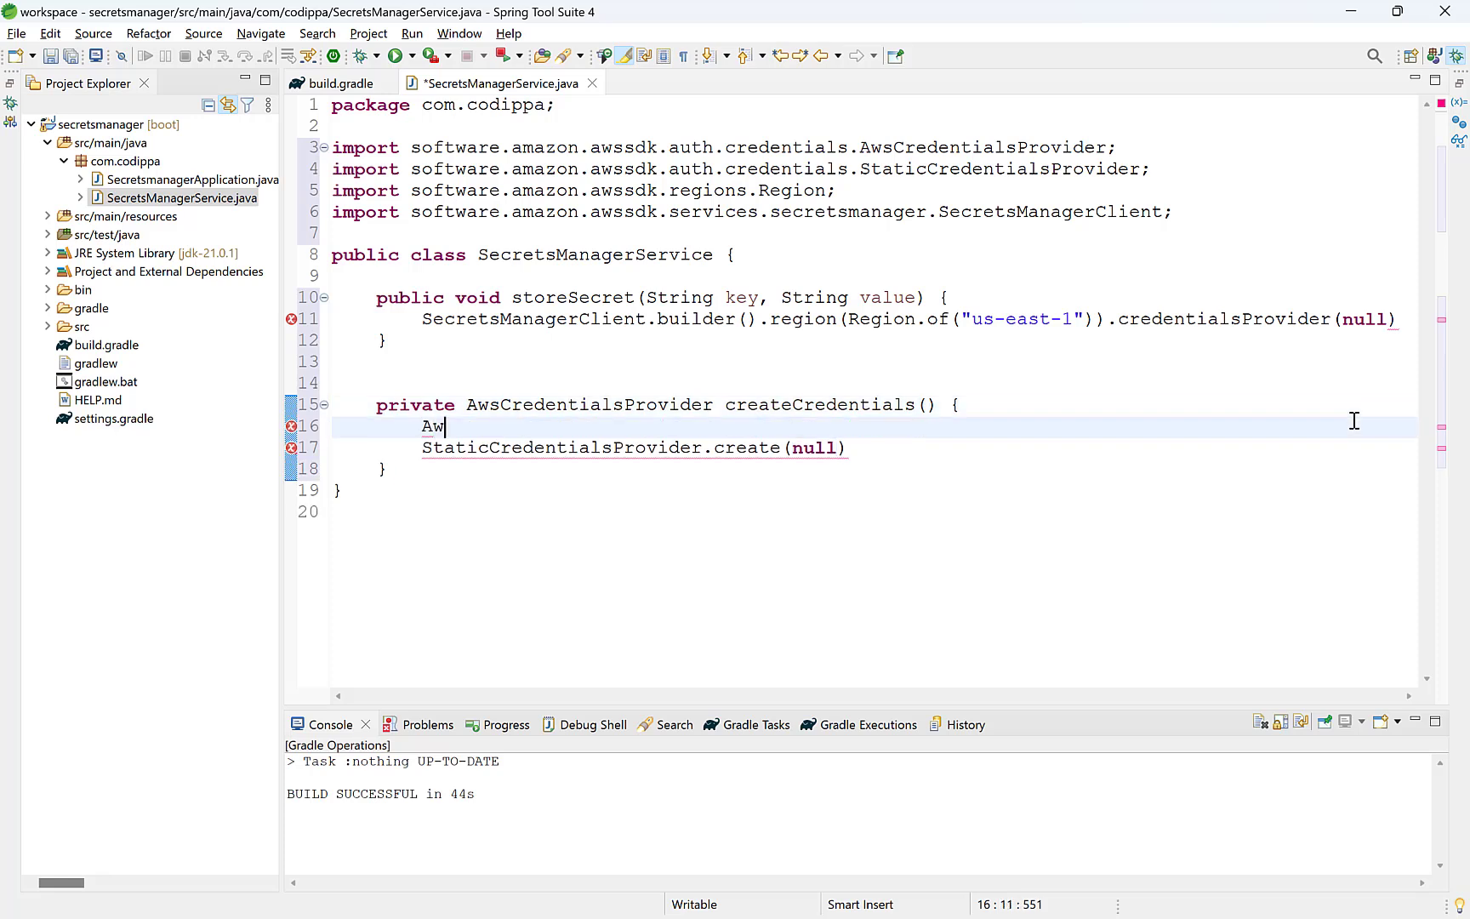
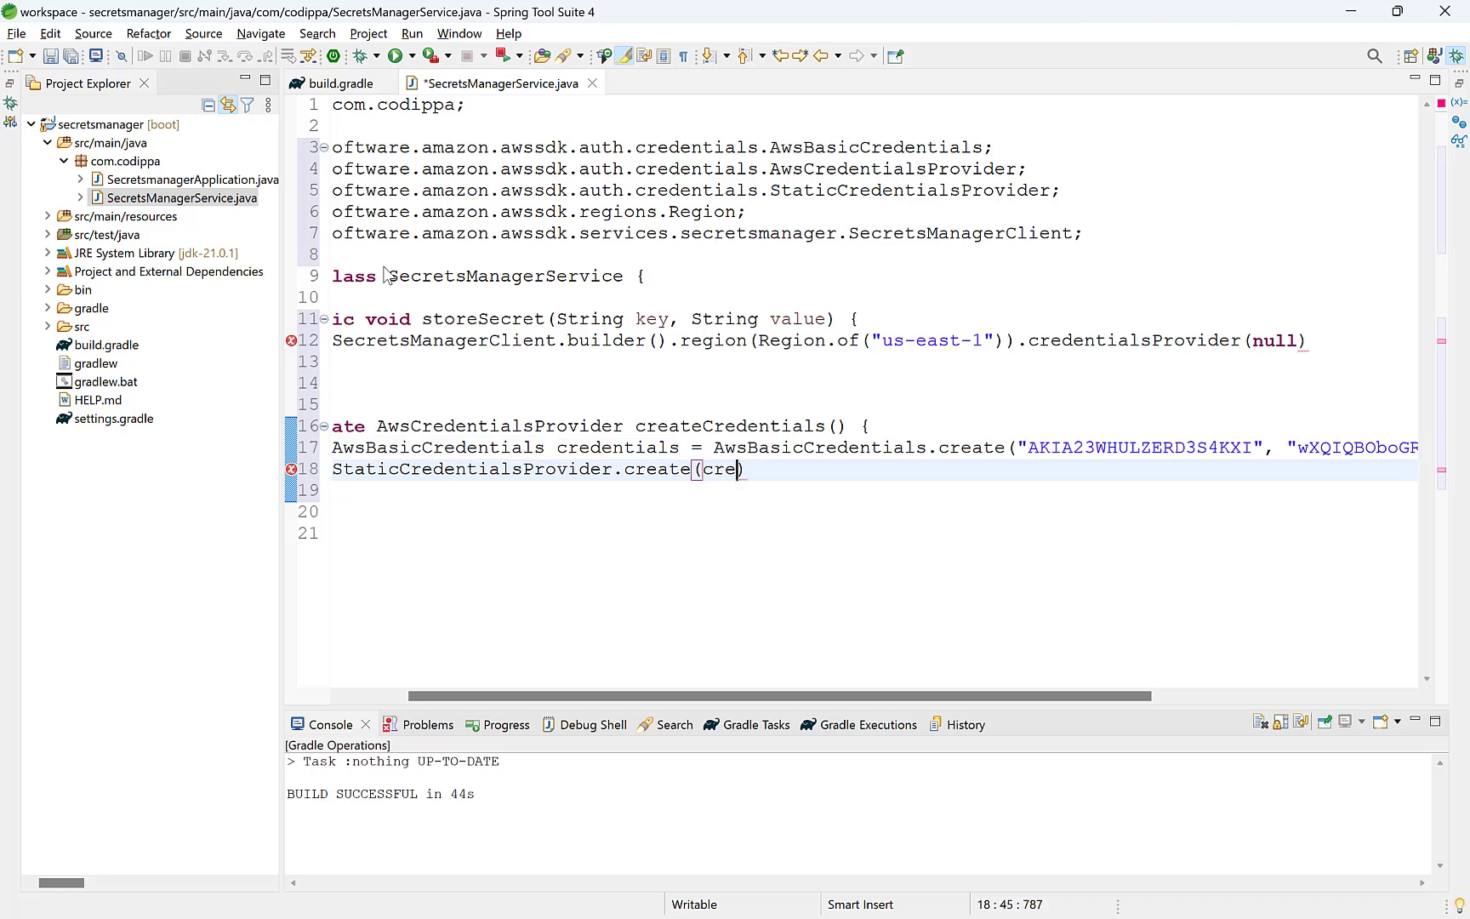
{"action": "type", "text": "dentials"}
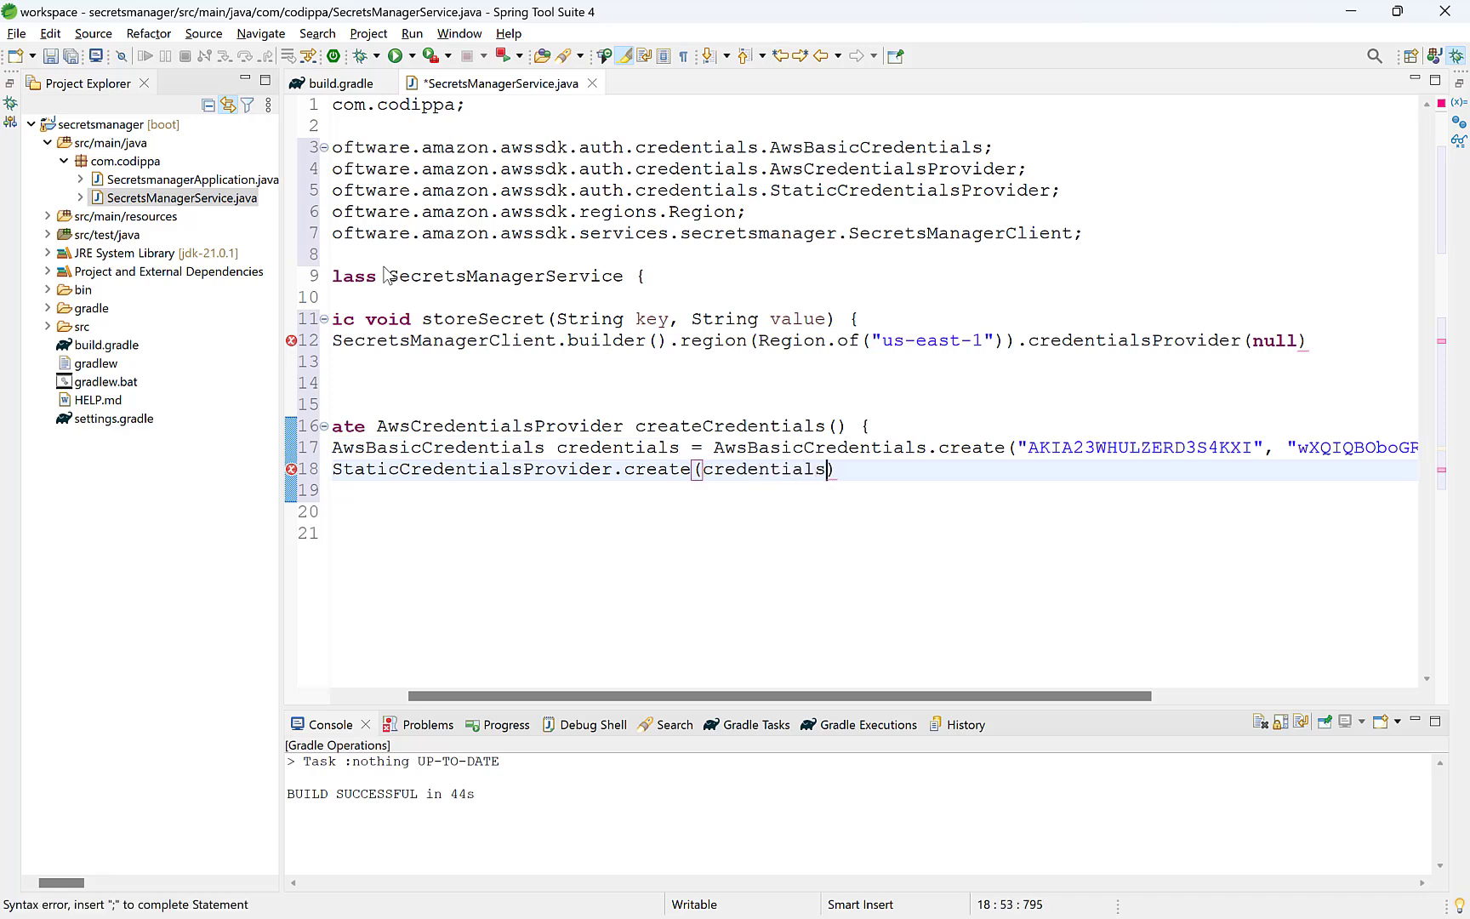
{"action": "type", "text": ";"}
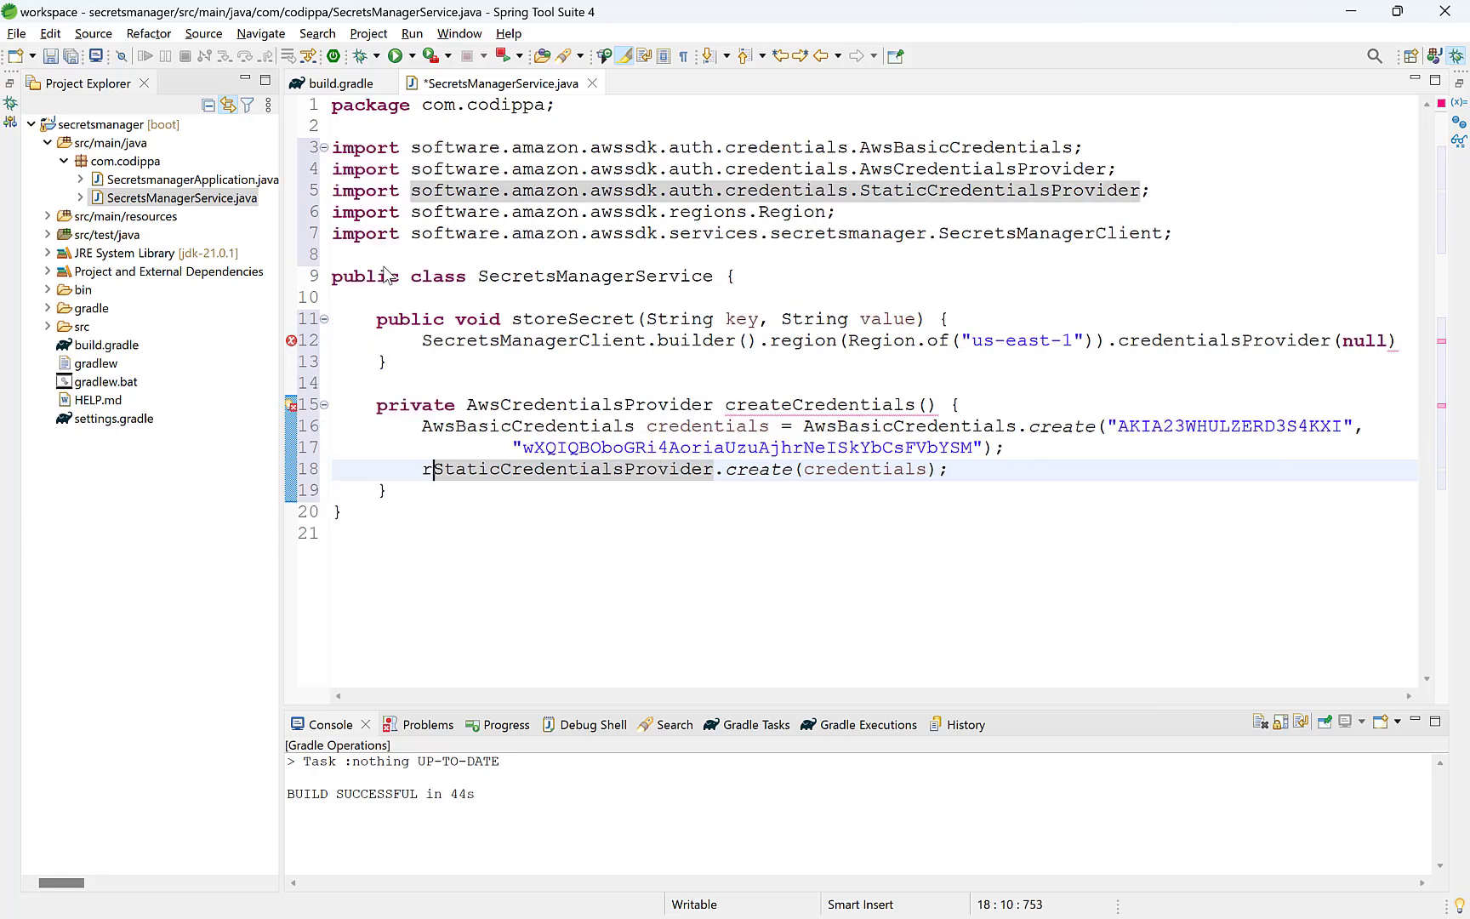
{"action": "type", "text": "eturn"}
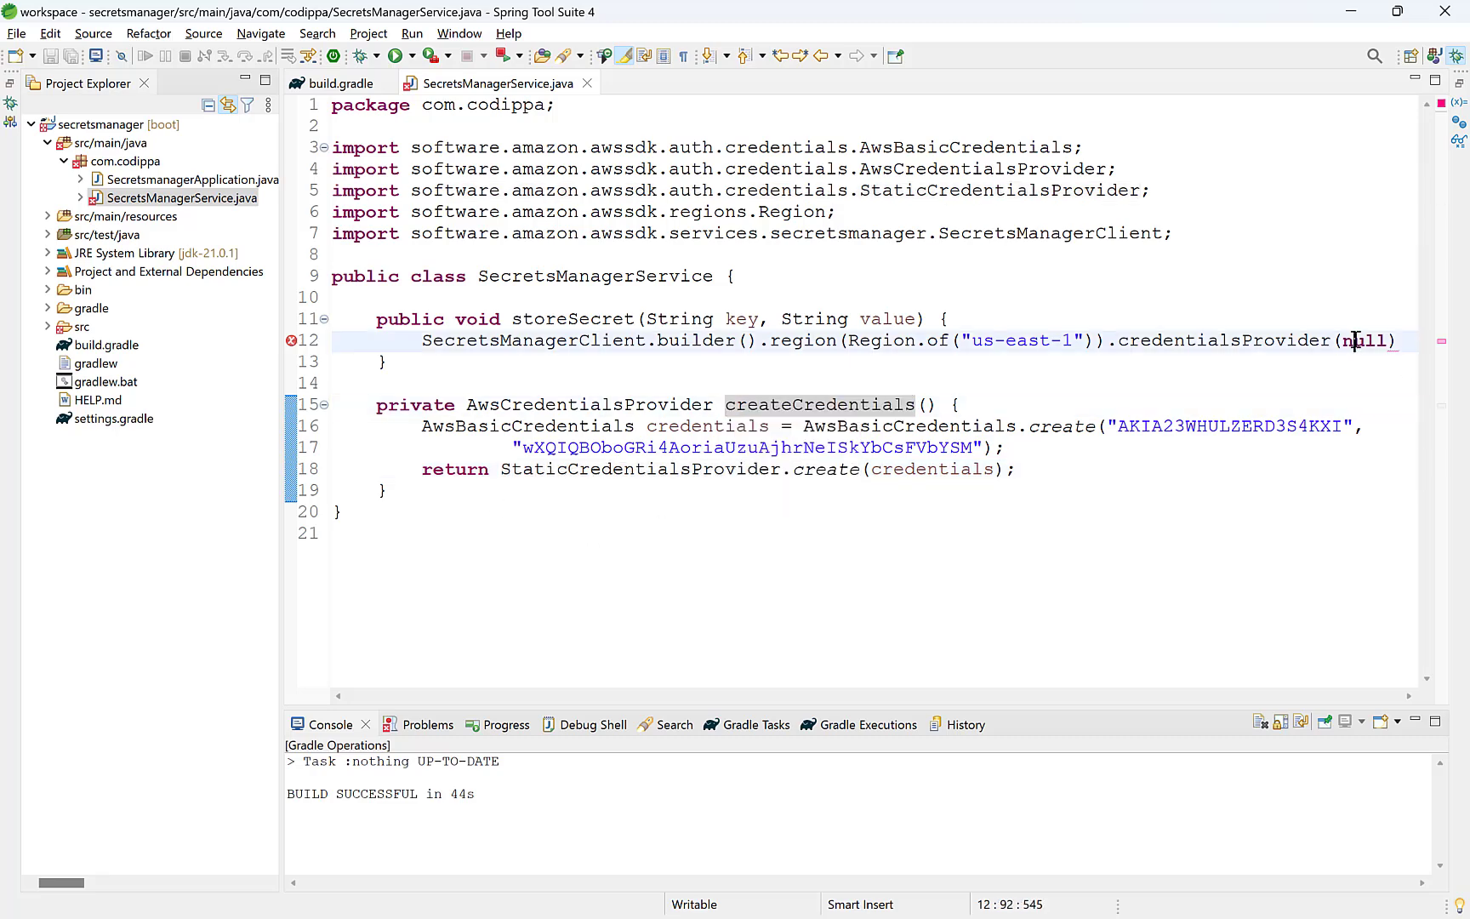
Step: Pass createCredentials(), call .build(), and assign the result to a local variable client
{"action": "type", "text": "createCredentials()"}
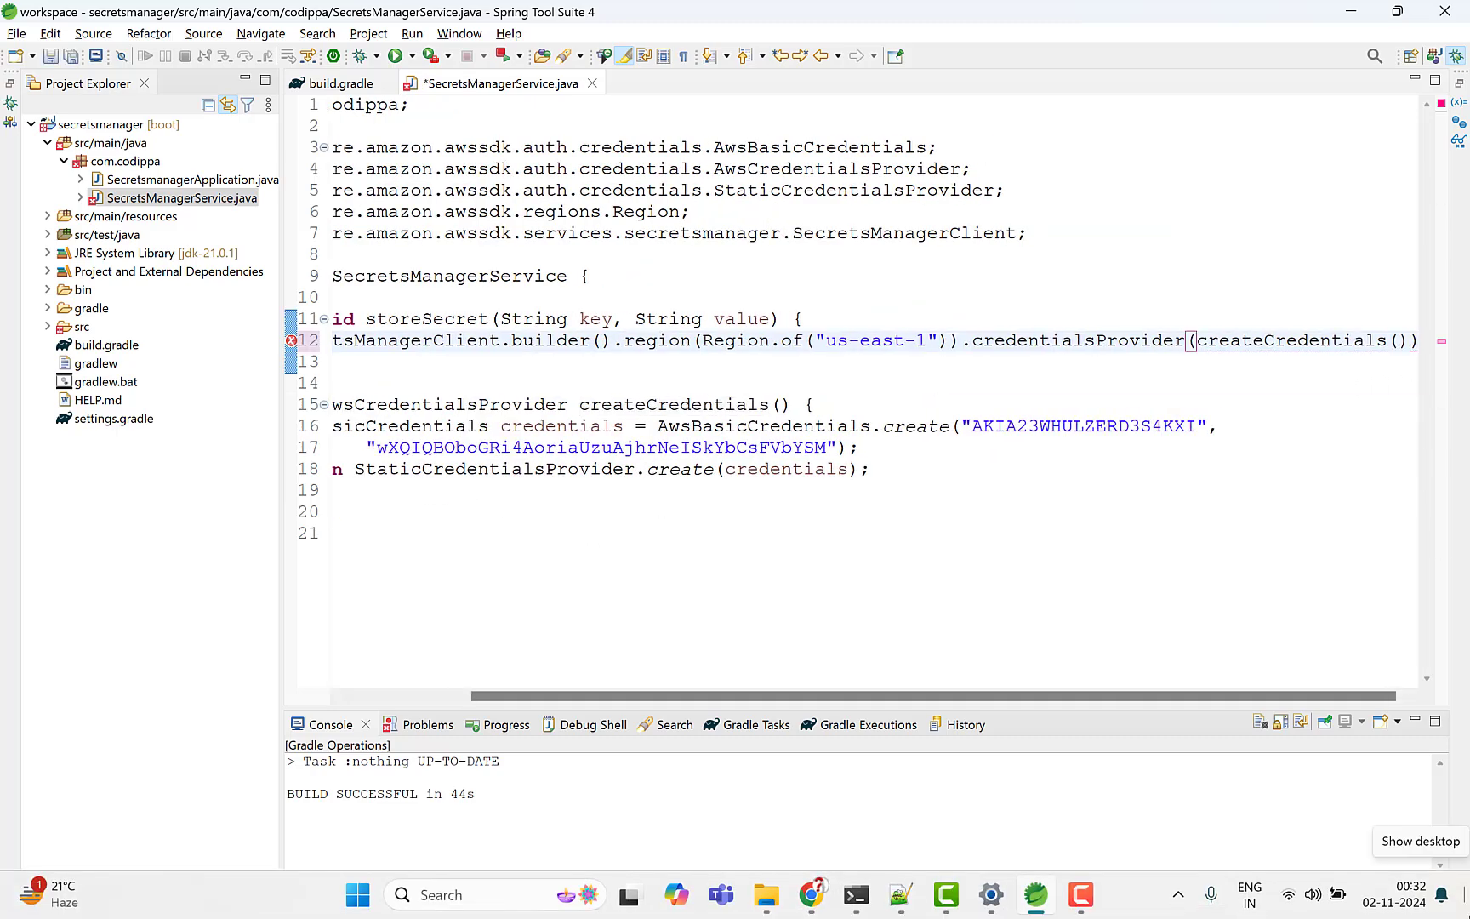
{"action": "type", "text": ".build();"}
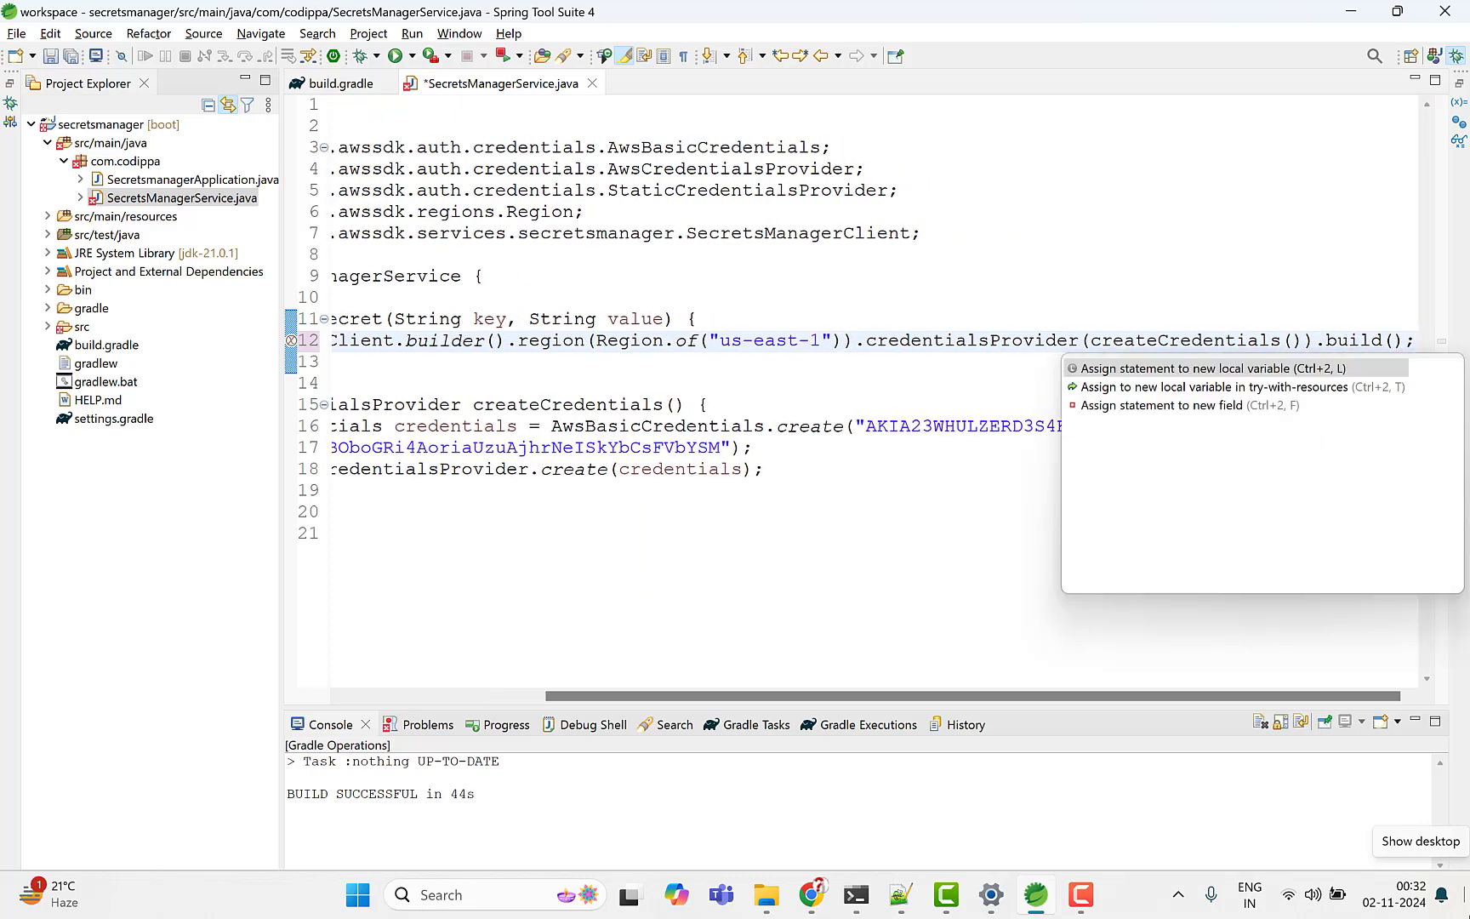
{"action": "left_click", "coordinate": [1208, 368]}
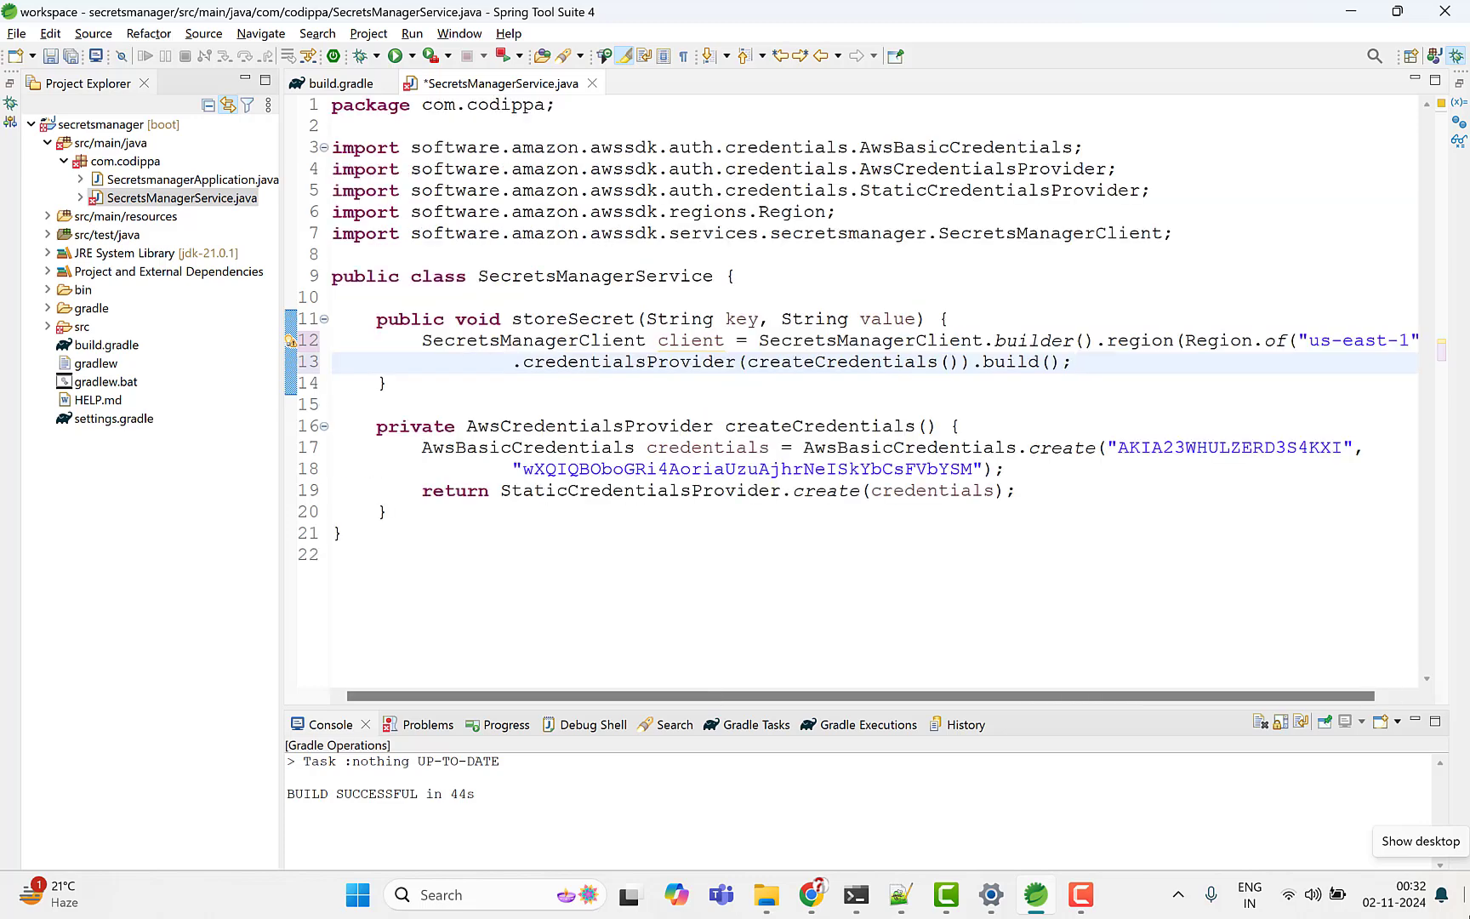
Step: Call client.createSecret with a null placeholder argument
{"action": "type", "text": "client.cre"}
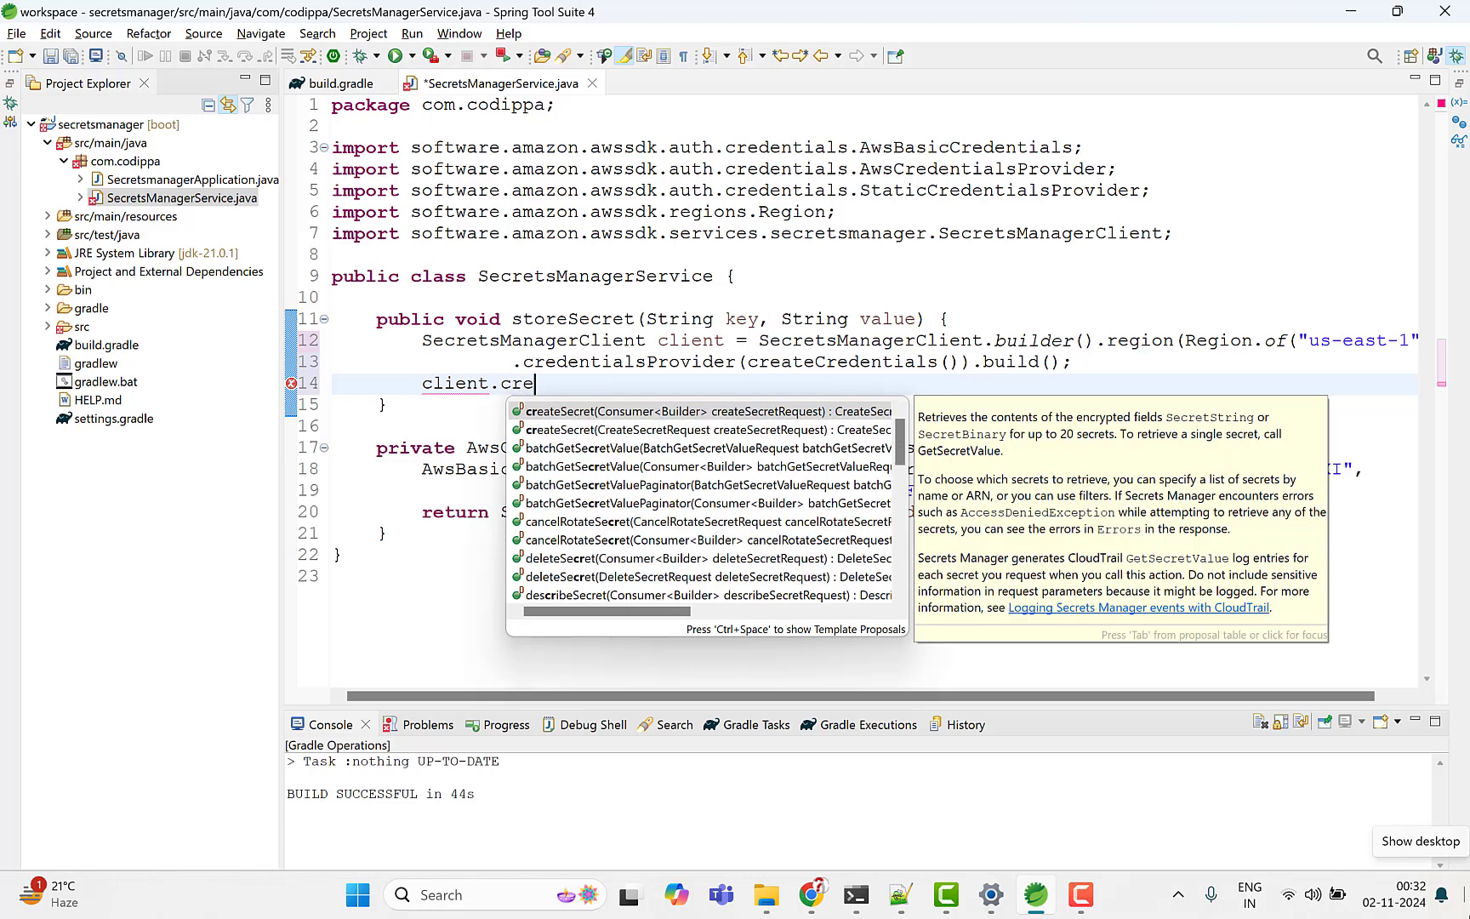
{"action": "type", "text": "at"}
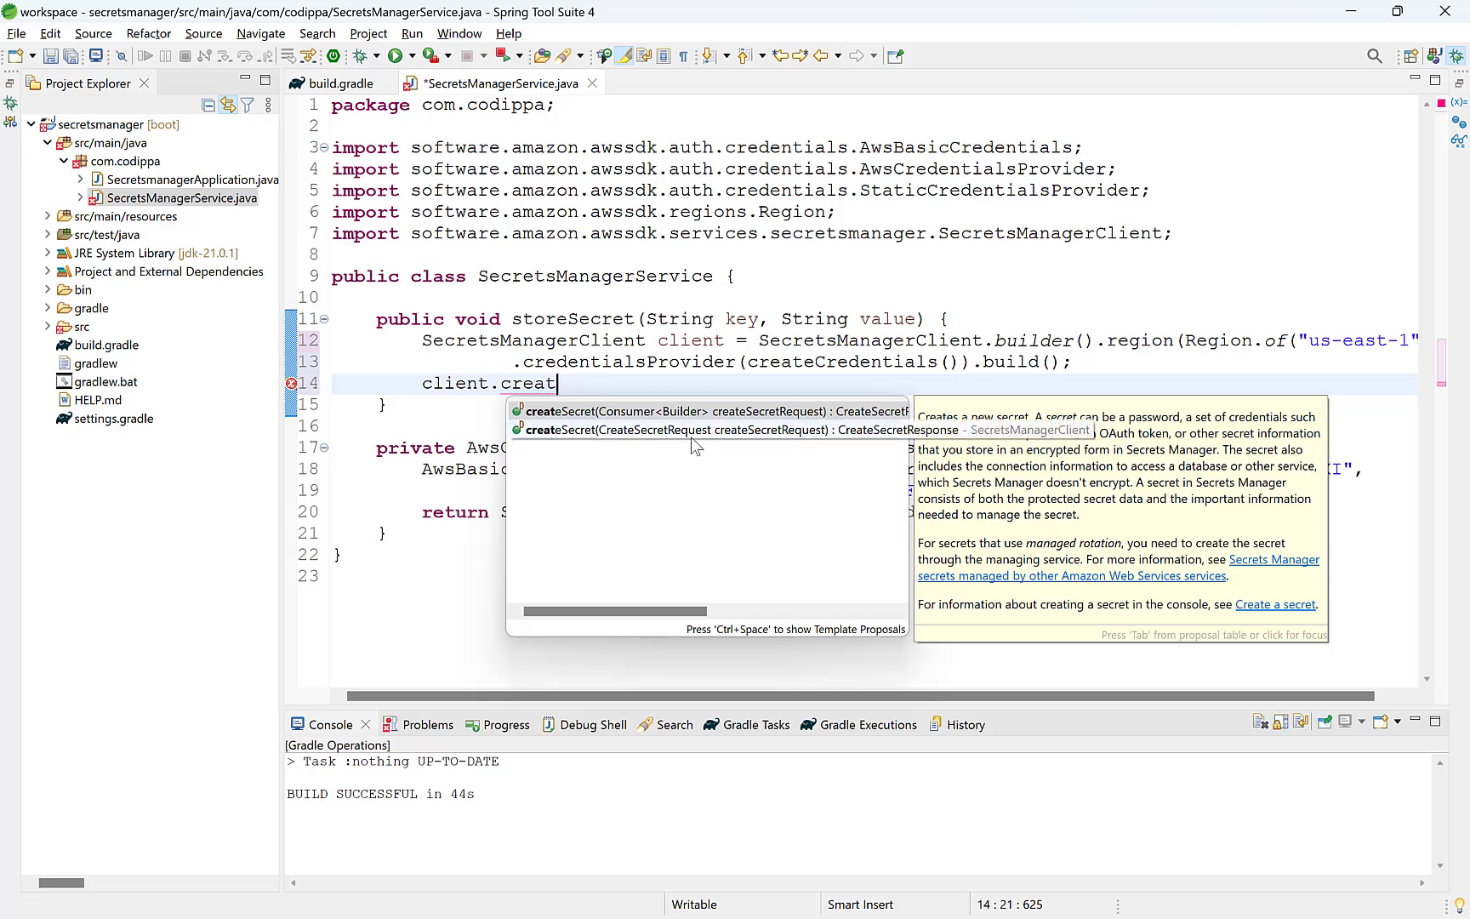
{"action": "left_click", "coordinate": [710, 410]}
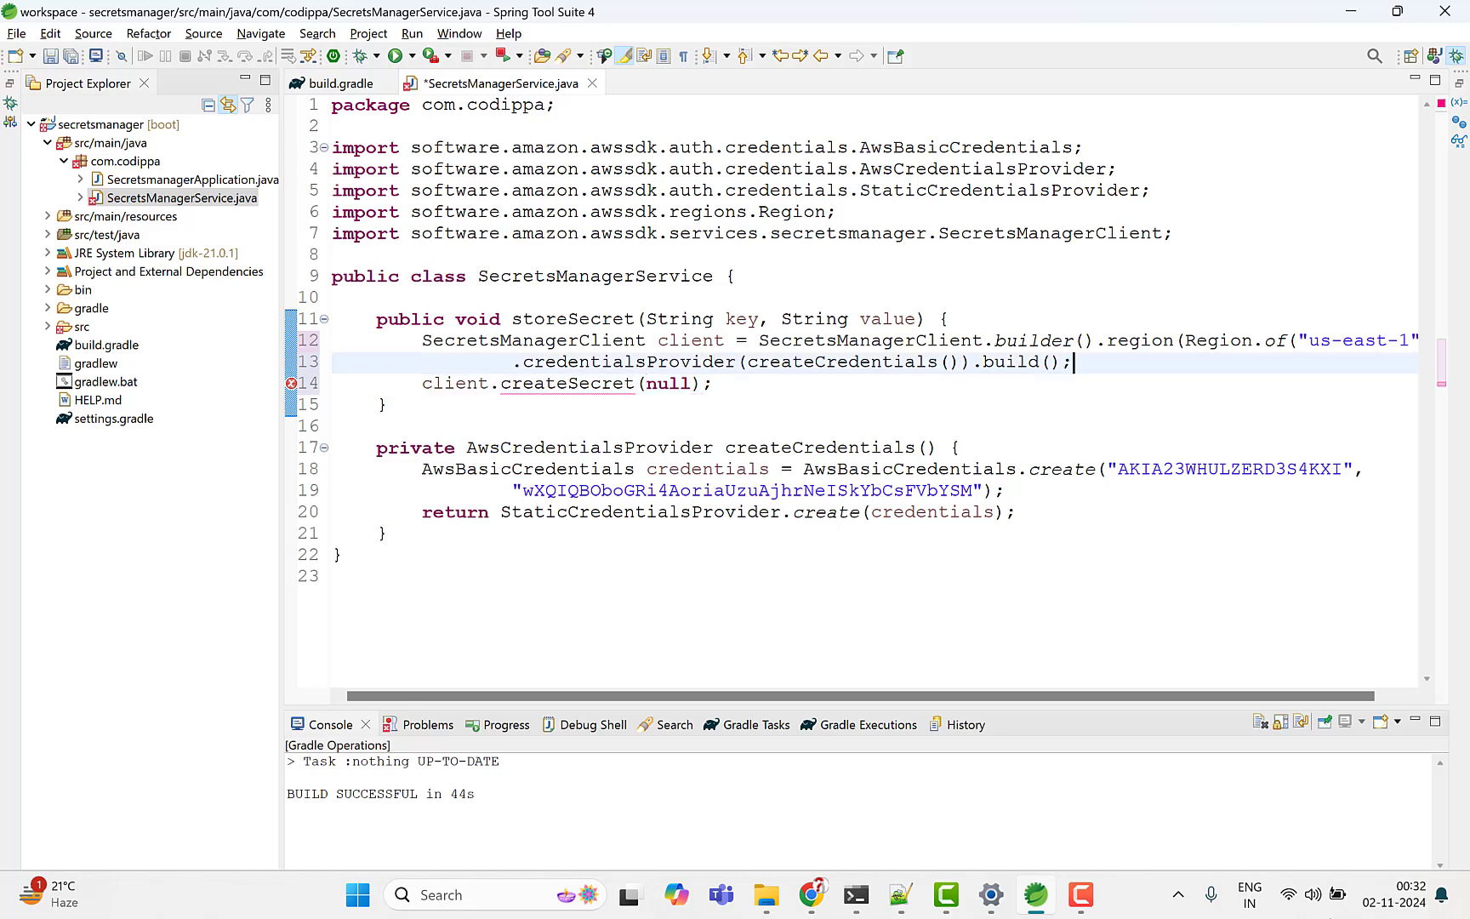
Step: Build request as CreateSecretRequest.builder().secretString(value).name(key).build() and pass it to createSecret
{"action": "type", "text": "Create"}
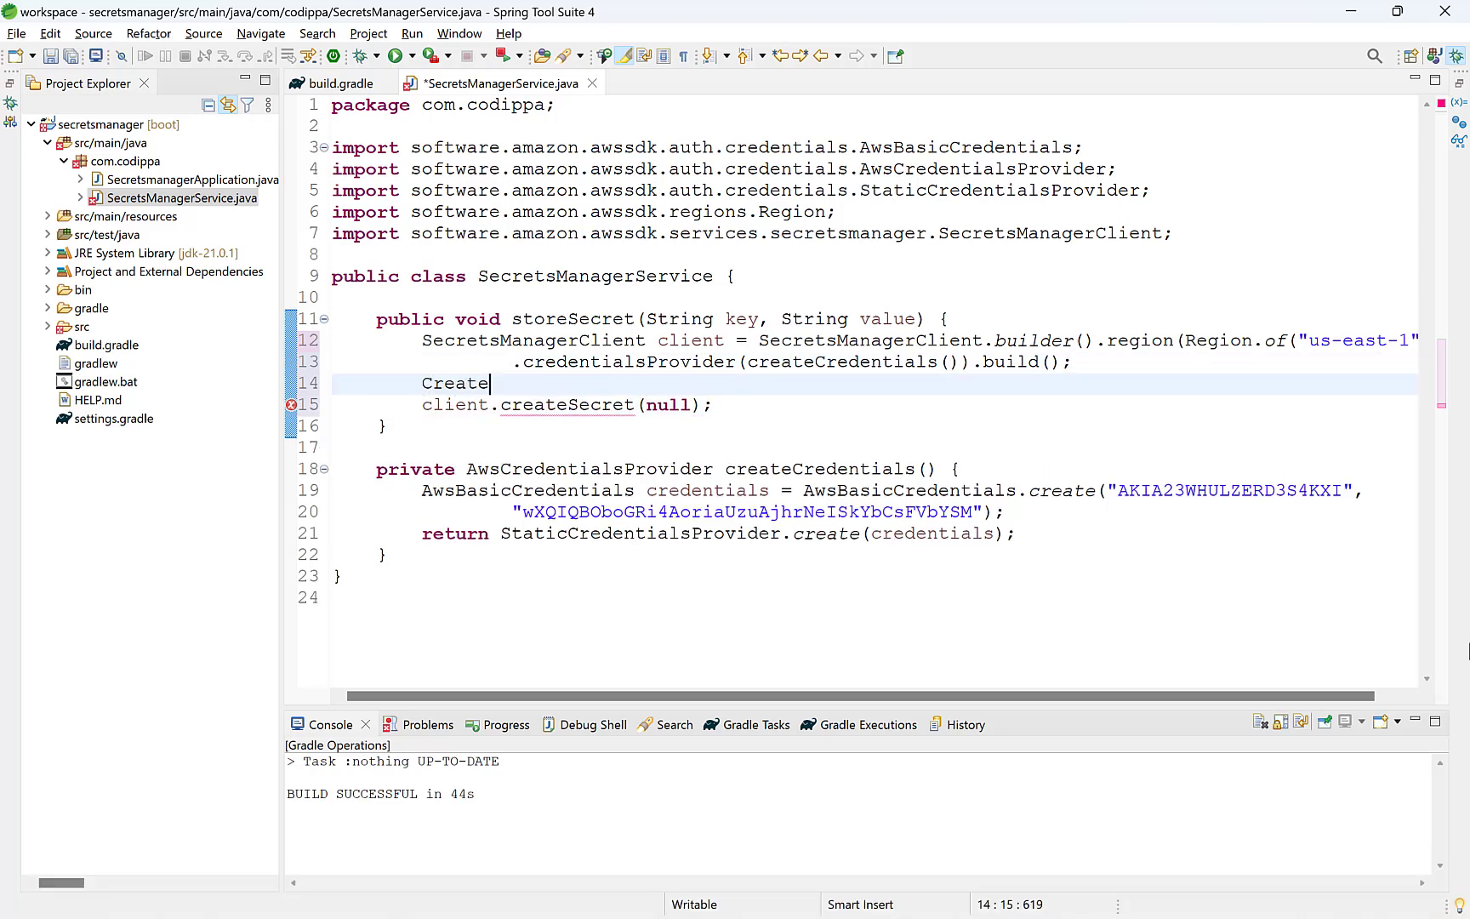
{"action": "type", "text": "SecretRe"}
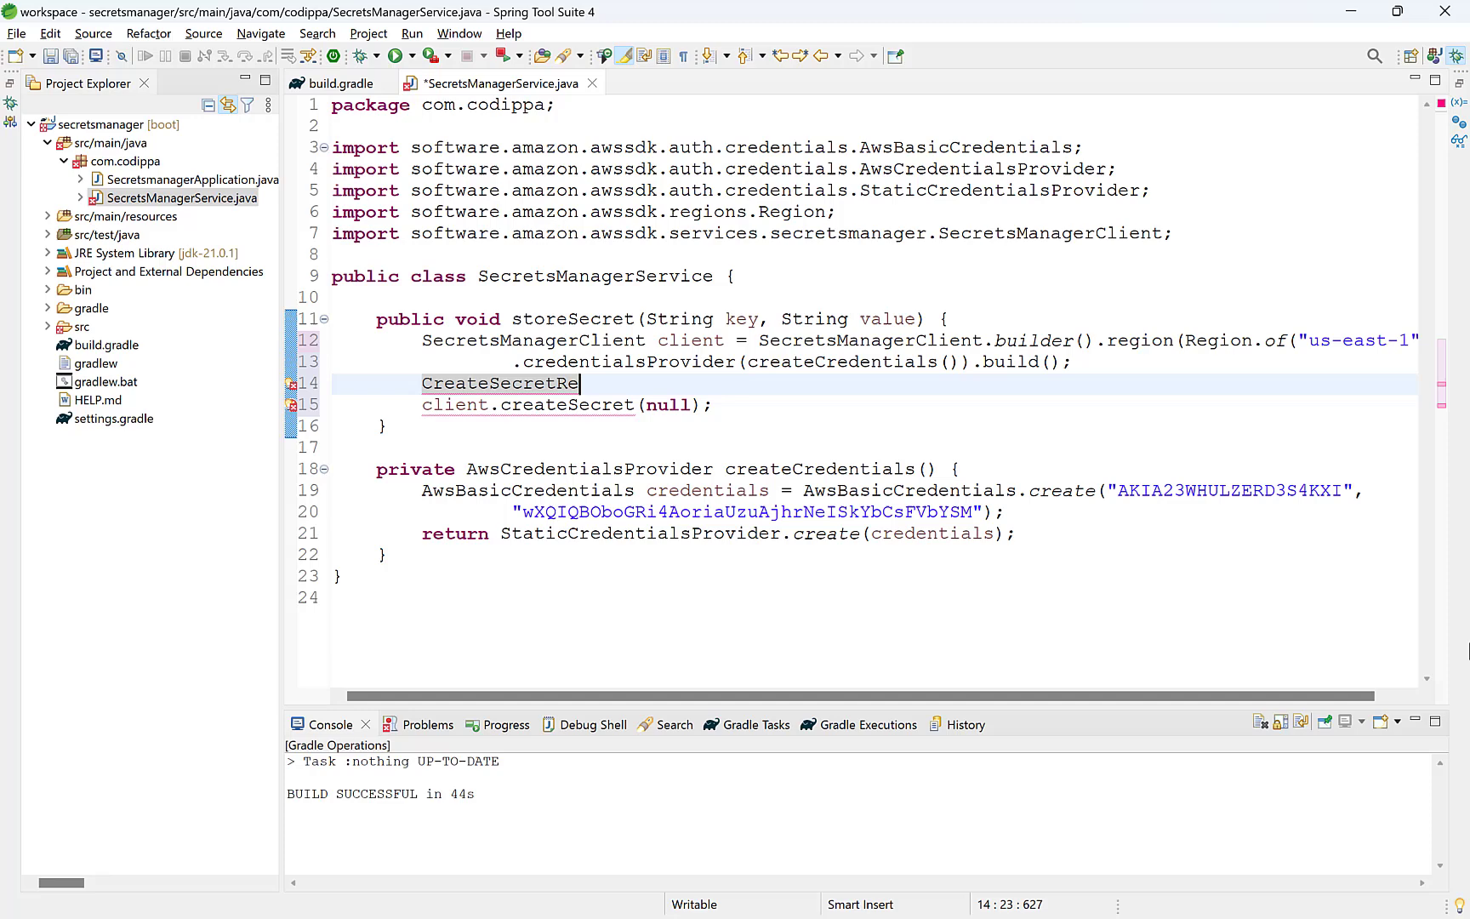
{"action": "type", "text": "quest."}
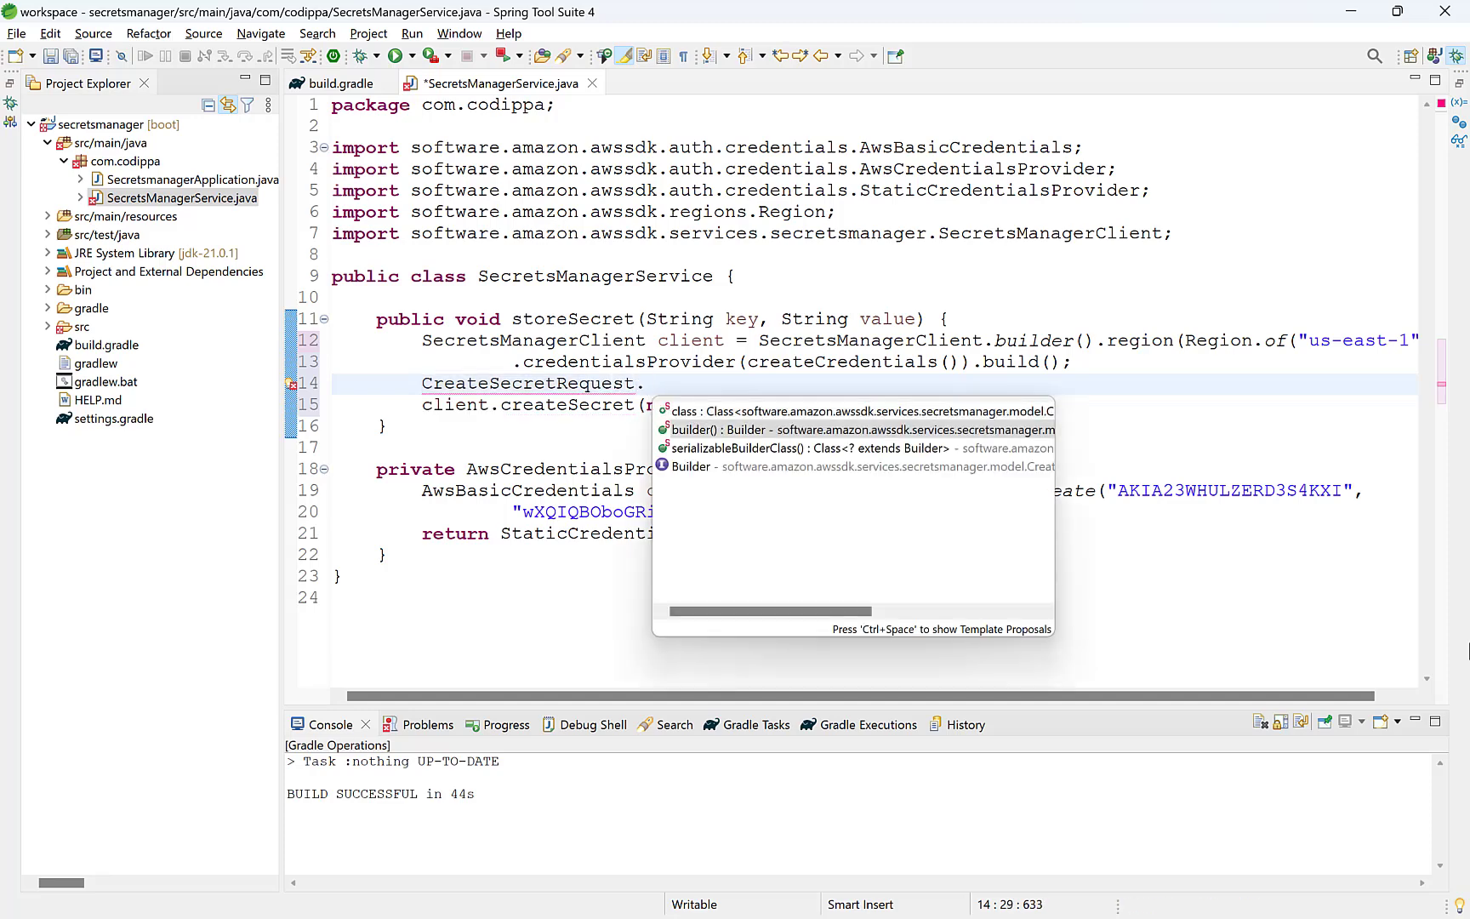
{"action": "type", "text": ".builder().secretString(value).name(value"}
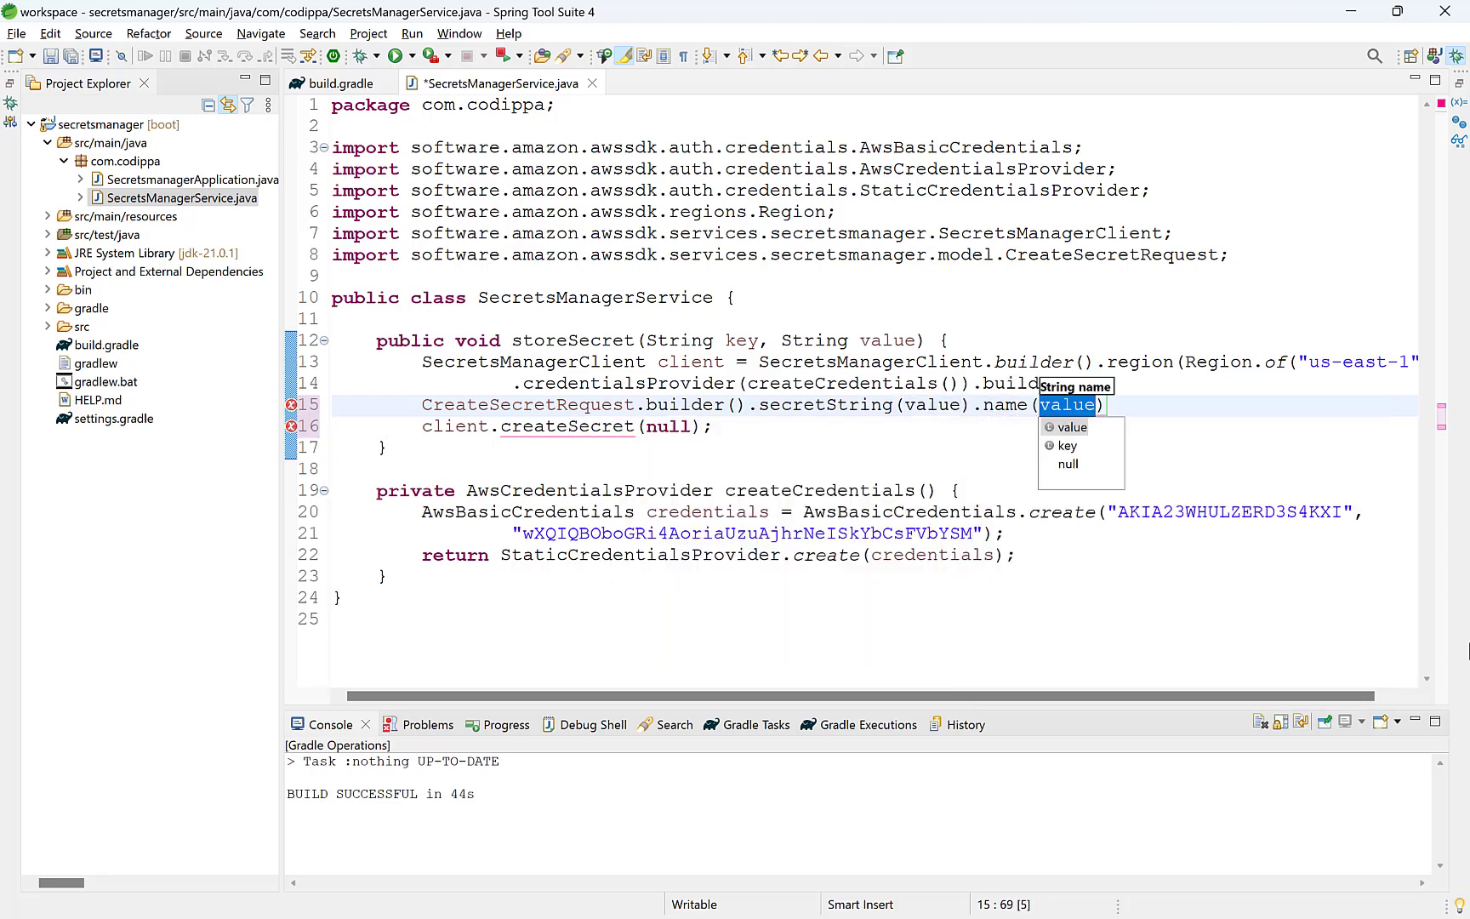
{"action": "left_click", "coordinate": [1063, 446]}
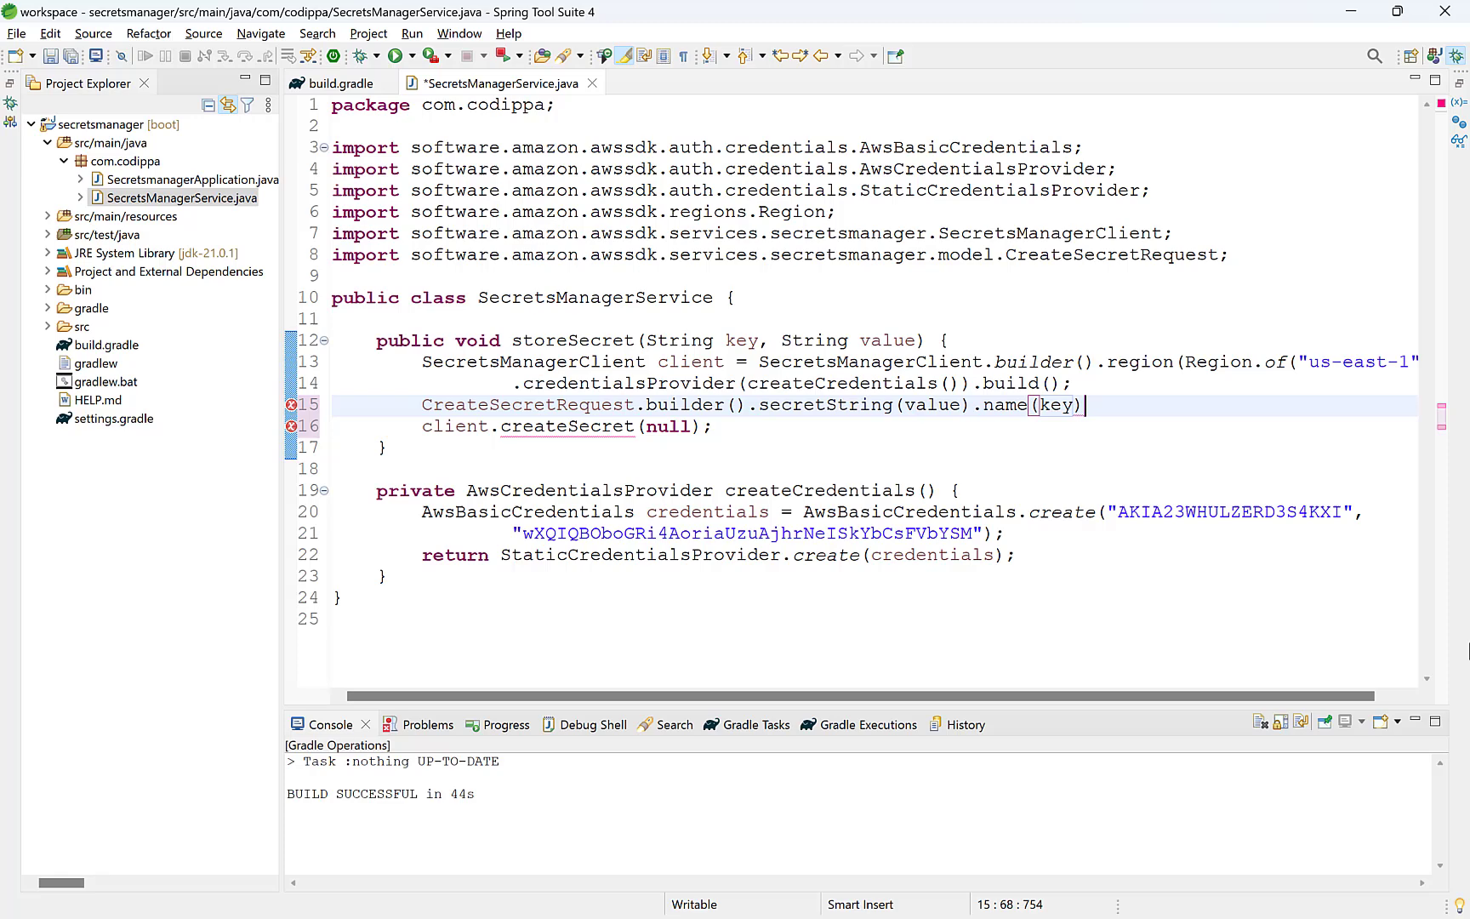
{"action": "type", "text": ".build();"}
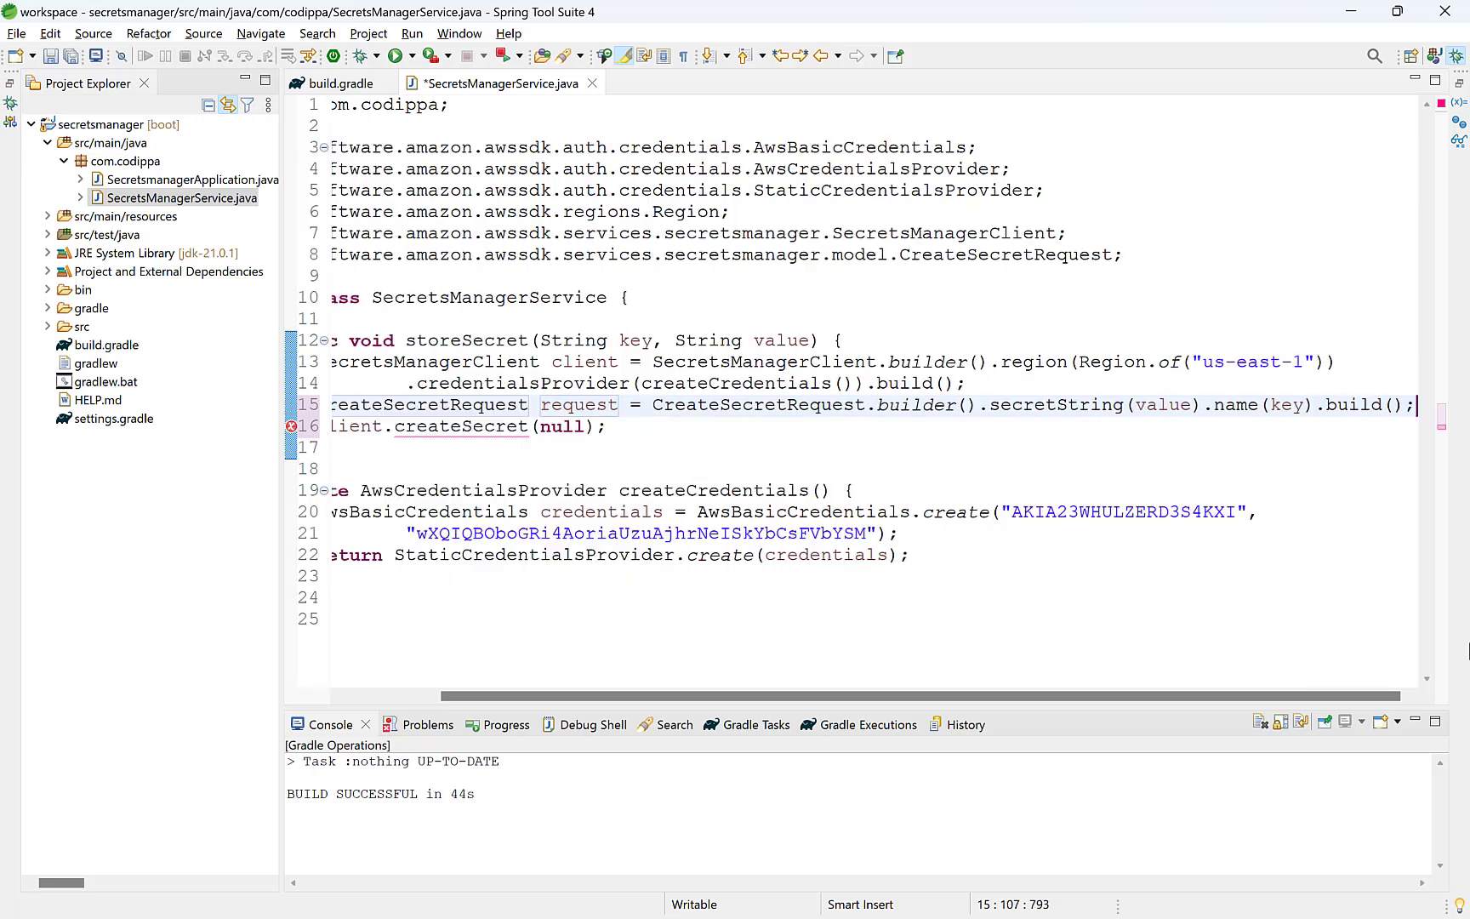
{"action": "double_click", "coordinate": [560, 427]}
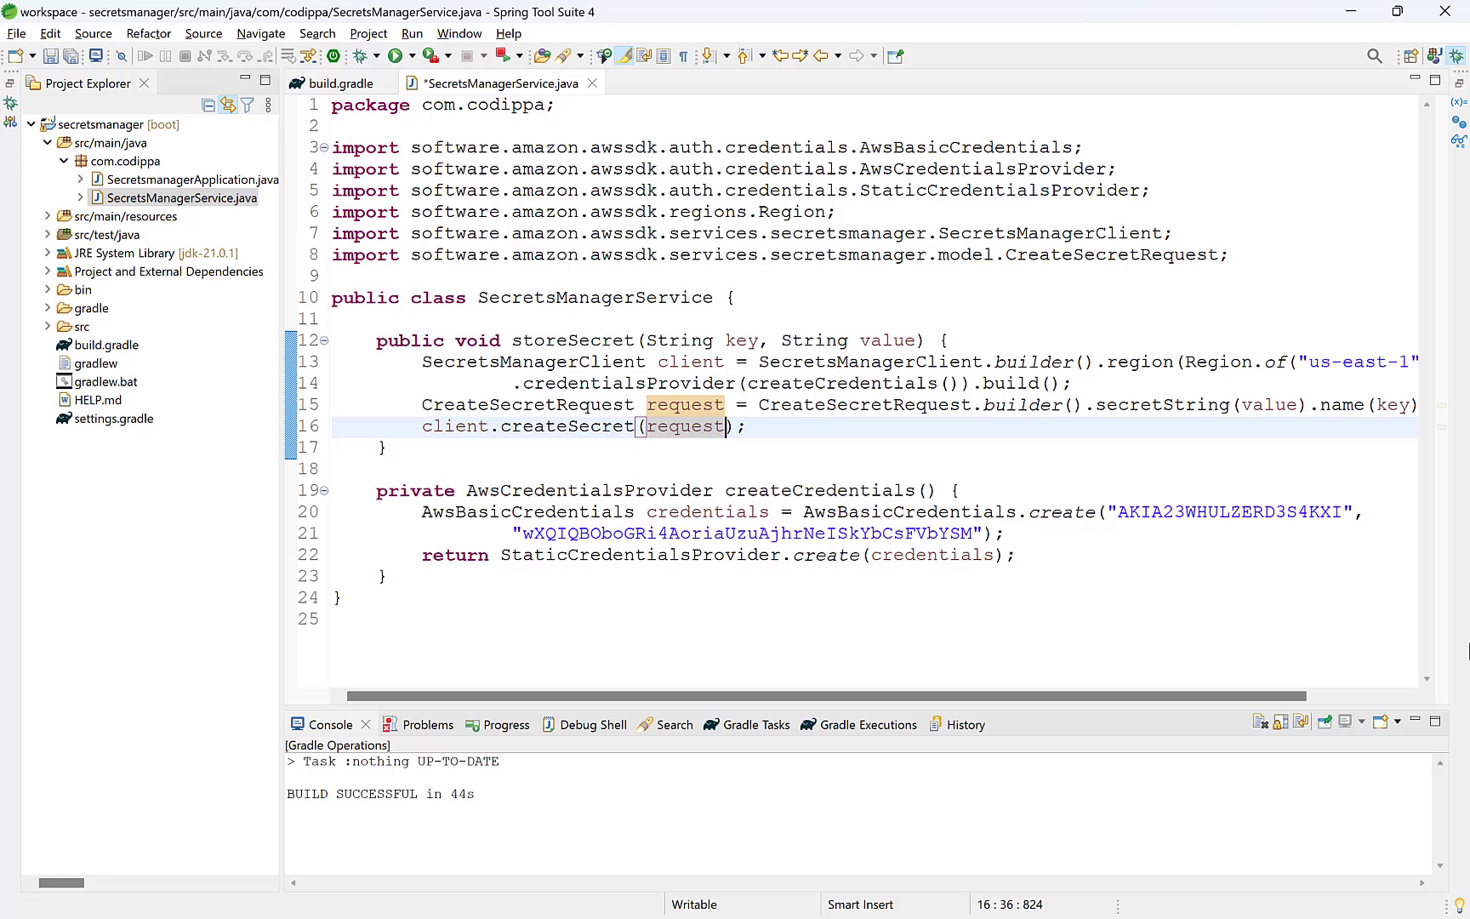
{"action": "type", "text": "main(String[] args) {"}
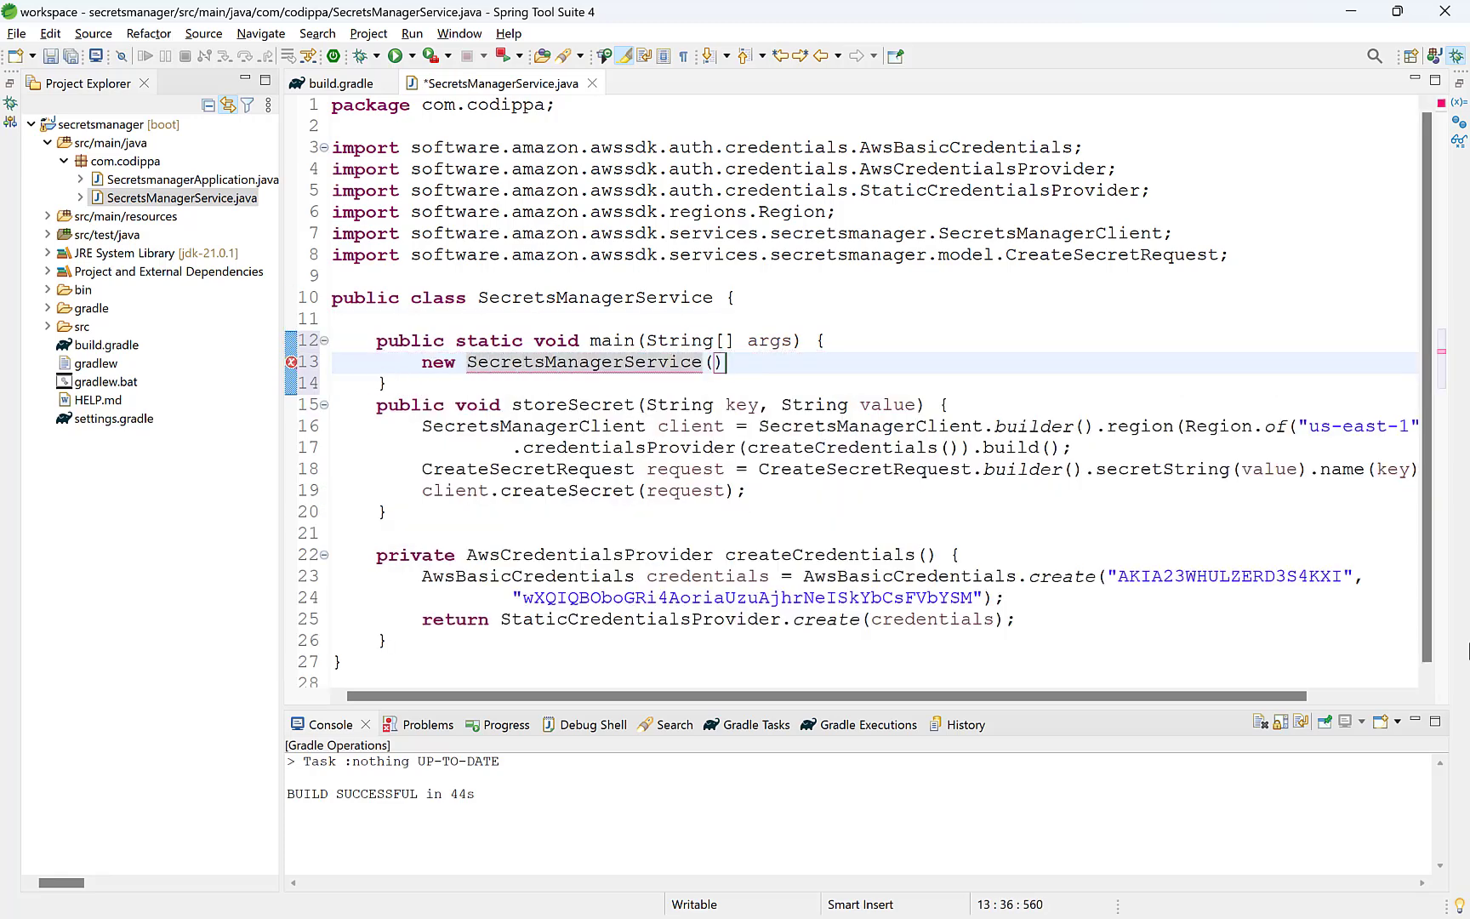
{"action": "type", "text": ".storeSecret(\"\", null);"}
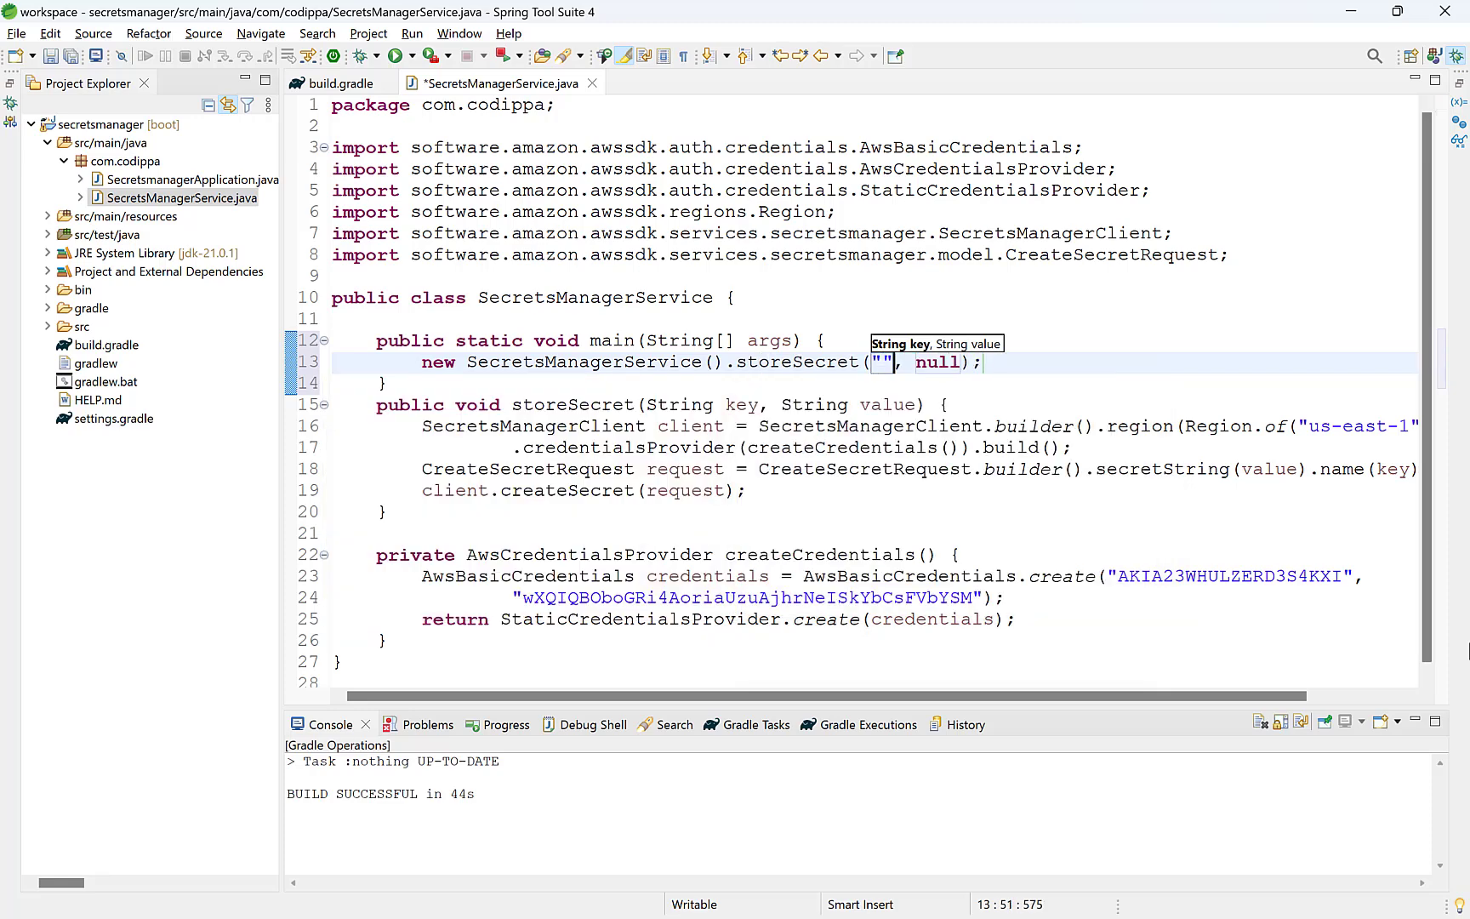
{"action": "type", "text": "userpass"}
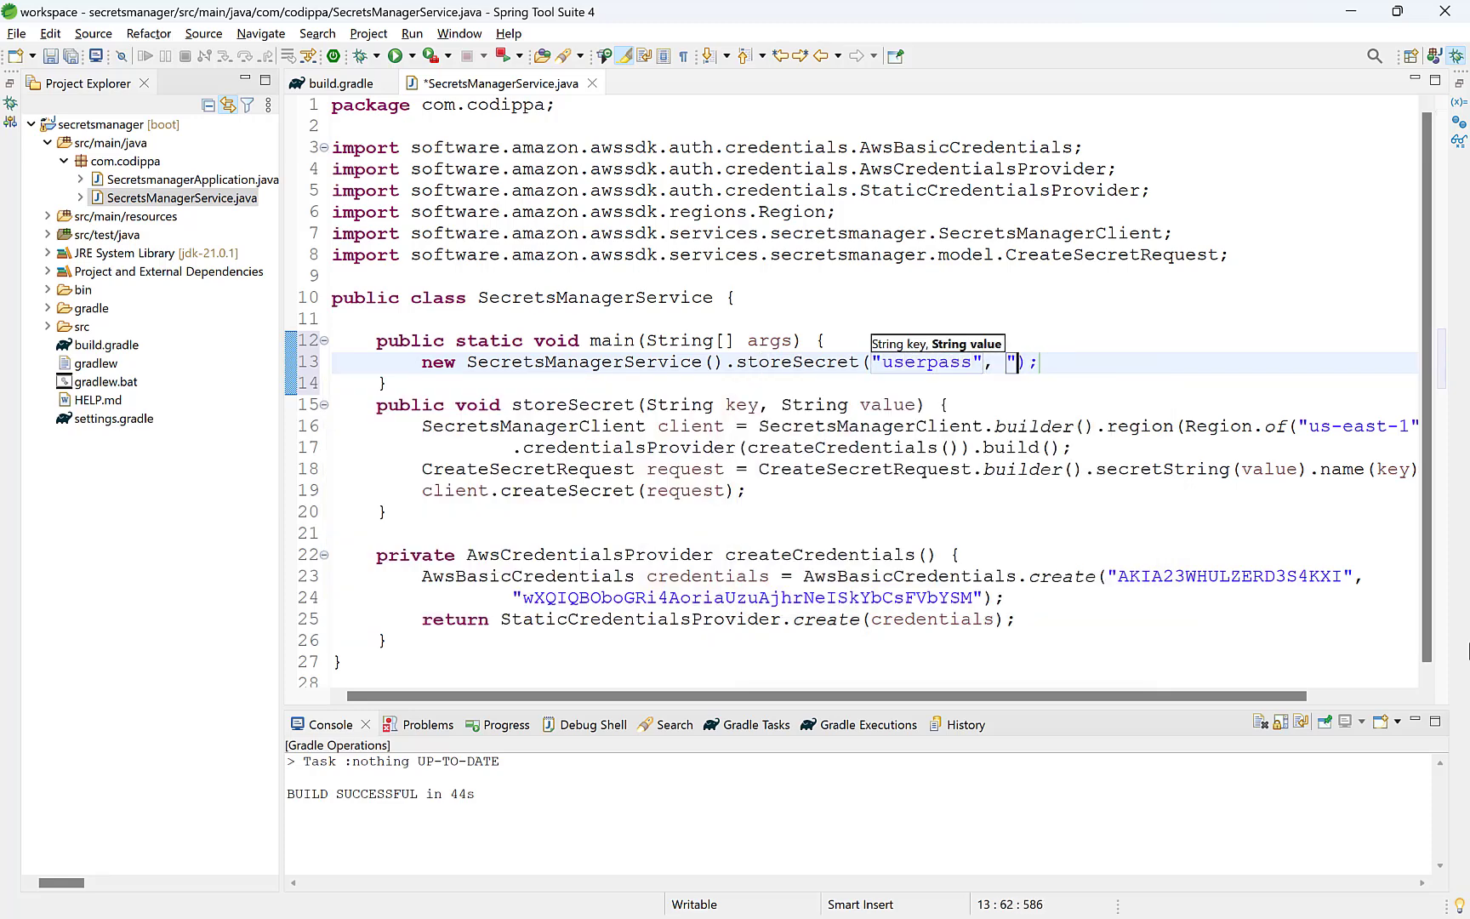
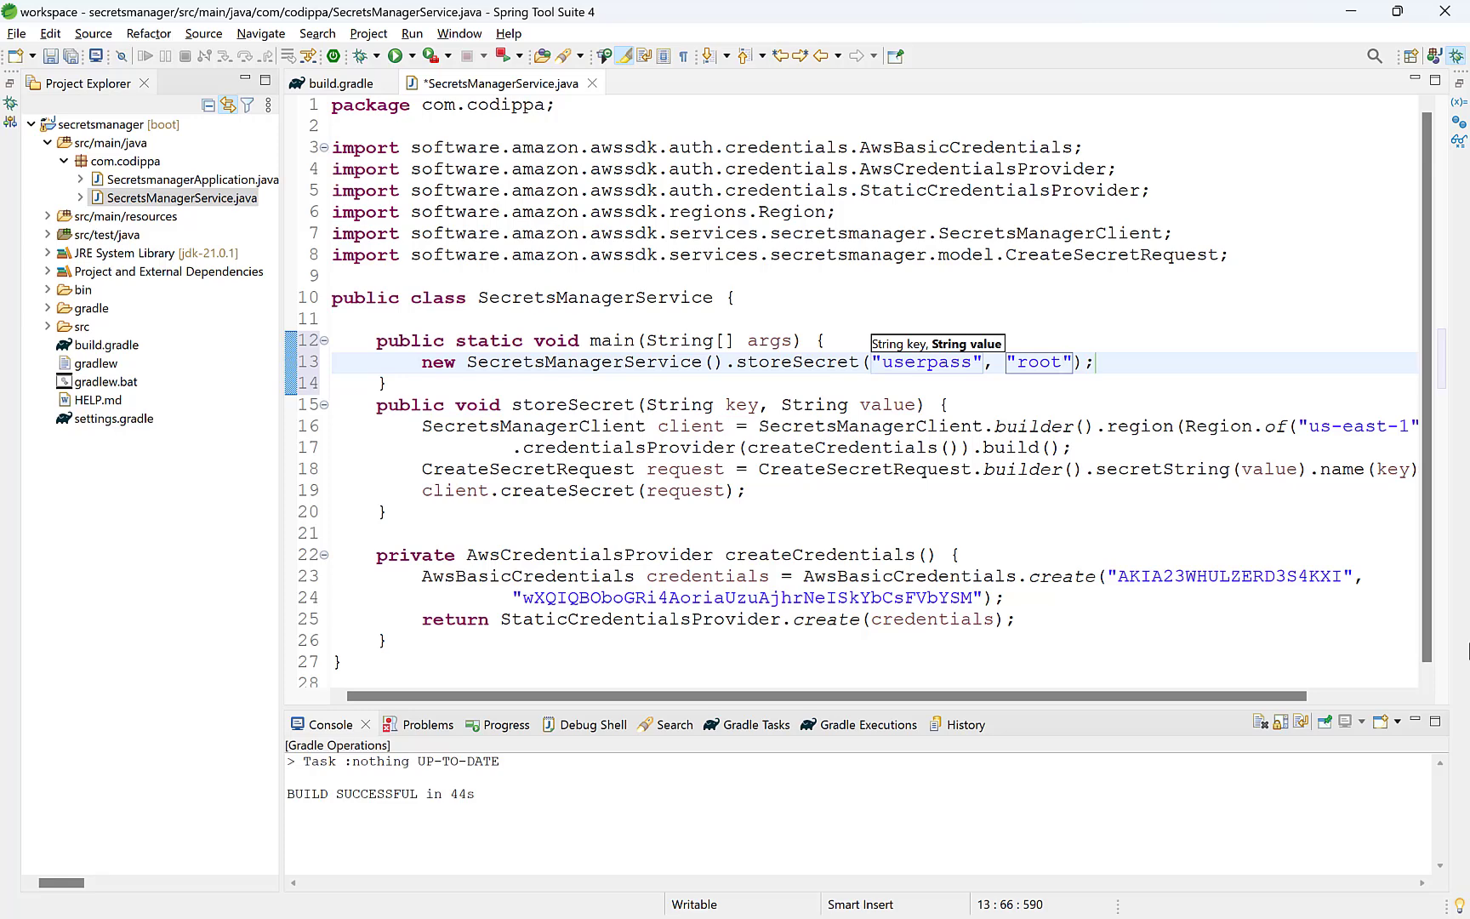
{"action": "left_click", "coordinate": [1064, 362]}
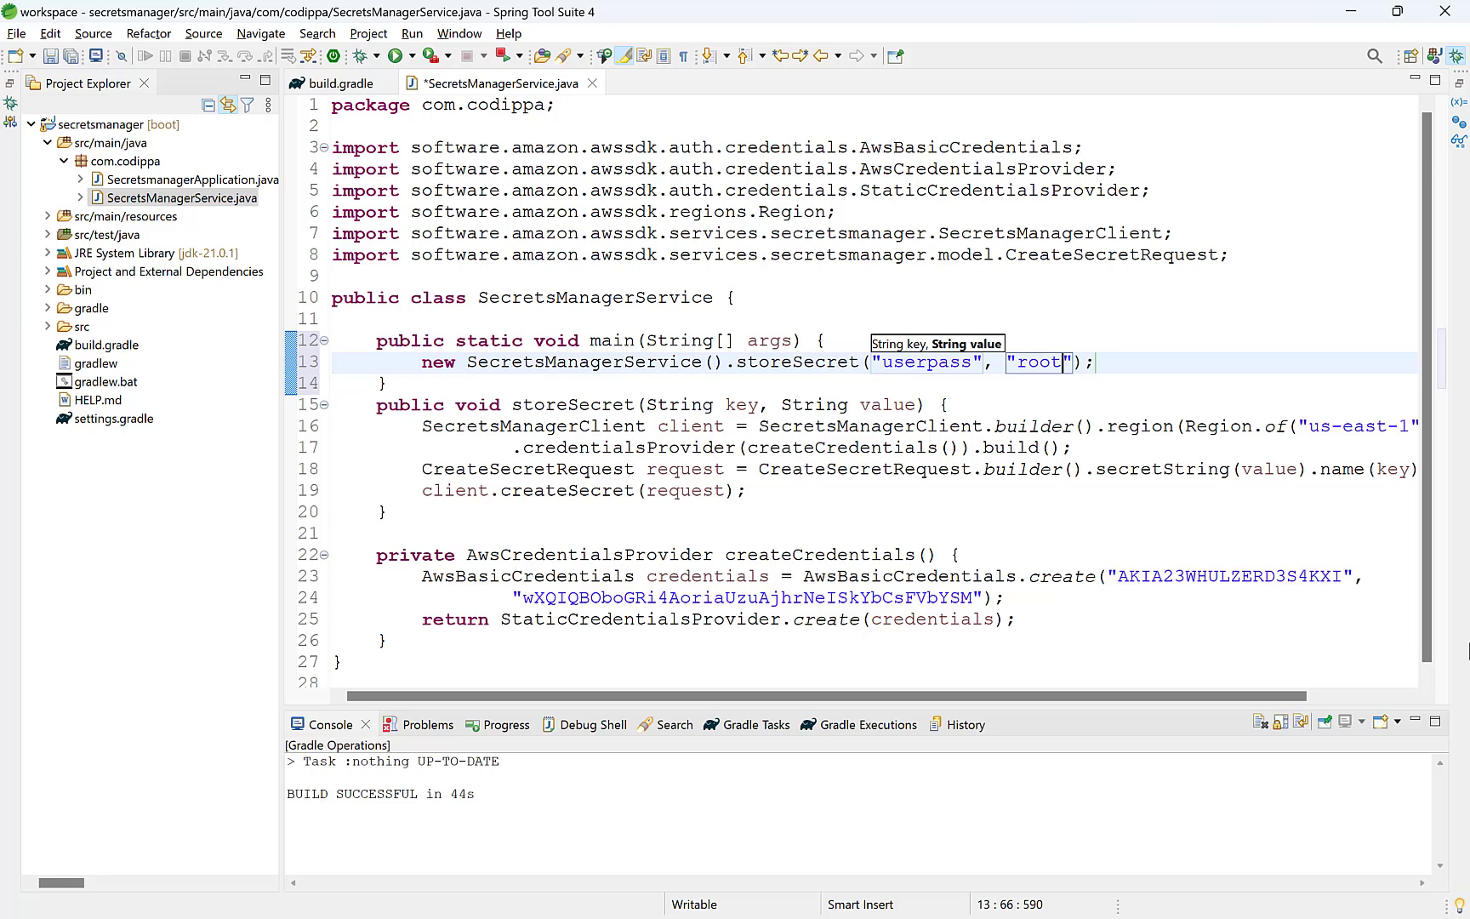
{"action": "key", "text": "ctrl+s"}
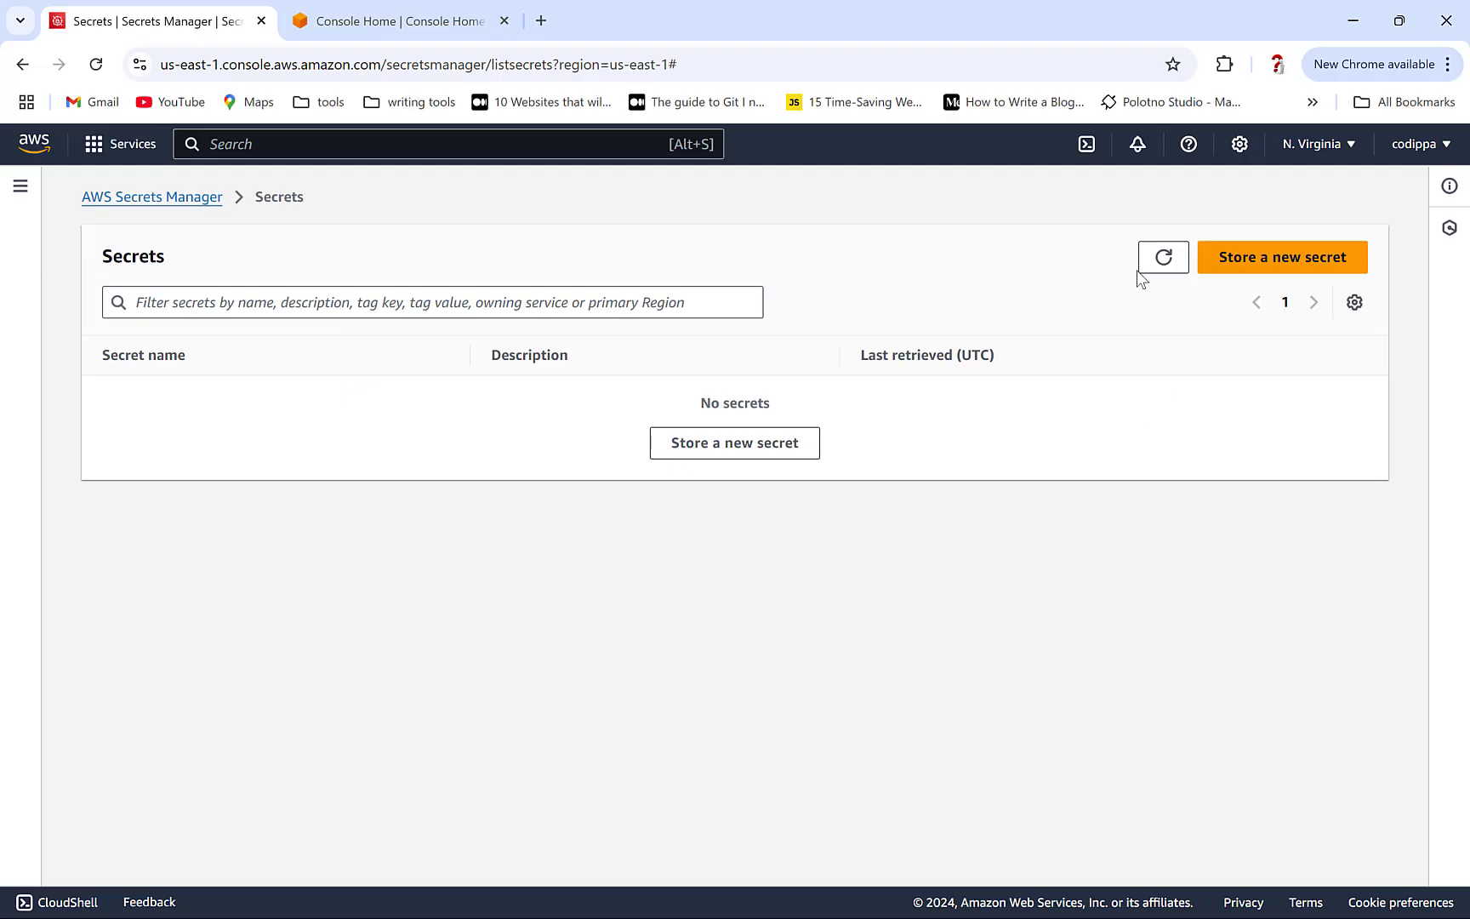
Step: Expand the region list to confirm US East (N. Virginia) us-east-1 is current
{"action": "left_click", "coordinate": [1312, 143]}
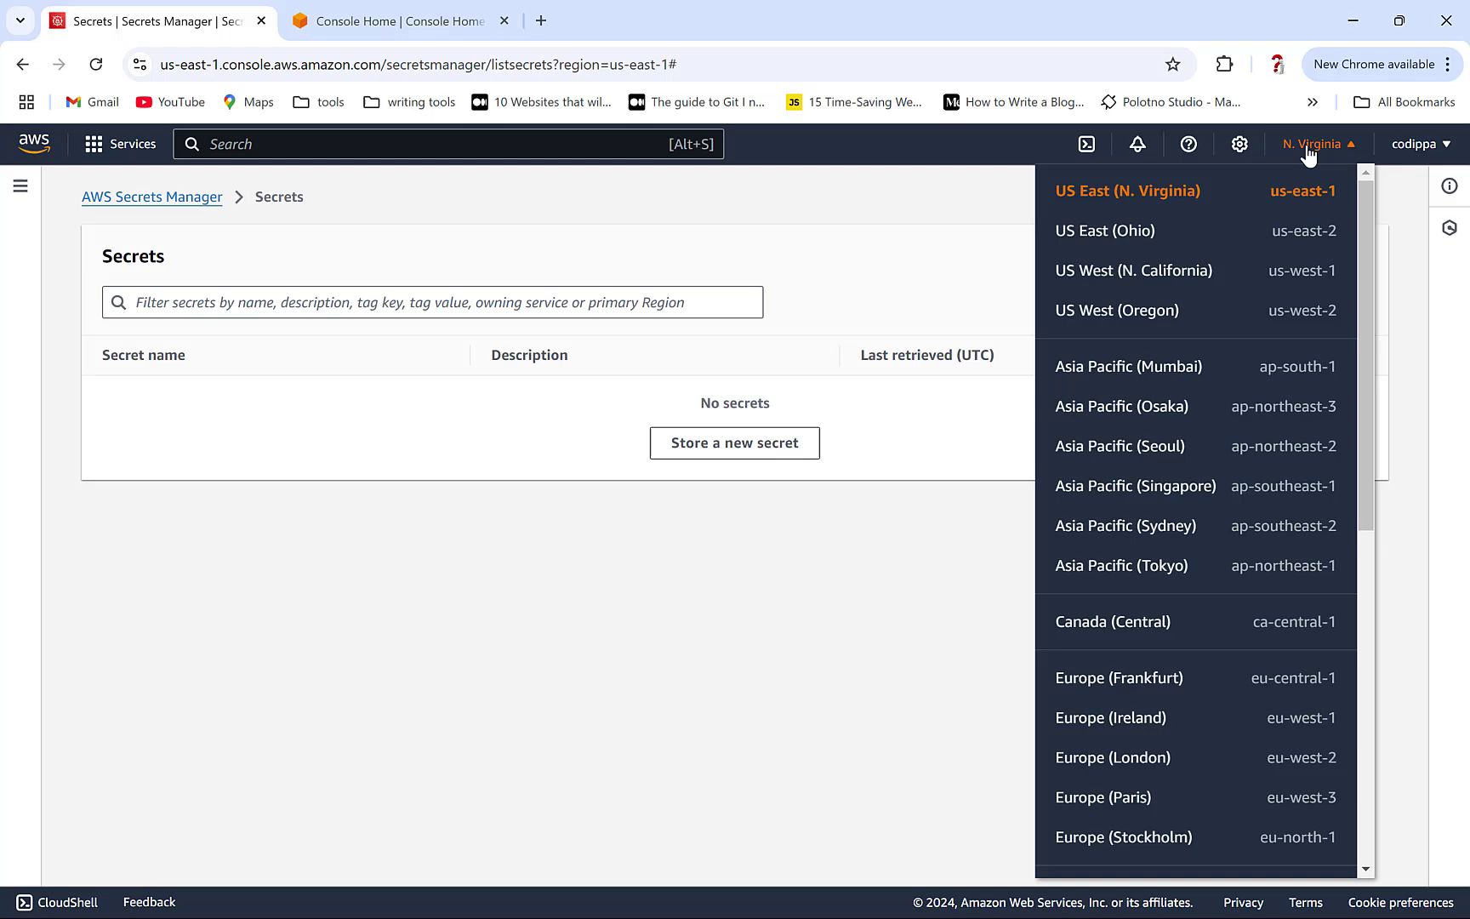
{"action": "mouse_move", "coordinate": [645, 637]}
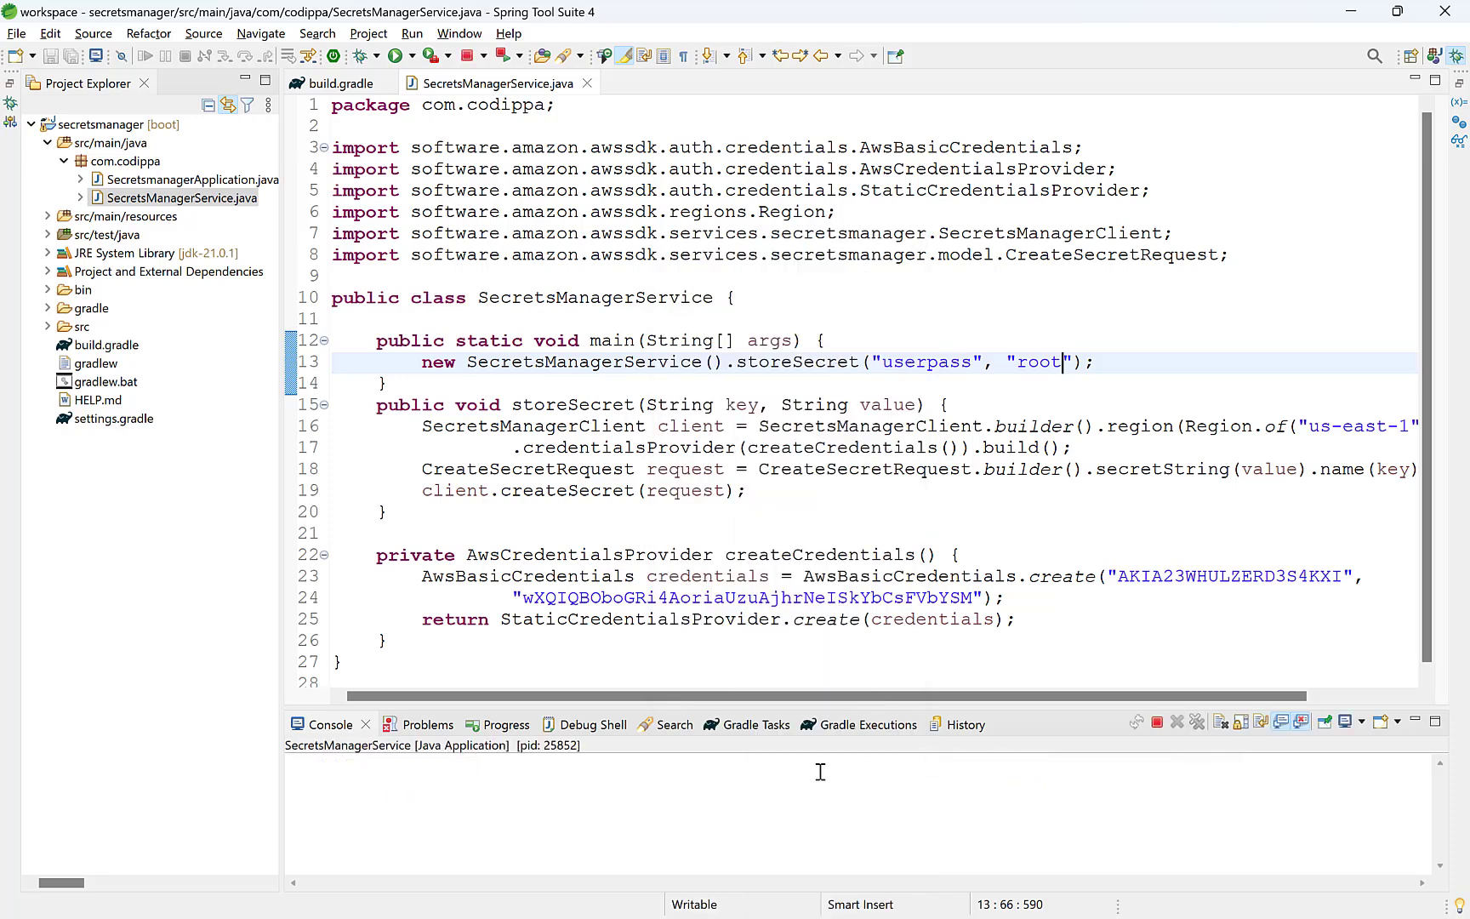
{"action": "mouse_move", "coordinate": [919, 854]}
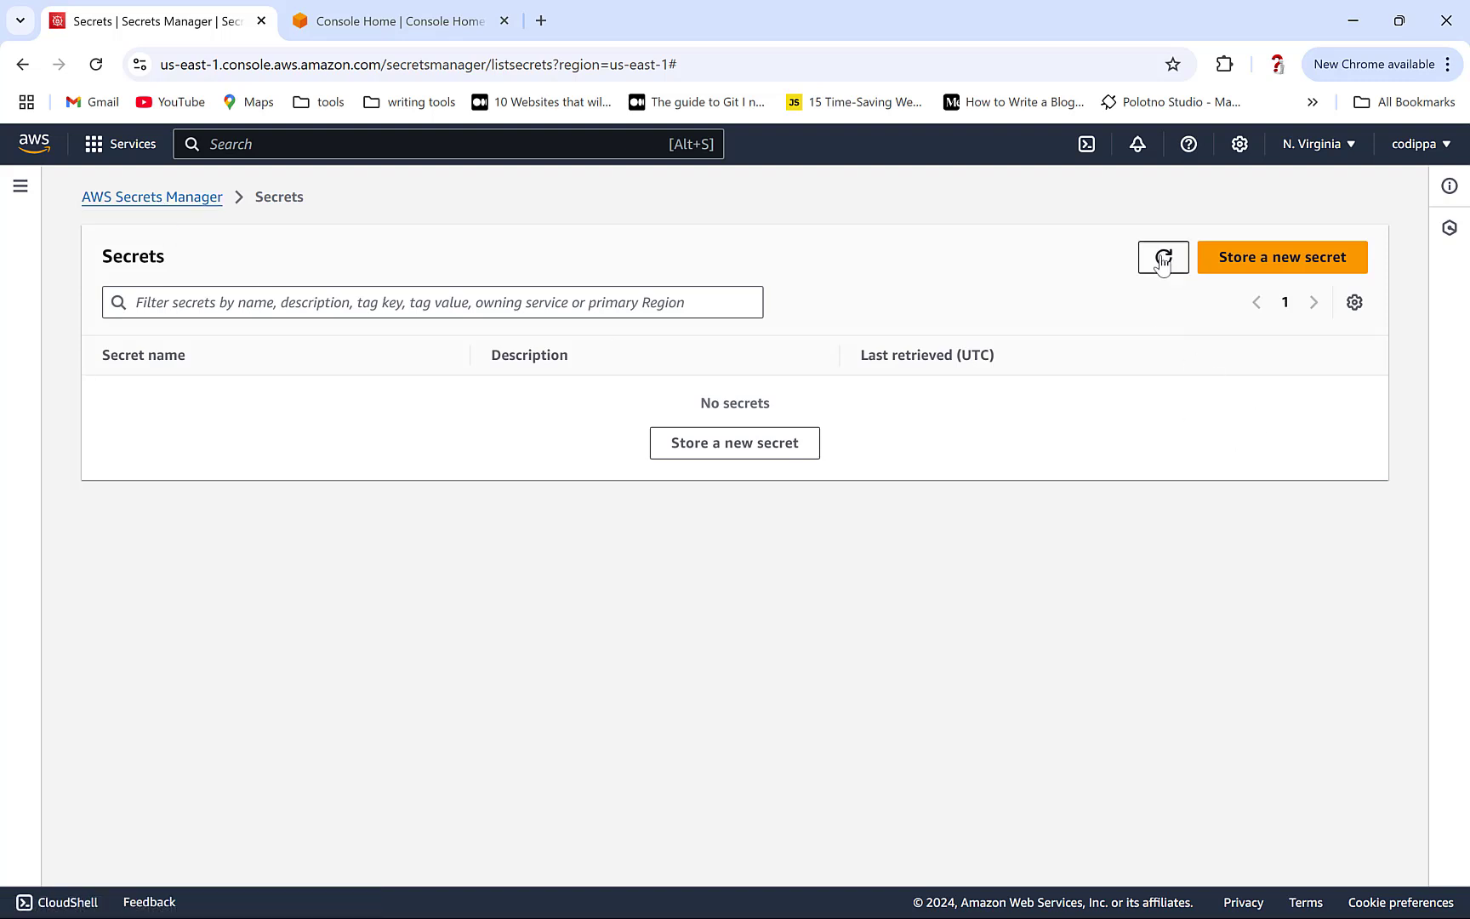
{"action": "left_click", "coordinate": [1162, 257]}
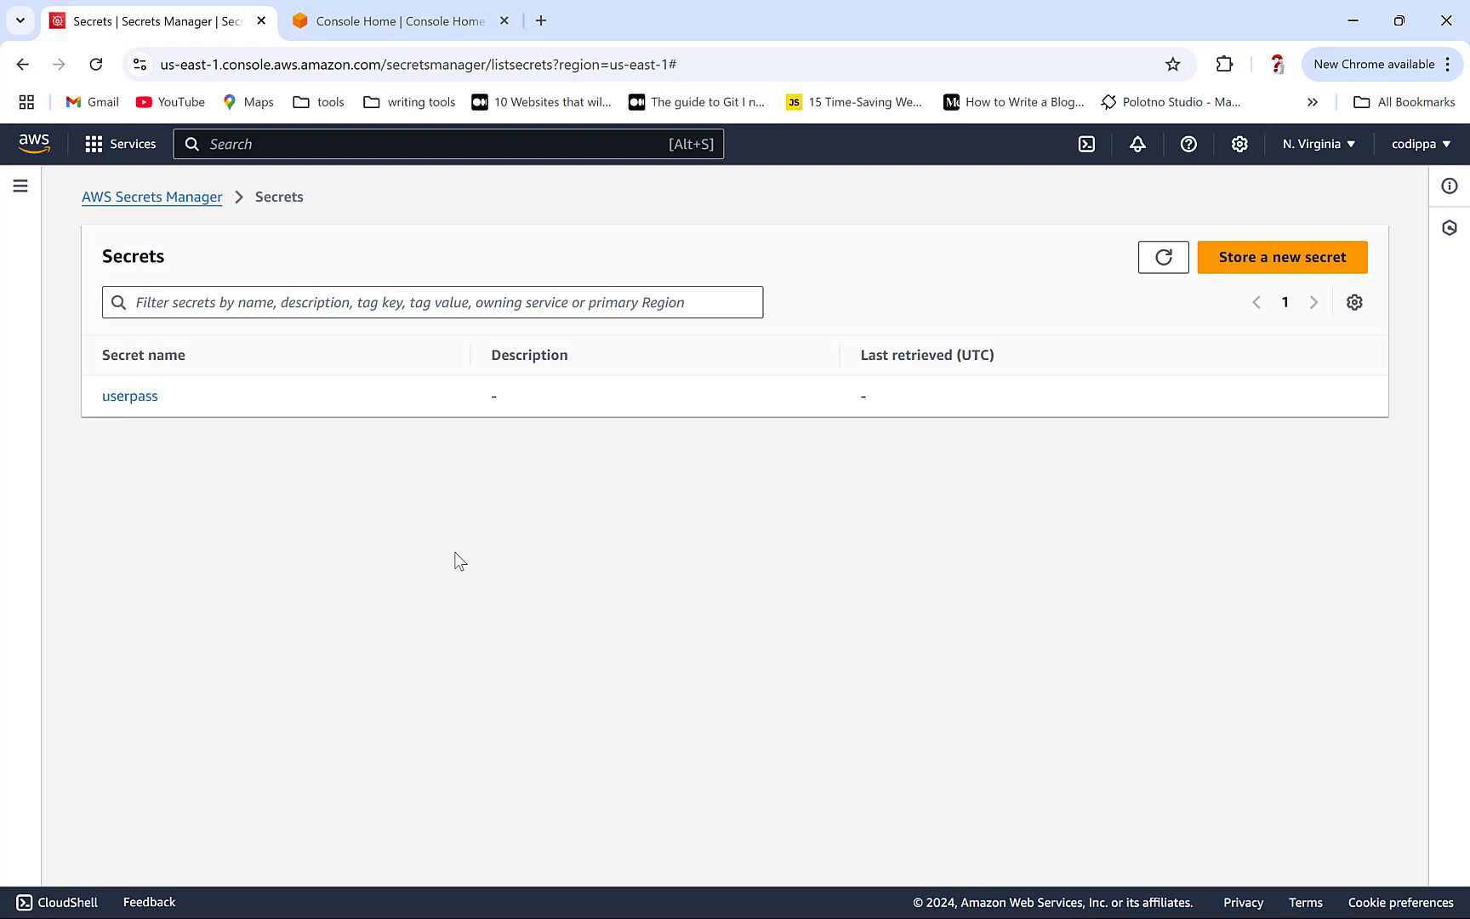
{"action": "mouse_move", "coordinate": [153, 421]}
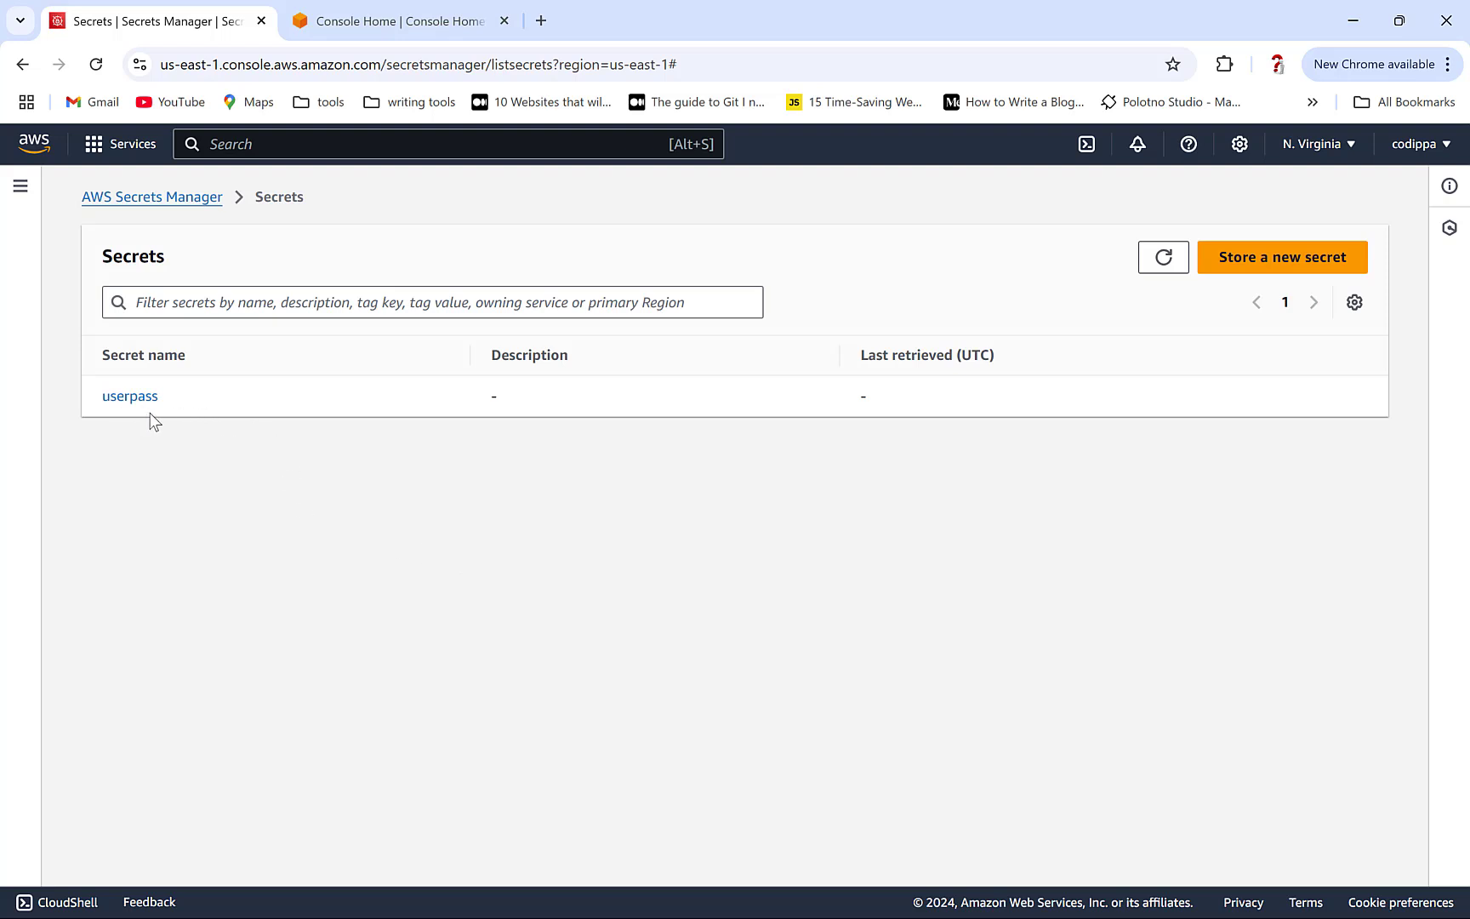
{"action": "mouse_move", "coordinate": [129, 397]}
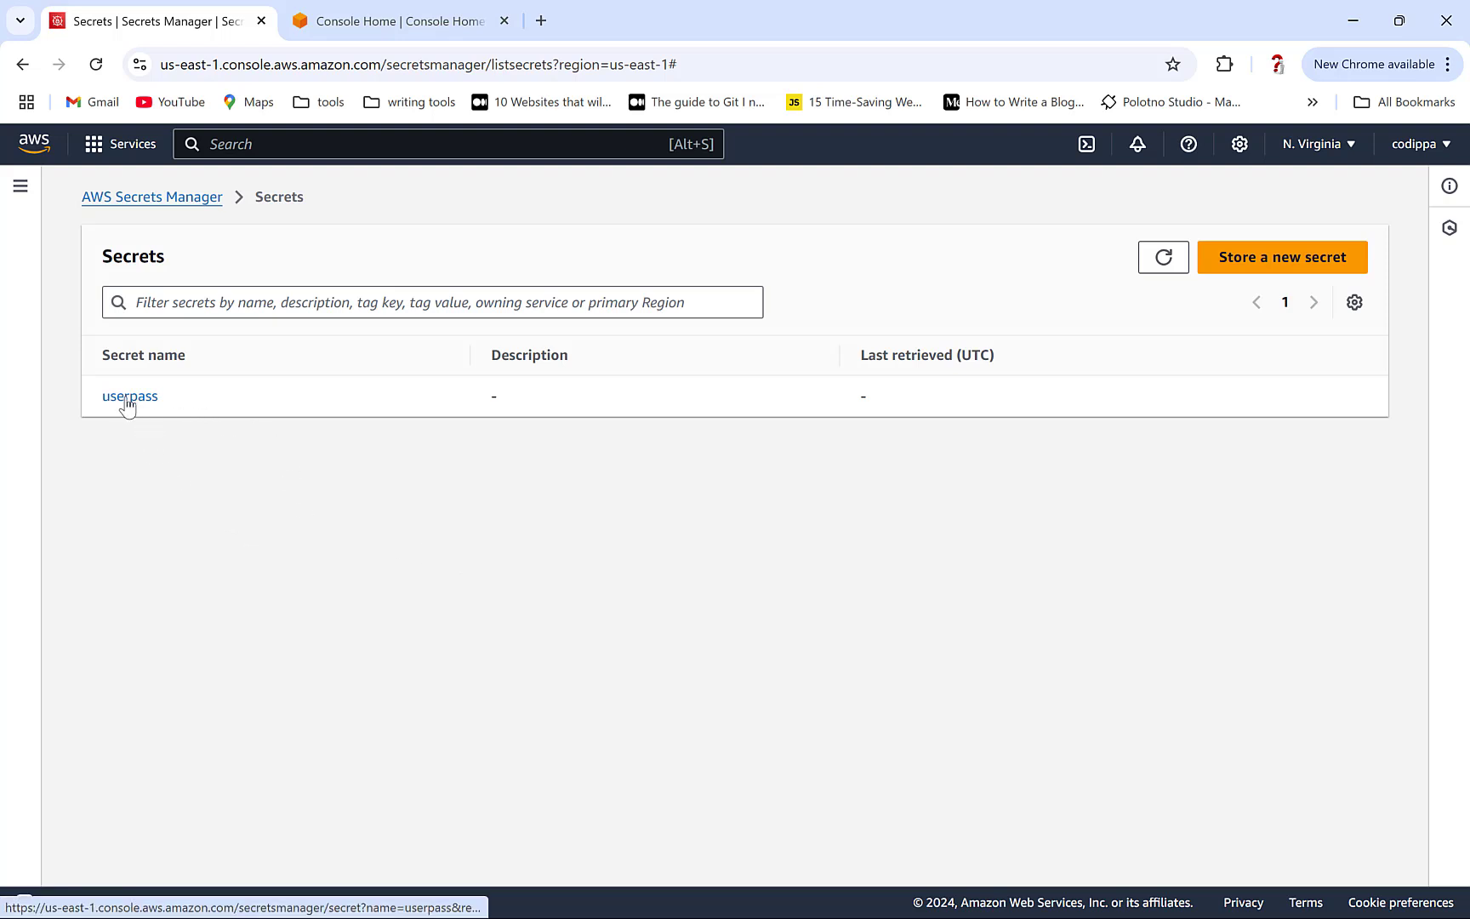
{"action": "left_click", "coordinate": [129, 396]}
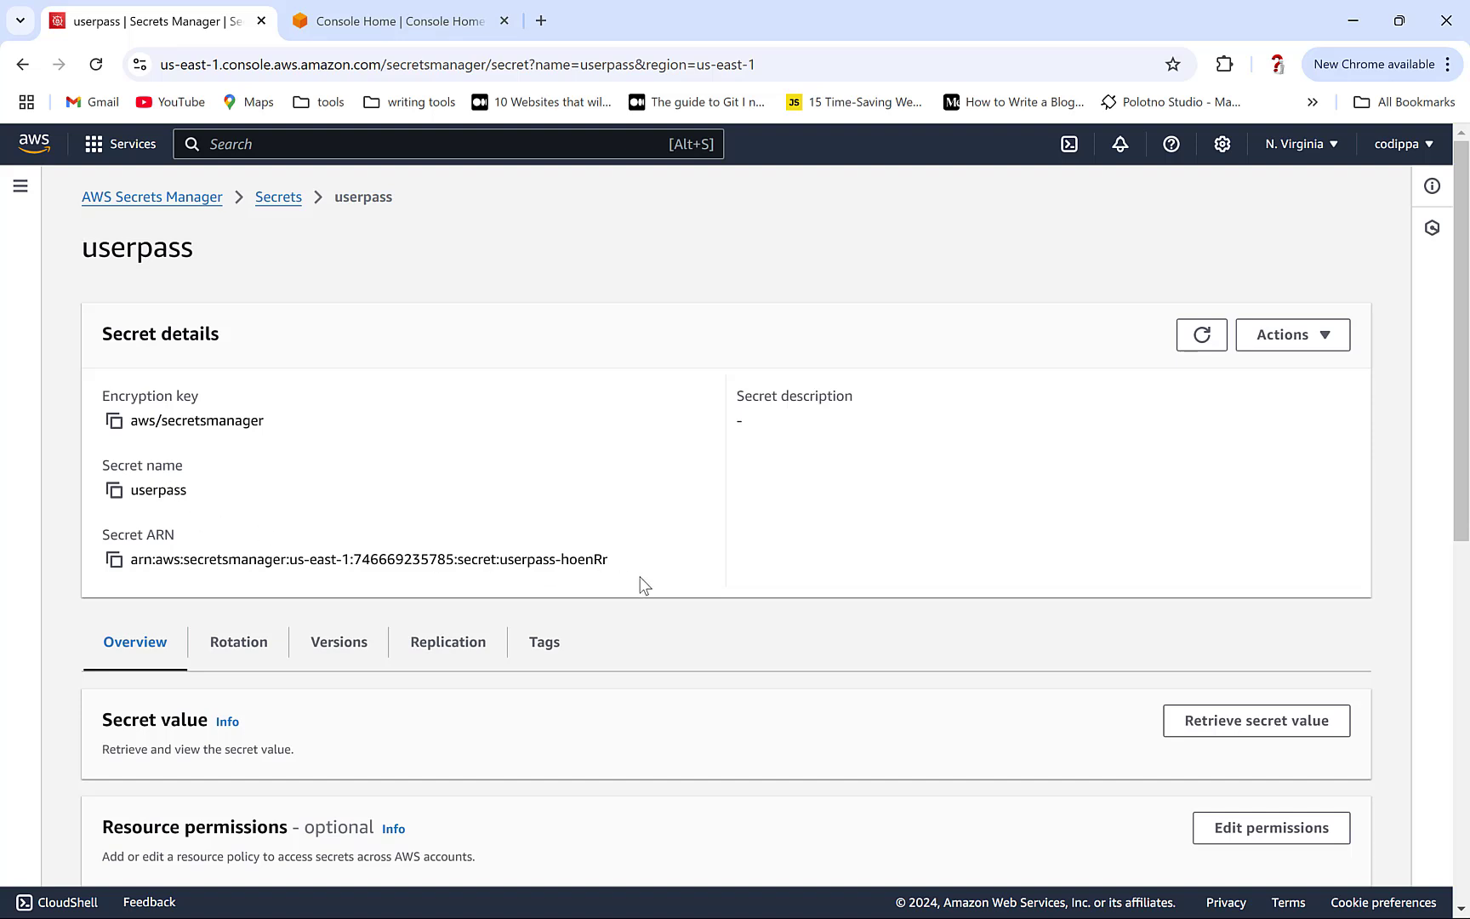
{"action": "left_click", "coordinate": [1256, 720]}
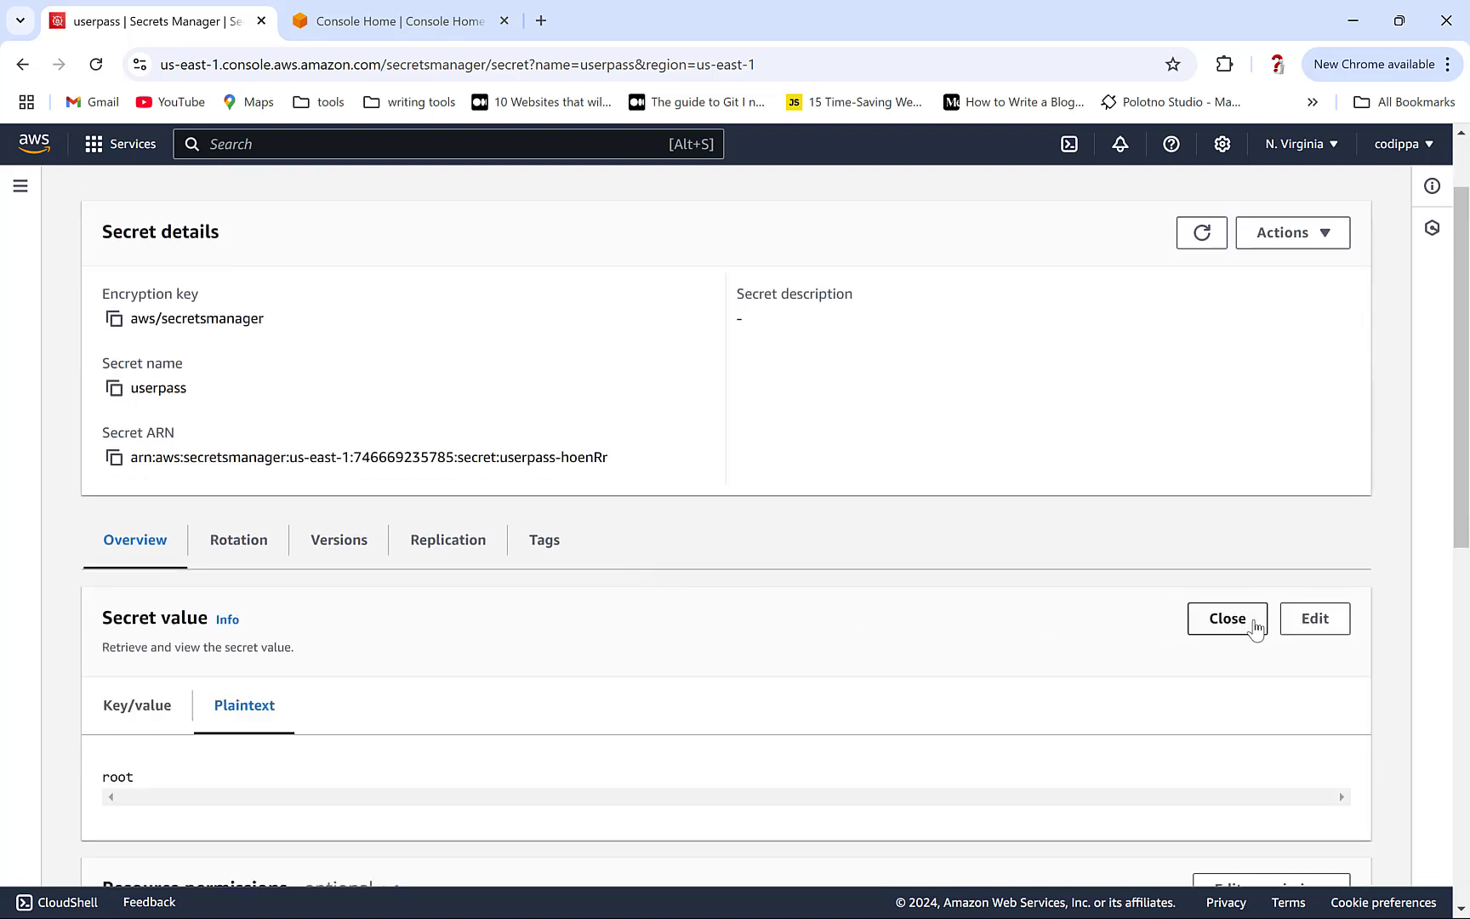
{"action": "double_click", "coordinate": [117, 776]}
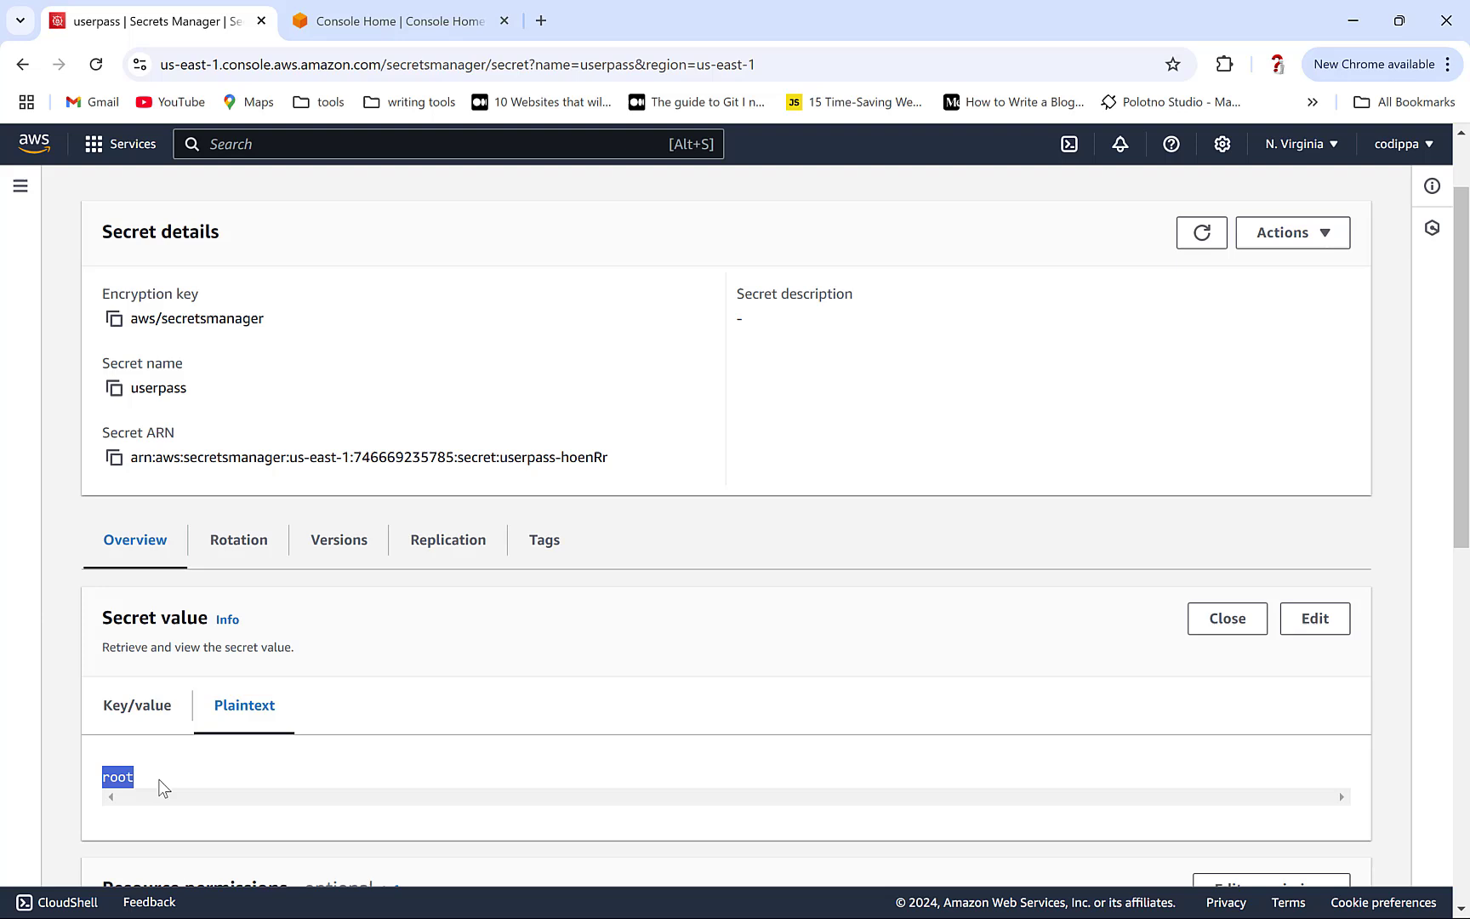
{"action": "left_click", "coordinate": [373, 791]}
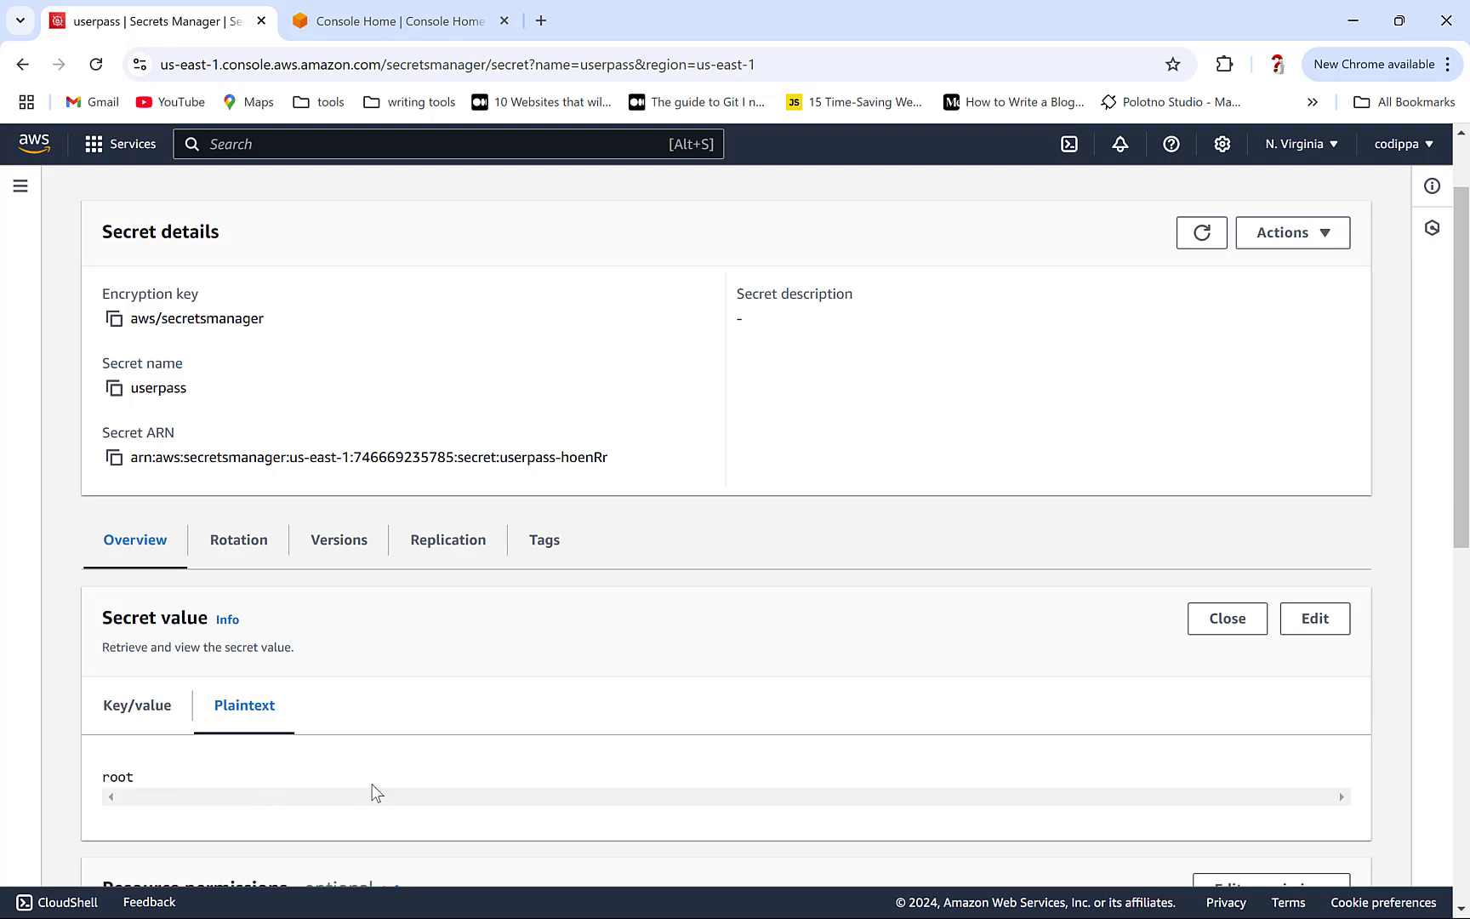